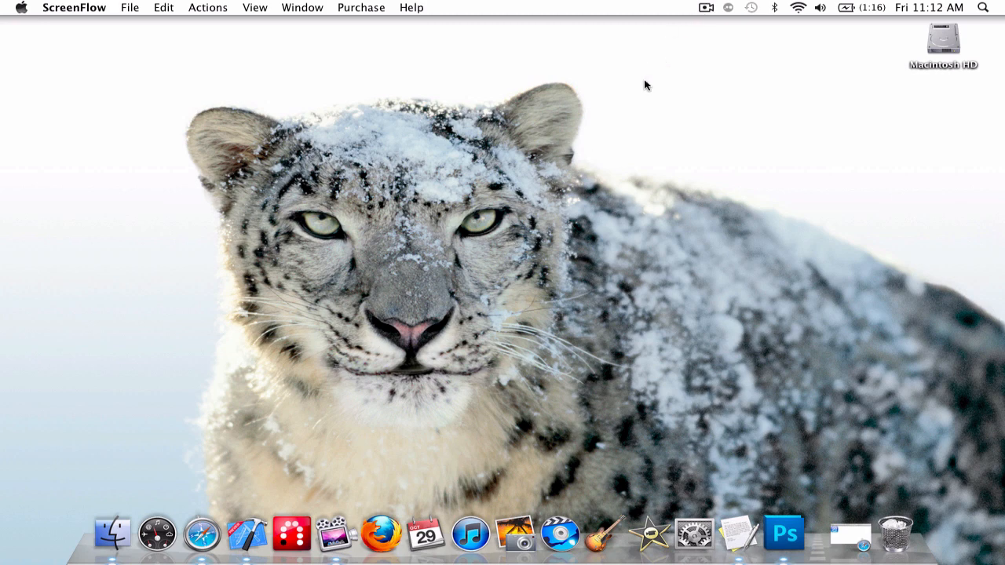
{"action": "mouse_move", "coordinate": [401, 405]}
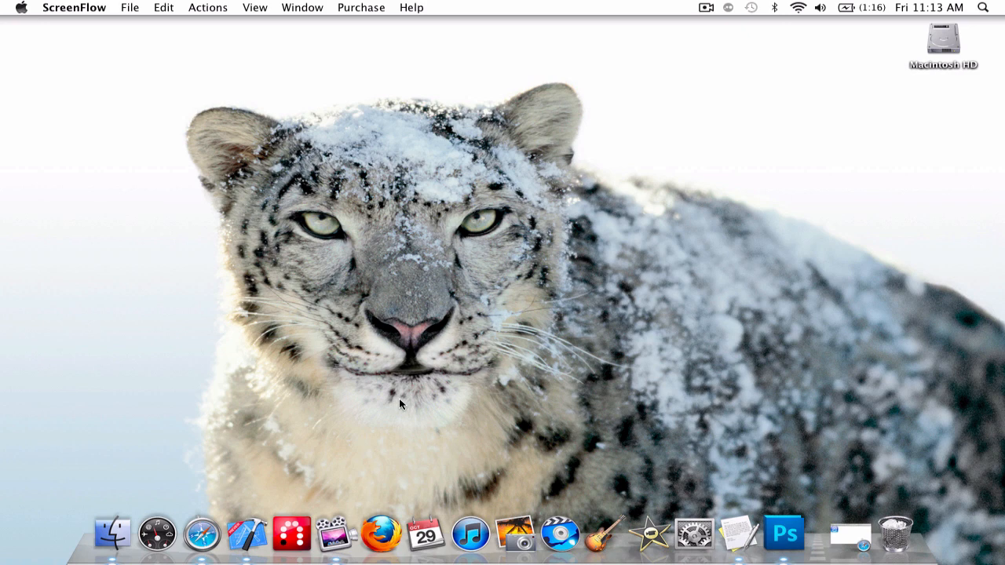
{"action": "mouse_move", "coordinate": [246, 533]}
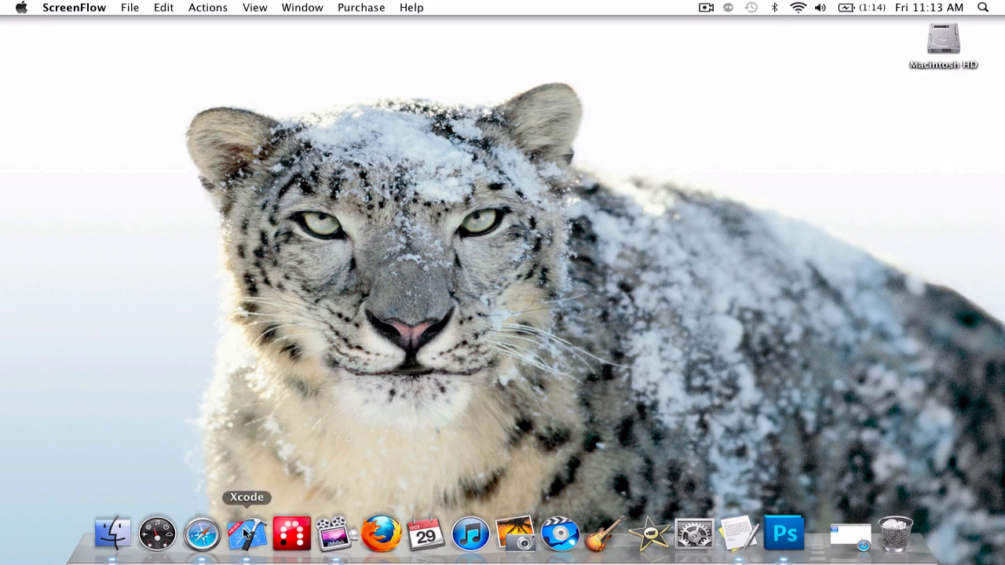
Step: Launch Xcode from the Dock and cancel its welcome window
{"action": "left_click", "coordinate": [247, 534]}
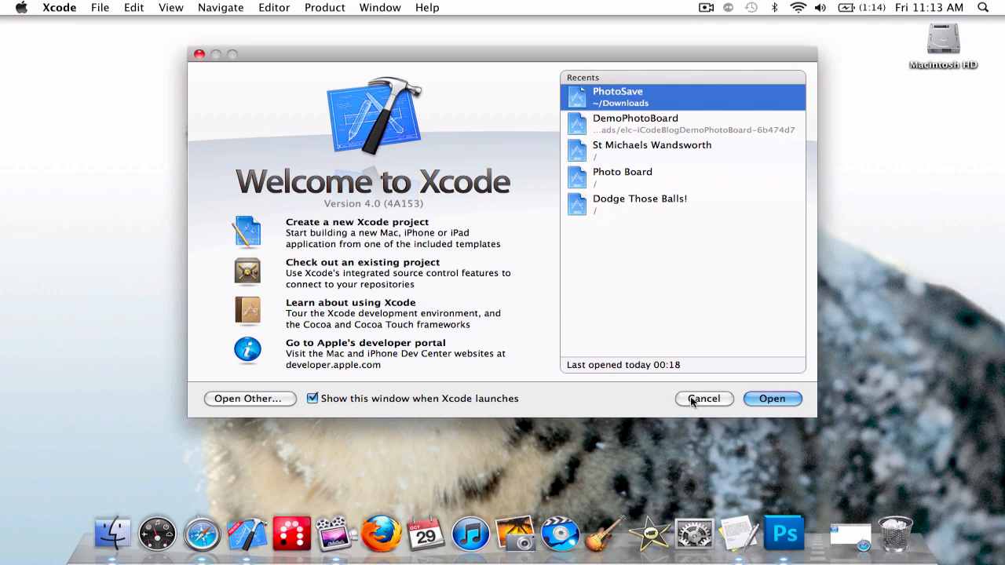
{"action": "left_click", "coordinate": [704, 399]}
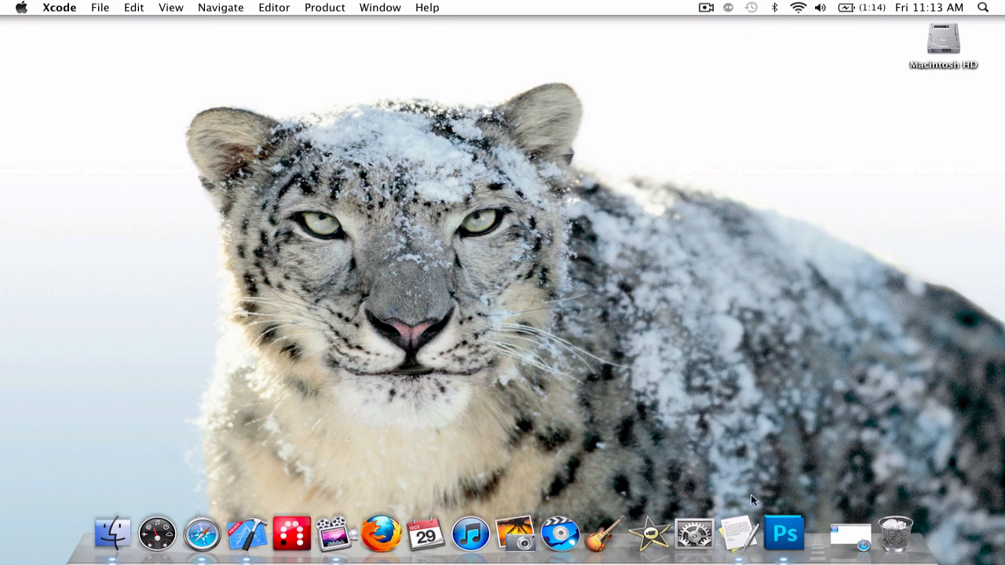
{"action": "mouse_move", "coordinate": [851, 534]}
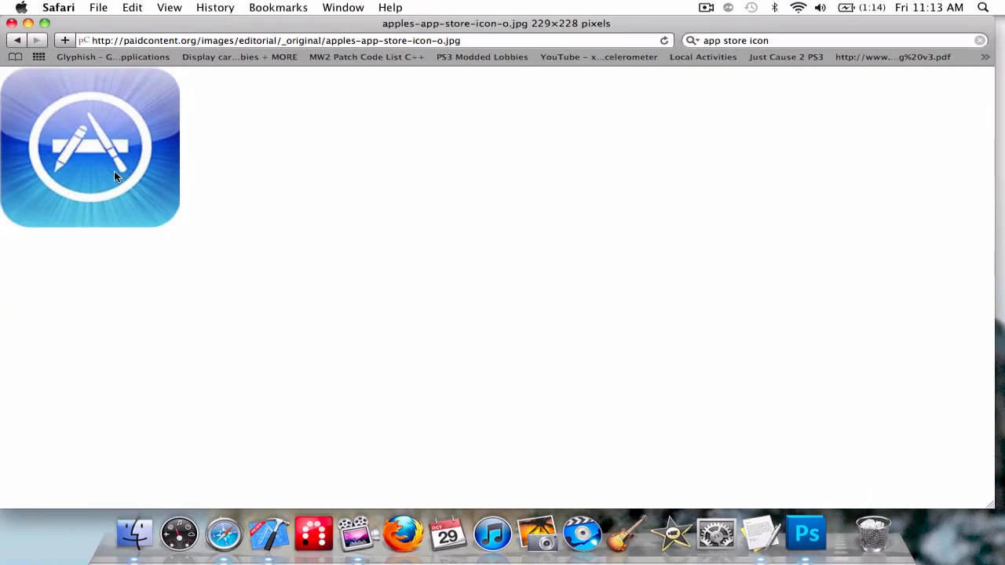
{"action": "mouse_move", "coordinate": [290, 273]}
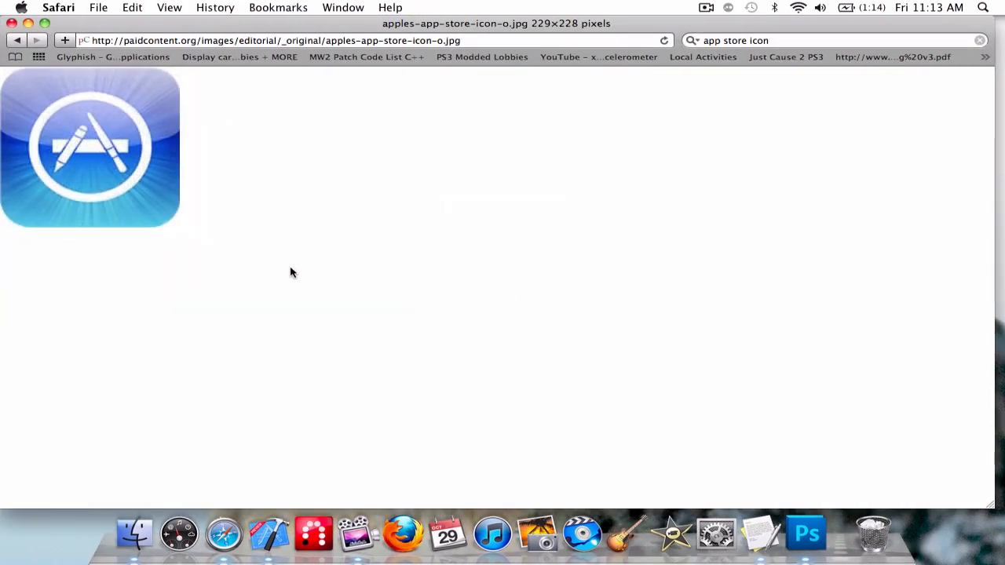
{"action": "mouse_move", "coordinate": [280, 267]}
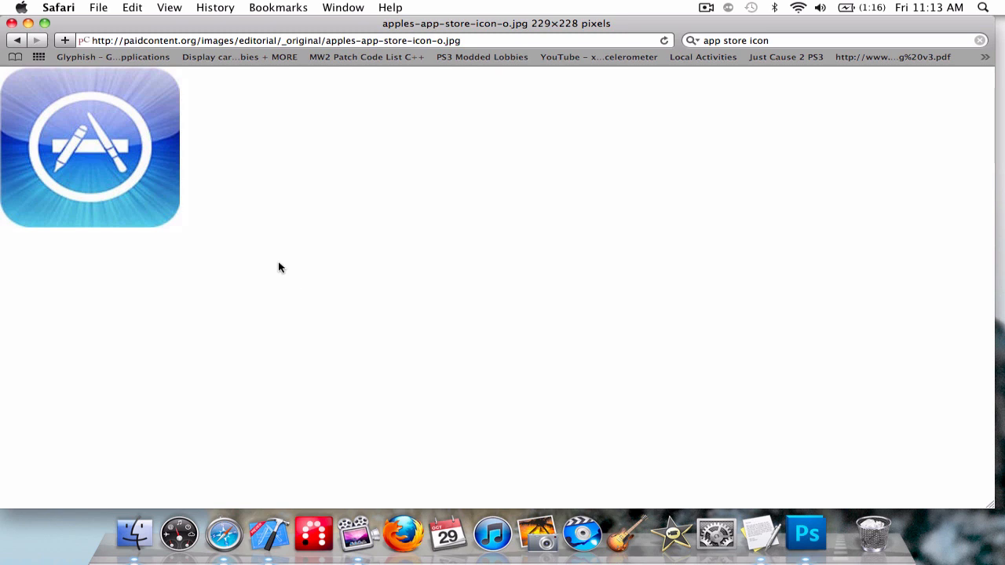
{"action": "mouse_move", "coordinate": [254, 251]}
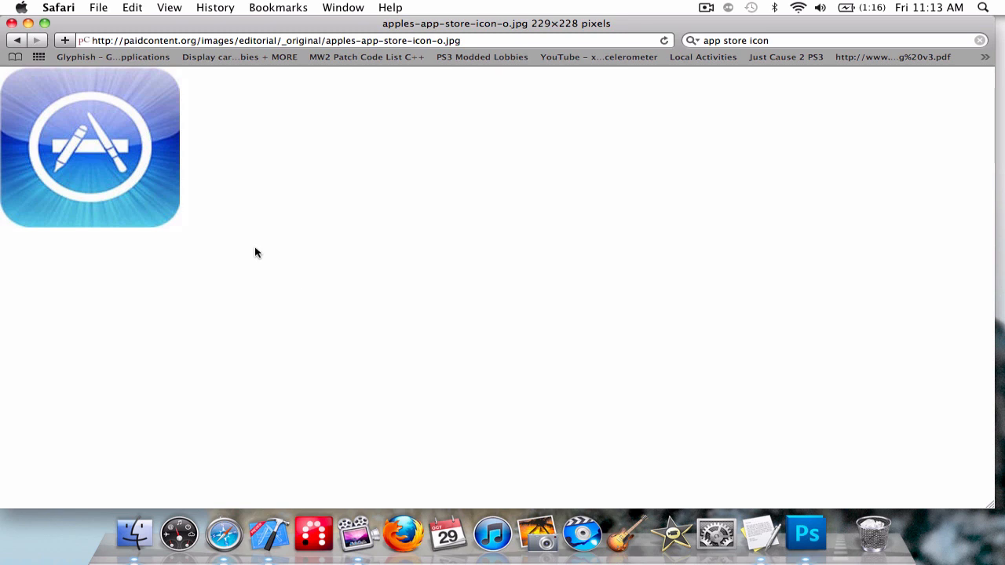
{"action": "mouse_move", "coordinate": [125, 176]}
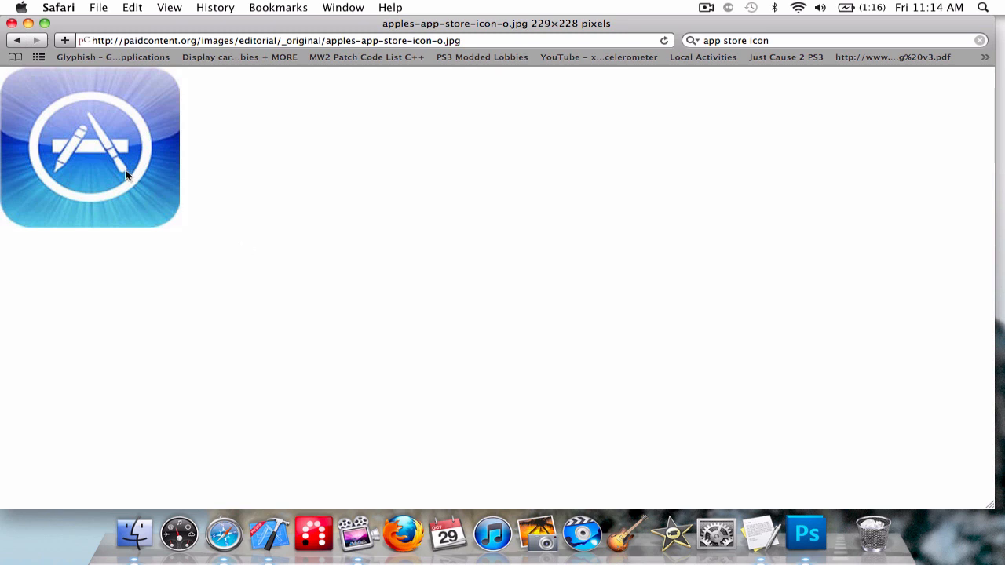
{"action": "mouse_move", "coordinate": [327, 213]}
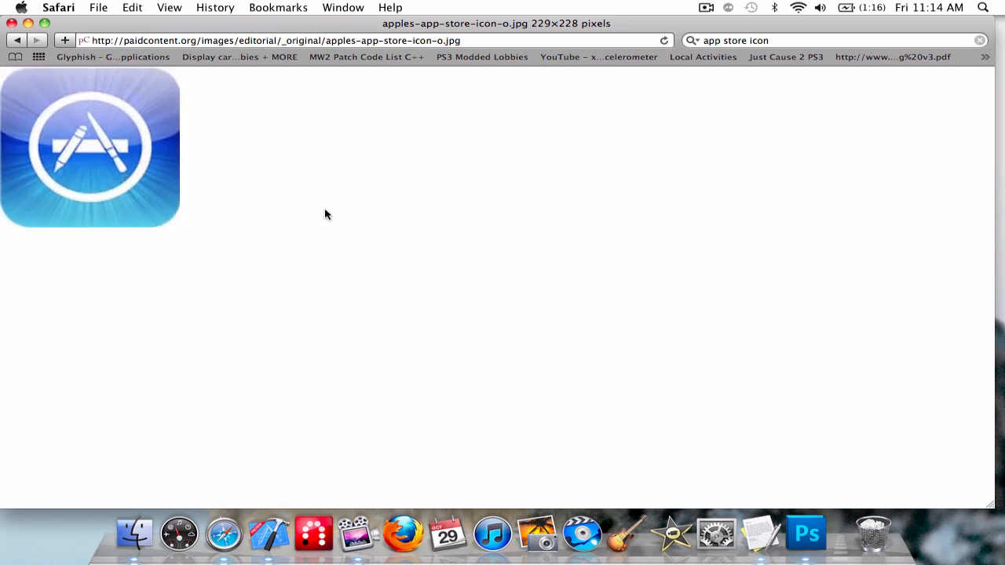
{"action": "mouse_move", "coordinate": [61, 110]}
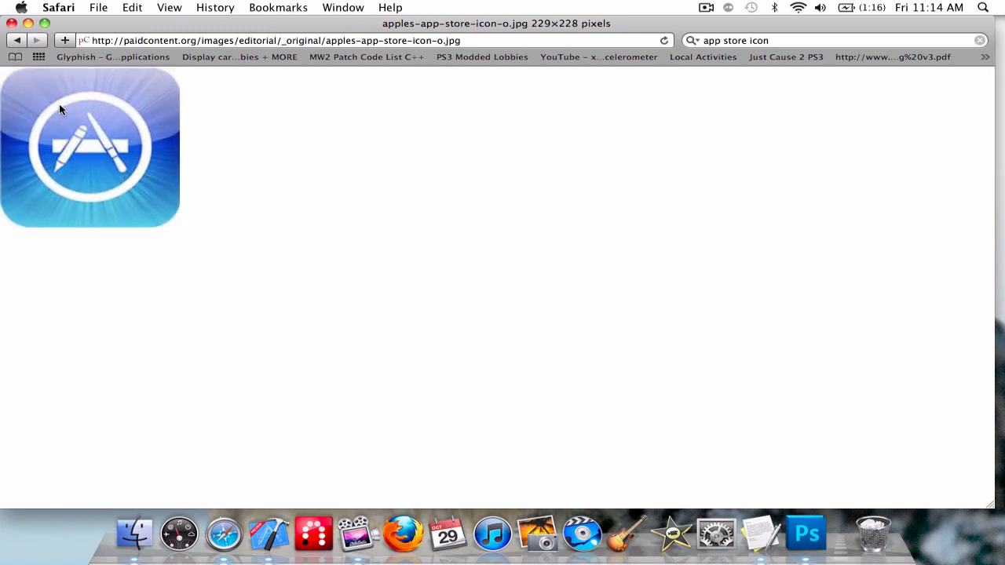
{"action": "mouse_move", "coordinate": [132, 127]}
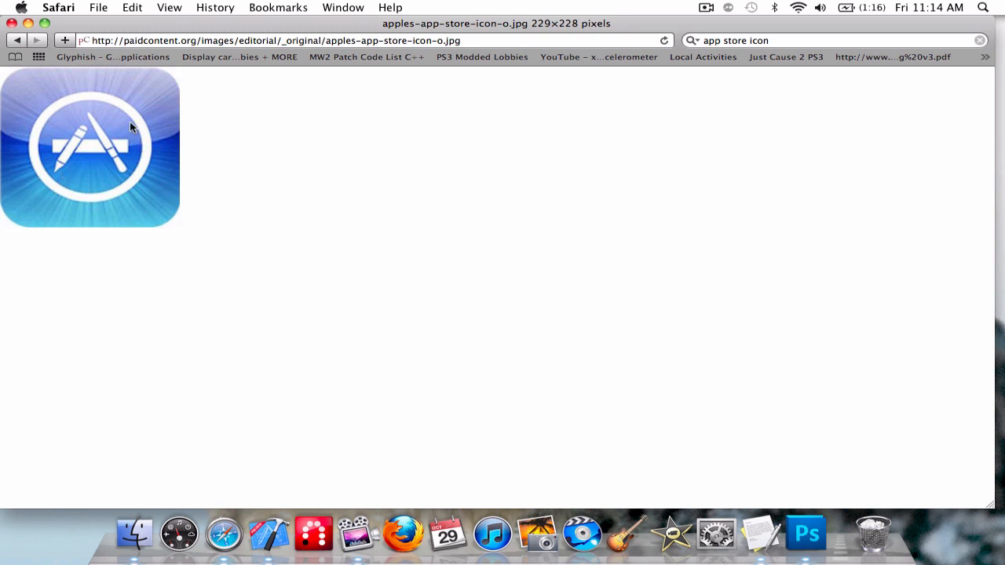
{"action": "mouse_move", "coordinate": [55, 157]}
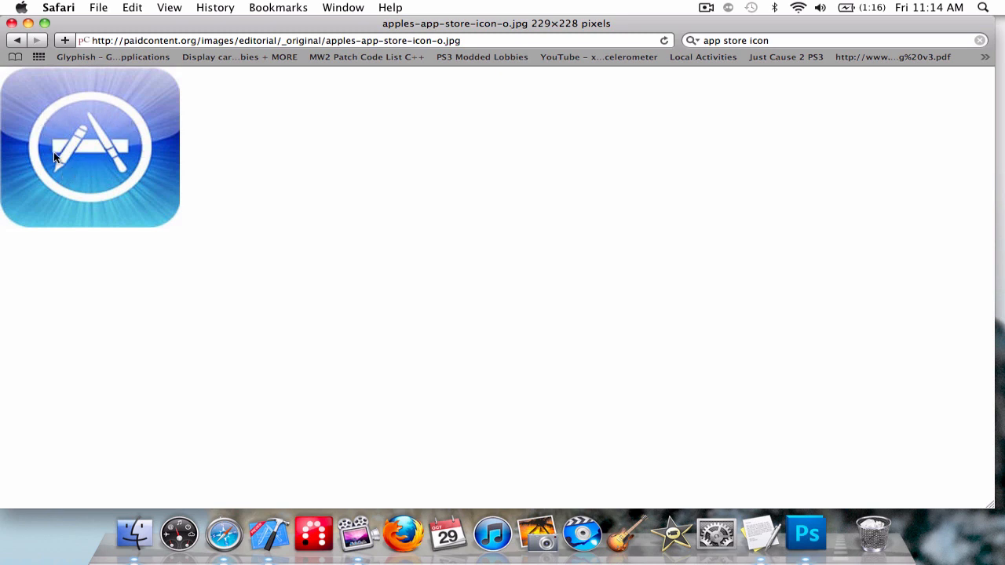
{"action": "mouse_move", "coordinate": [71, 133]}
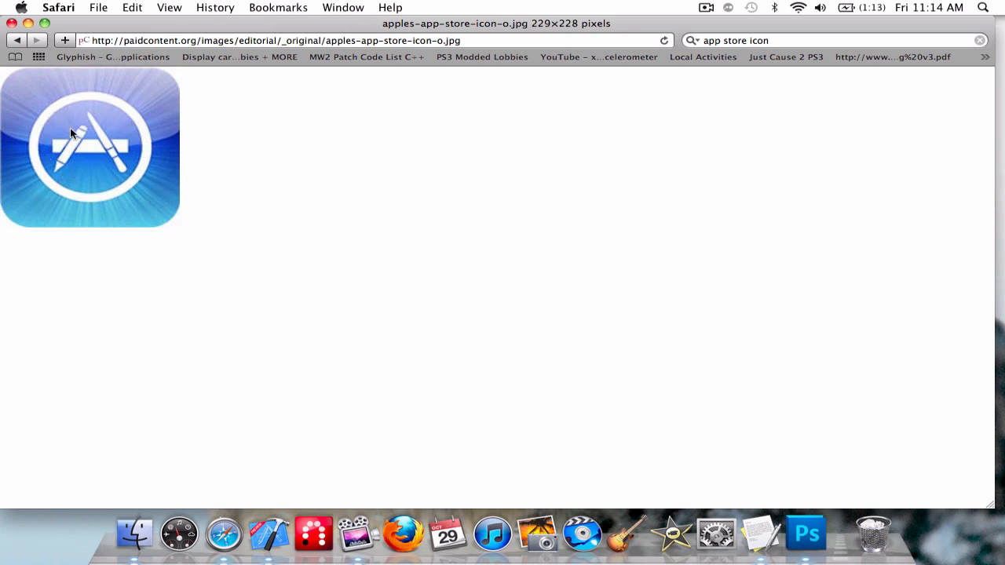
{"action": "mouse_move", "coordinate": [81, 138]}
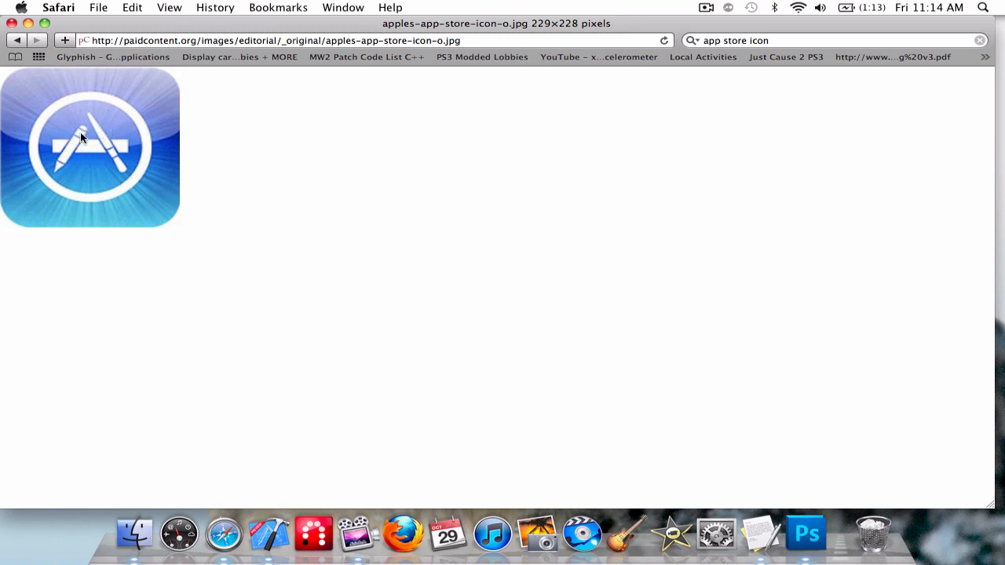
{"action": "mouse_move", "coordinate": [226, 182]}
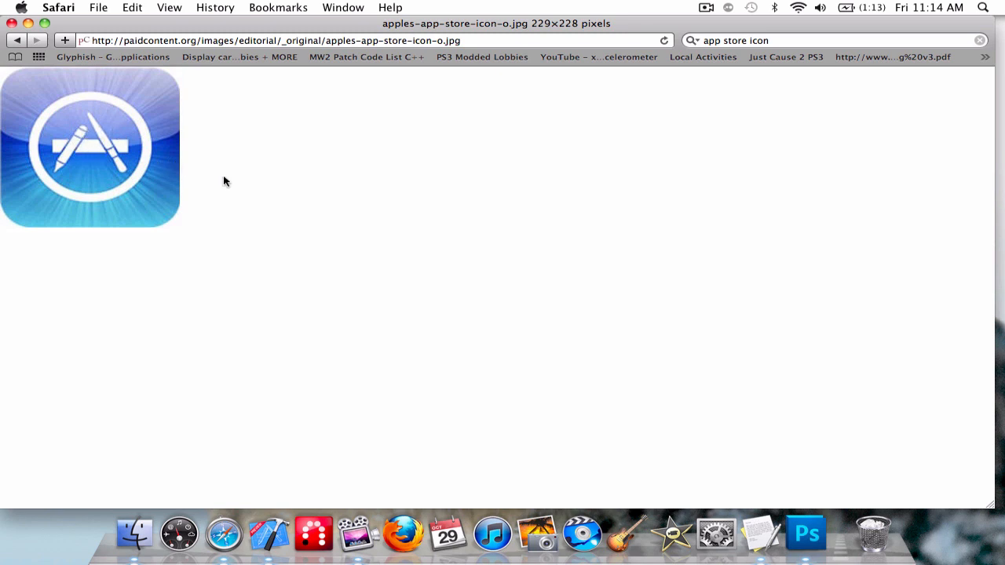
{"action": "mouse_move", "coordinate": [817, 504]}
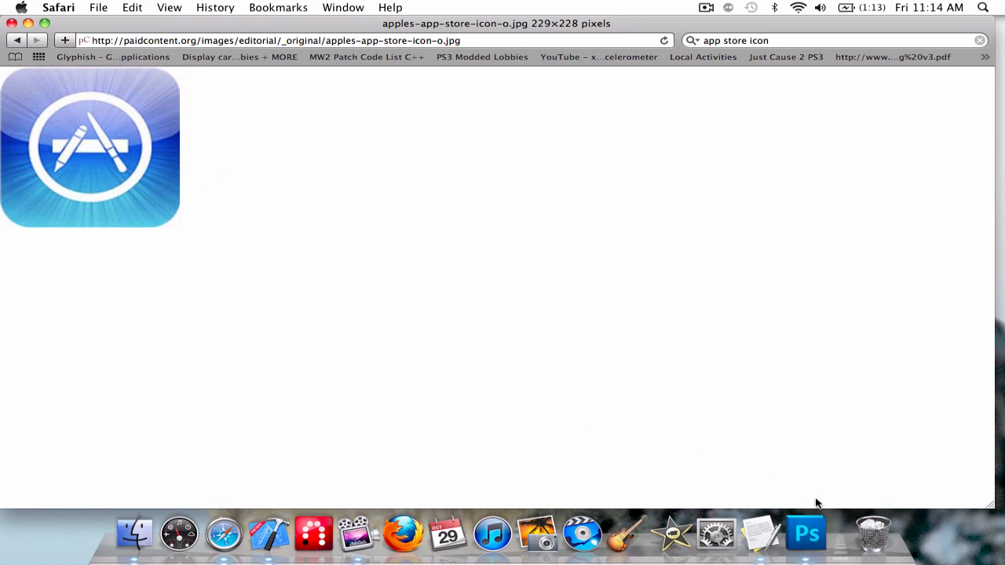
Step: Create a new 512 × 512 px transparent document from the App iCon preset
{"action": "left_click", "coordinate": [804, 534]}
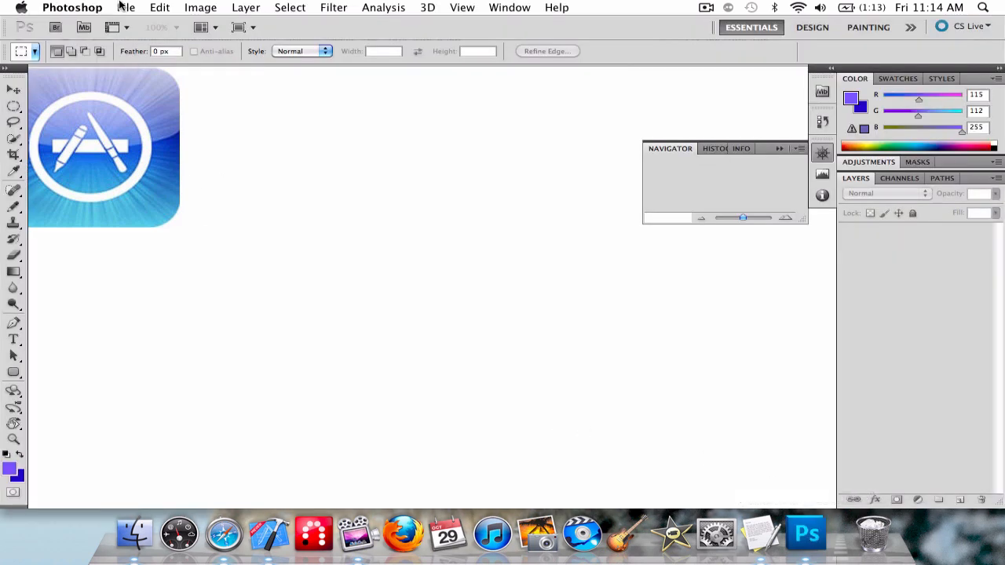
{"action": "left_click", "coordinate": [126, 6]}
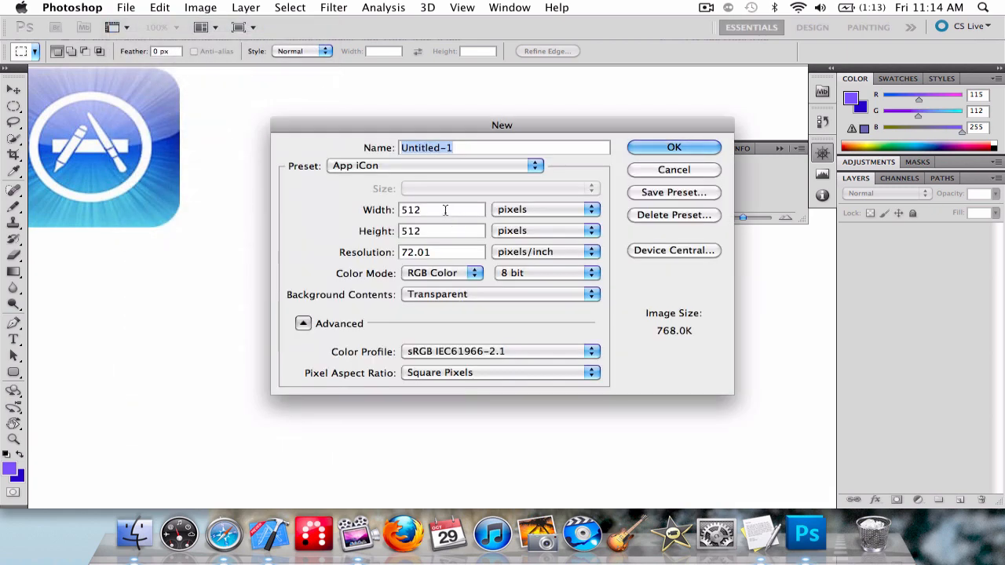
{"action": "mouse_move", "coordinate": [673, 147]}
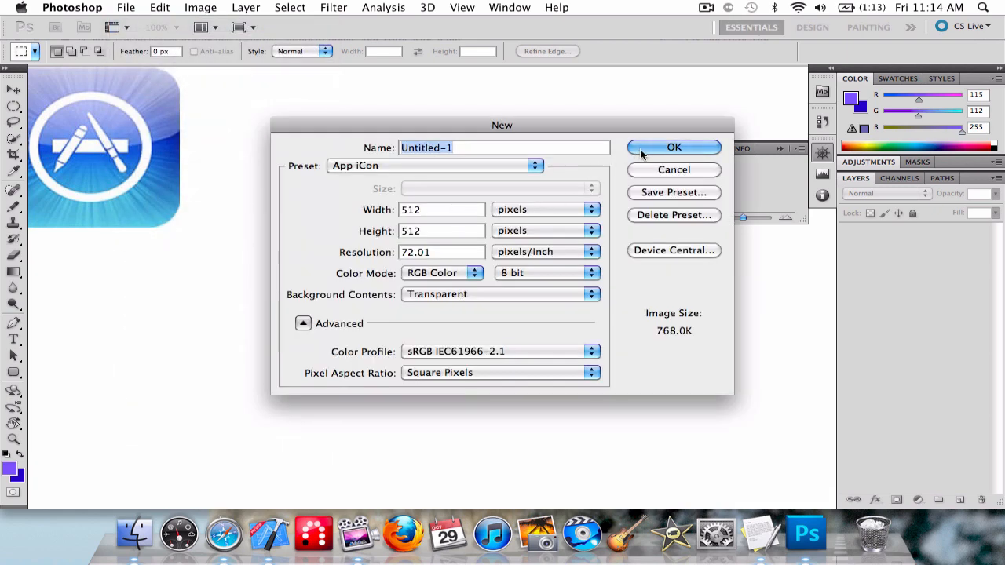
{"action": "left_click", "coordinate": [673, 148]}
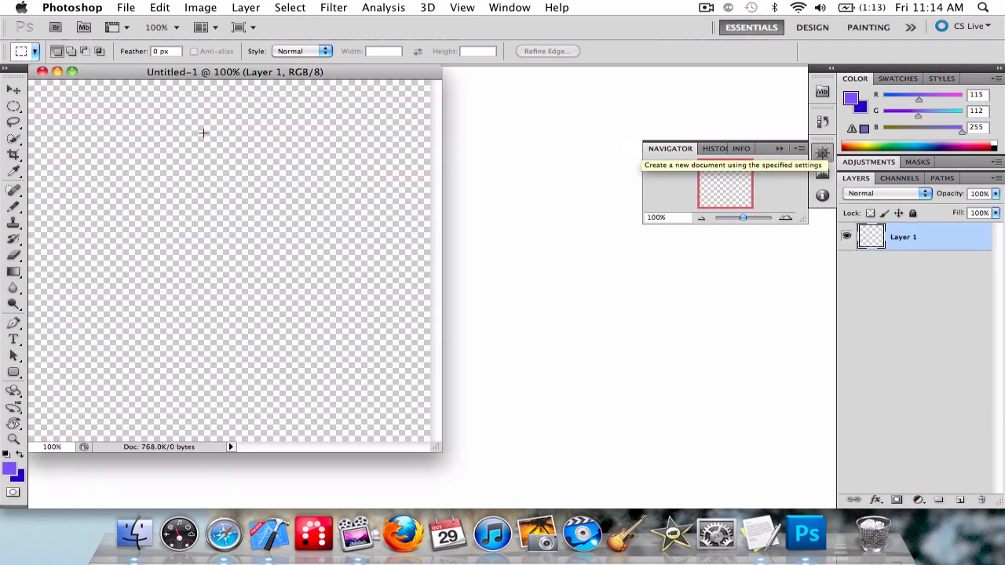
{"action": "mouse_move", "coordinate": [135, 78]}
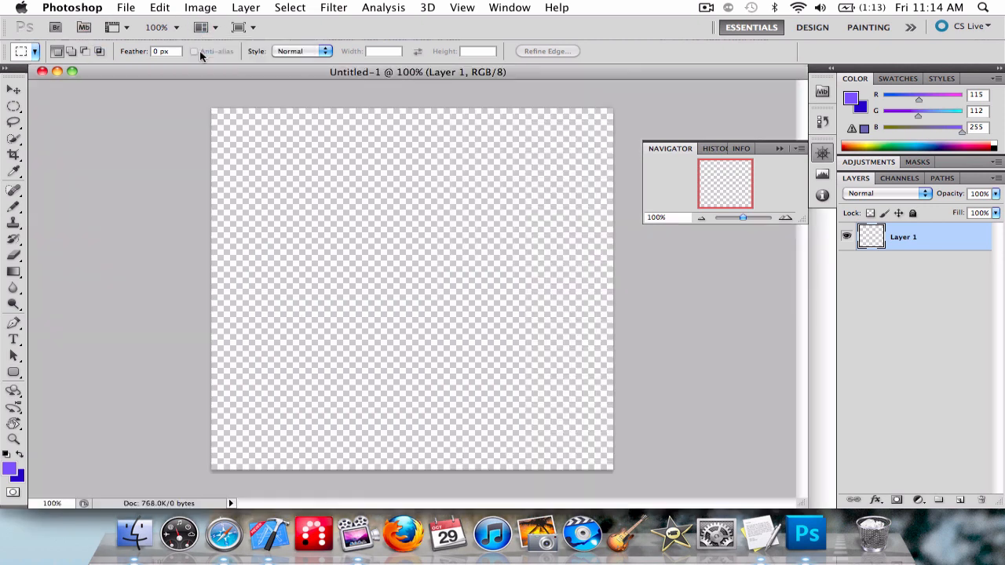
{"action": "mouse_move", "coordinate": [195, 50]}
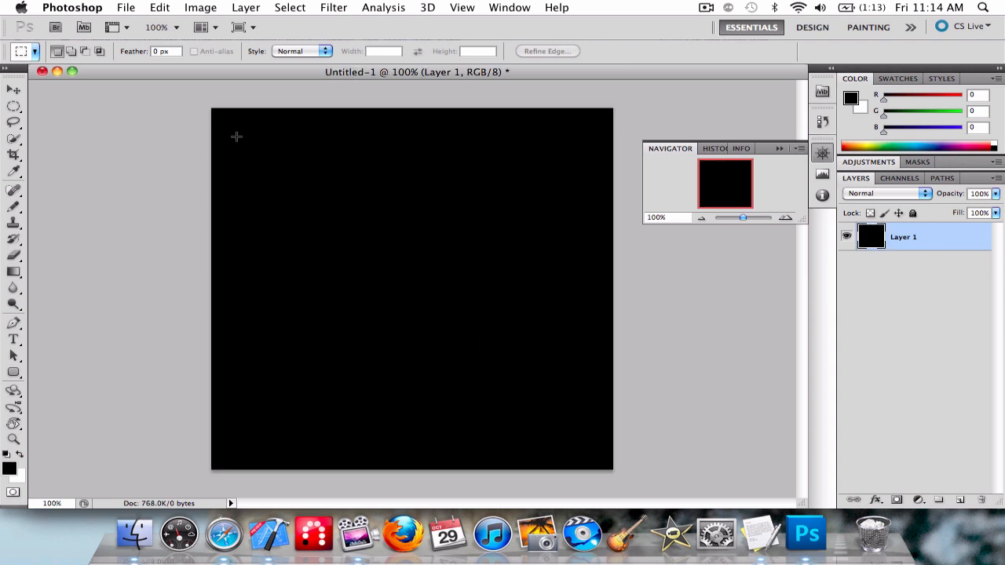
{"action": "mouse_move", "coordinate": [248, 145]}
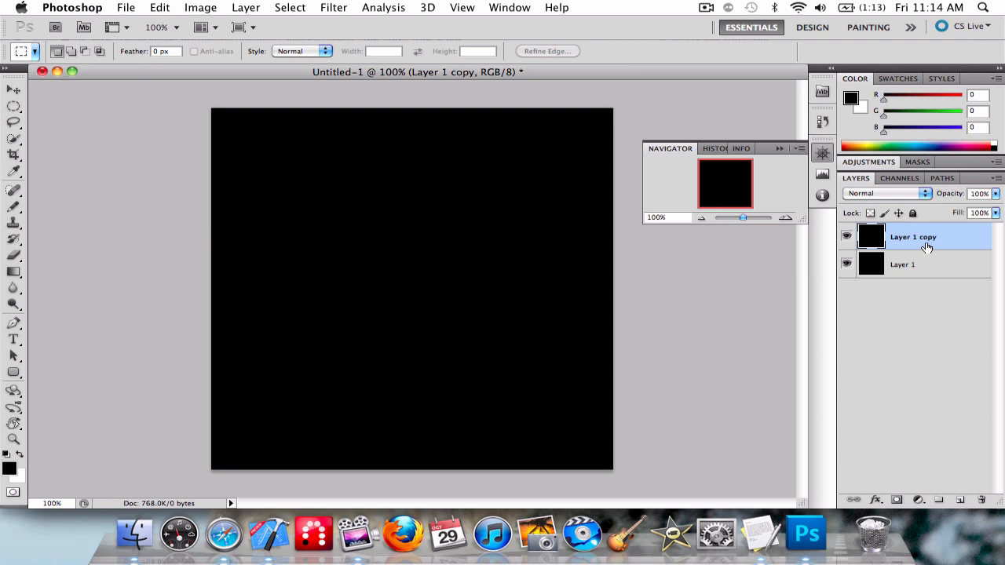
{"action": "mouse_move", "coordinate": [955, 245]}
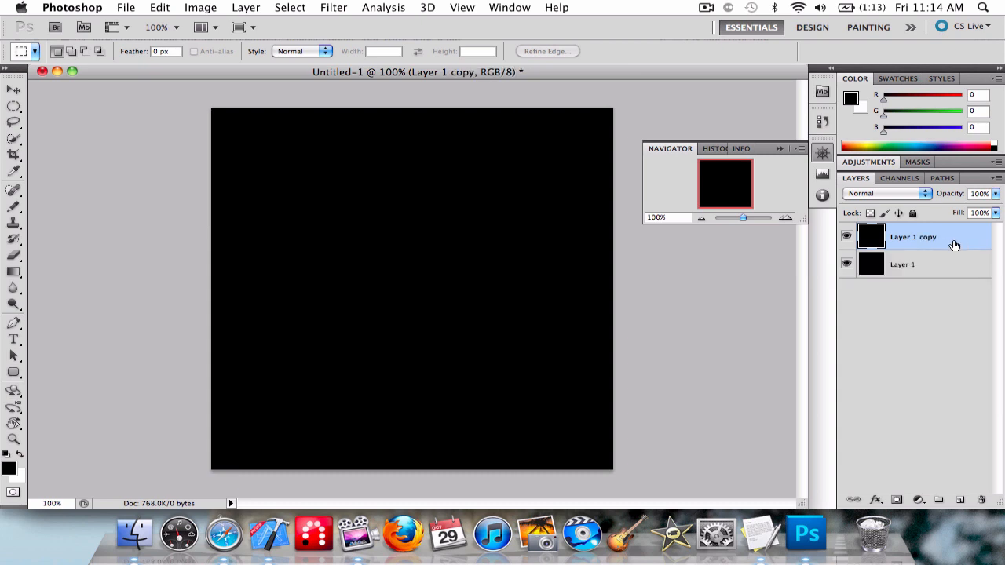
{"action": "mouse_move", "coordinate": [936, 239]}
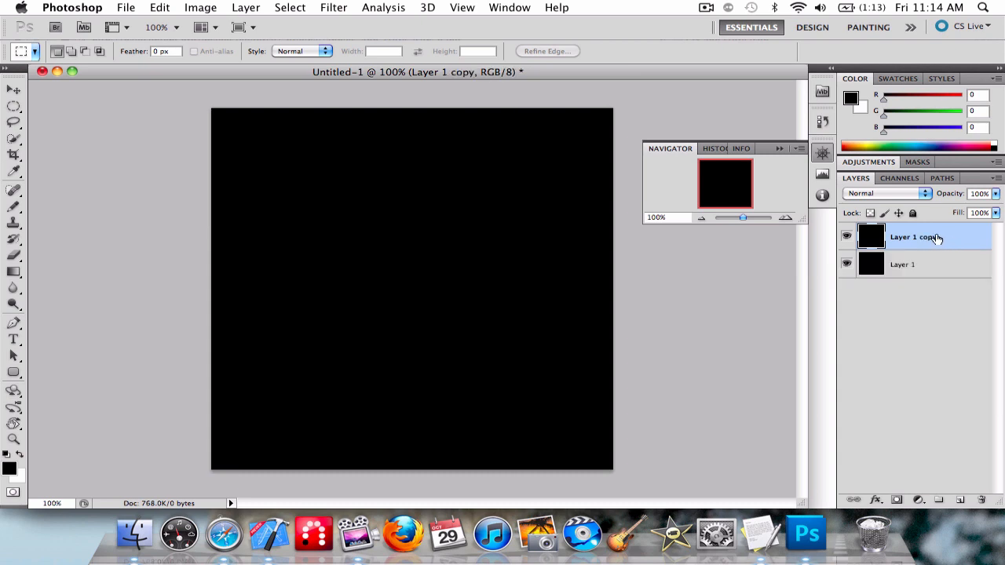
Step: Step backward to undo the fills, then rename the layers Background and Starburst
{"action": "left_click", "coordinate": [160, 6]}
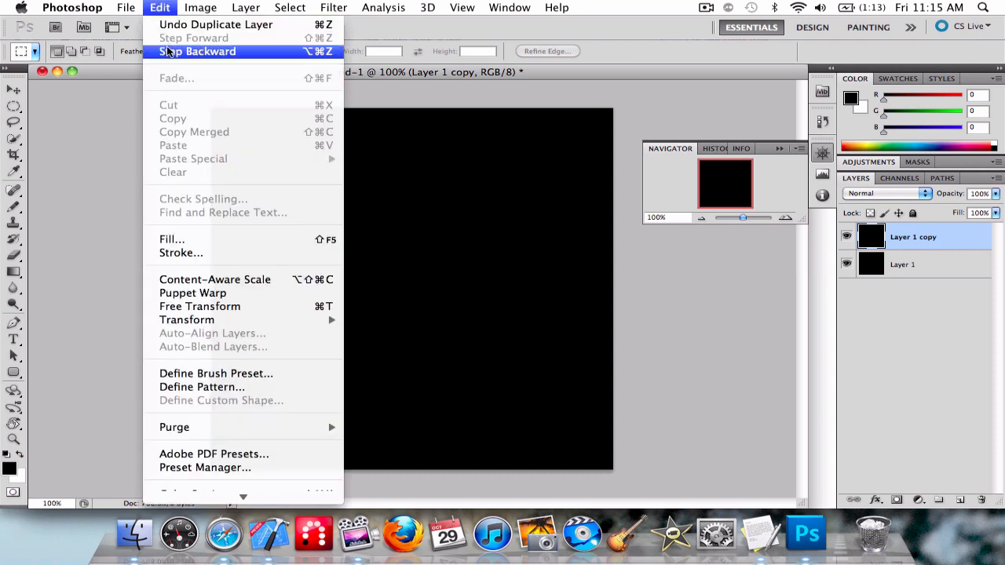
{"action": "left_click", "coordinate": [198, 50]}
{"action": "type", "text": "Backgro"}
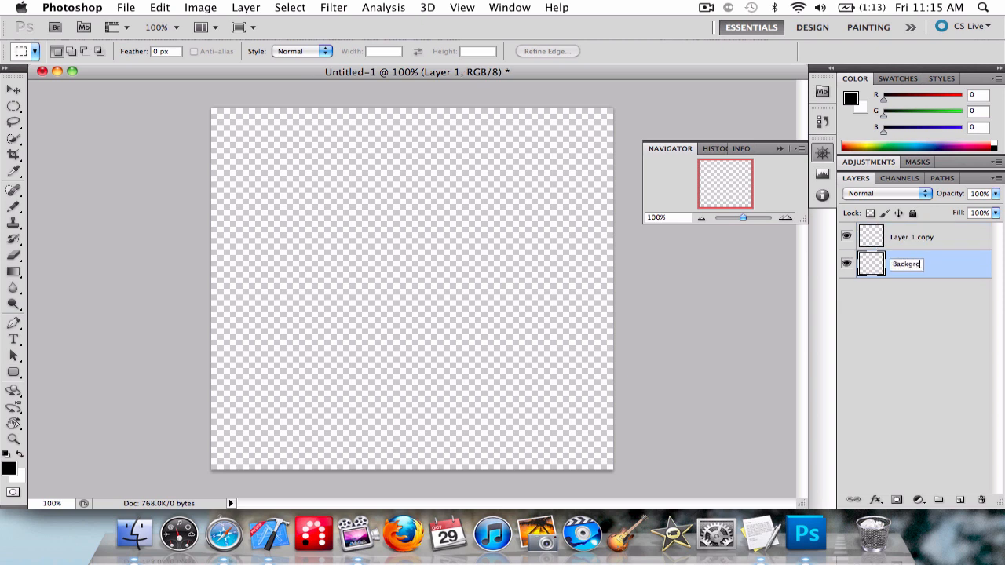
{"action": "key", "text": "Return"}
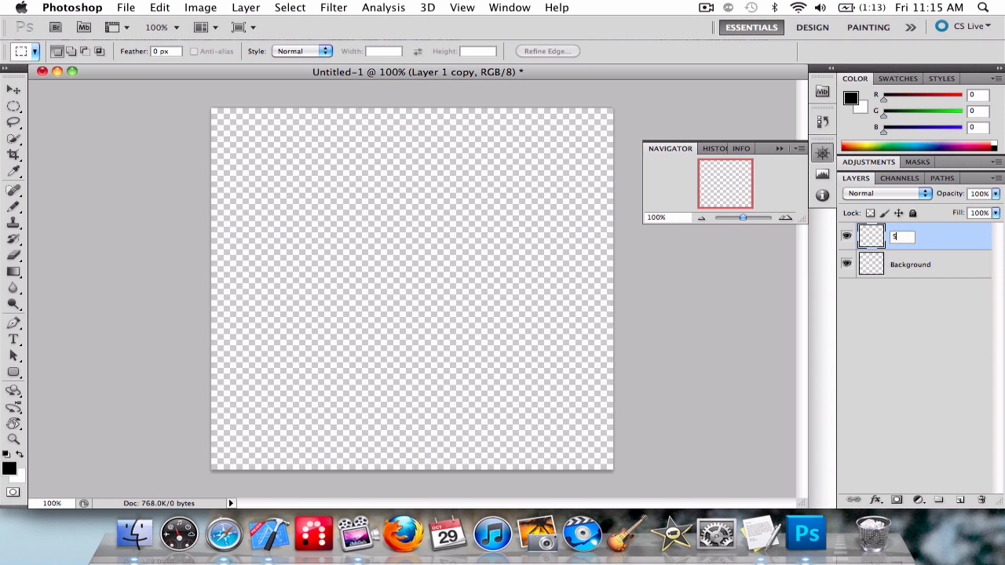
{"action": "type", "text": "tarburs"}
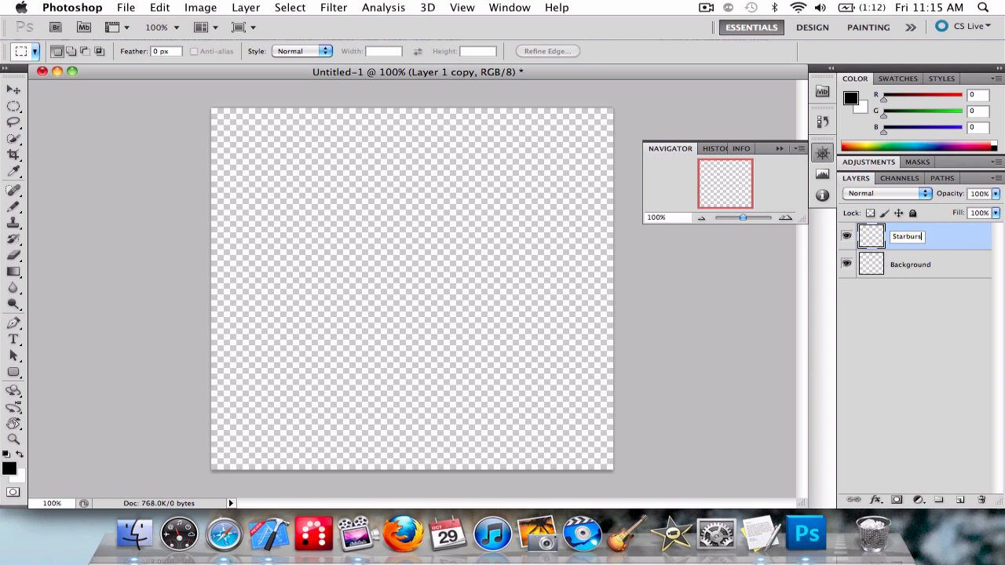
{"action": "left_click", "coordinate": [911, 264]}
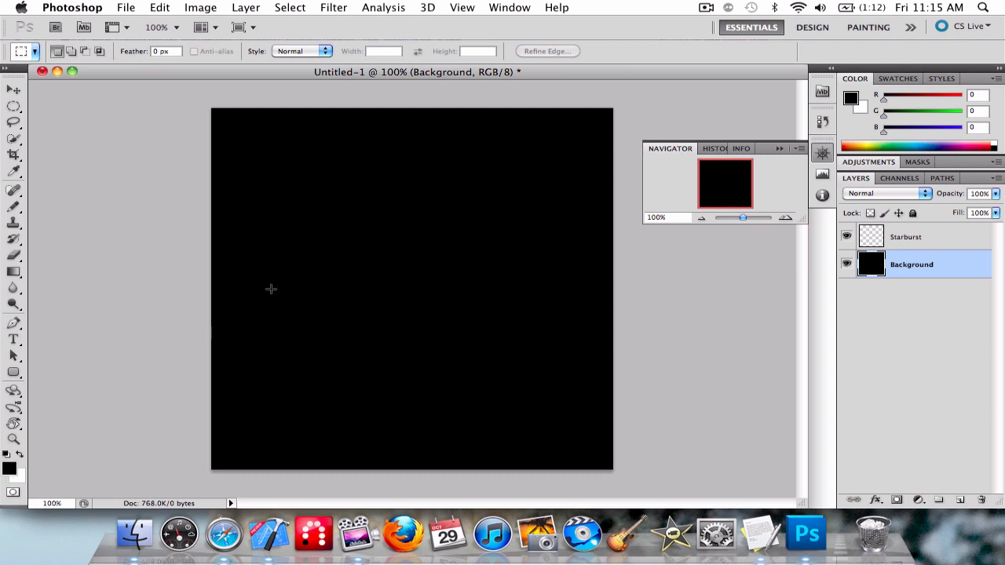
Step: Make the transparent Starburst layer the active layer
{"action": "left_click", "coordinate": [10, 468]}
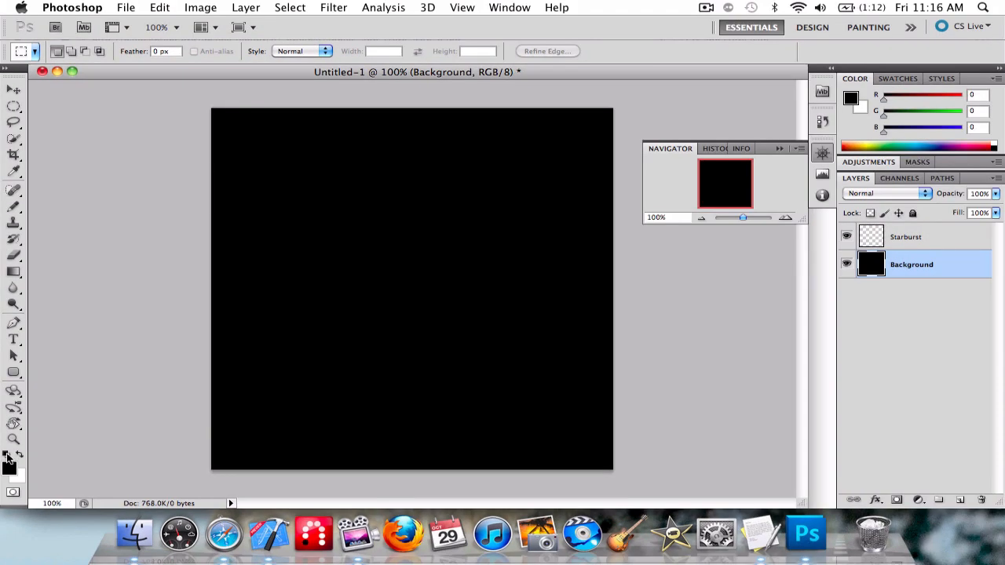
{"action": "mouse_move", "coordinate": [899, 201]}
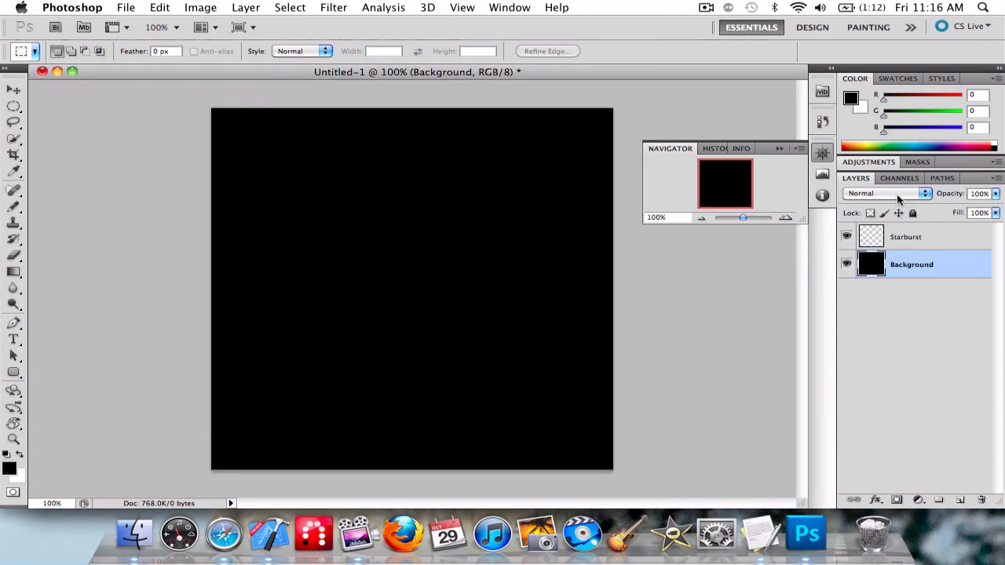
{"action": "left_click", "coordinate": [904, 235]}
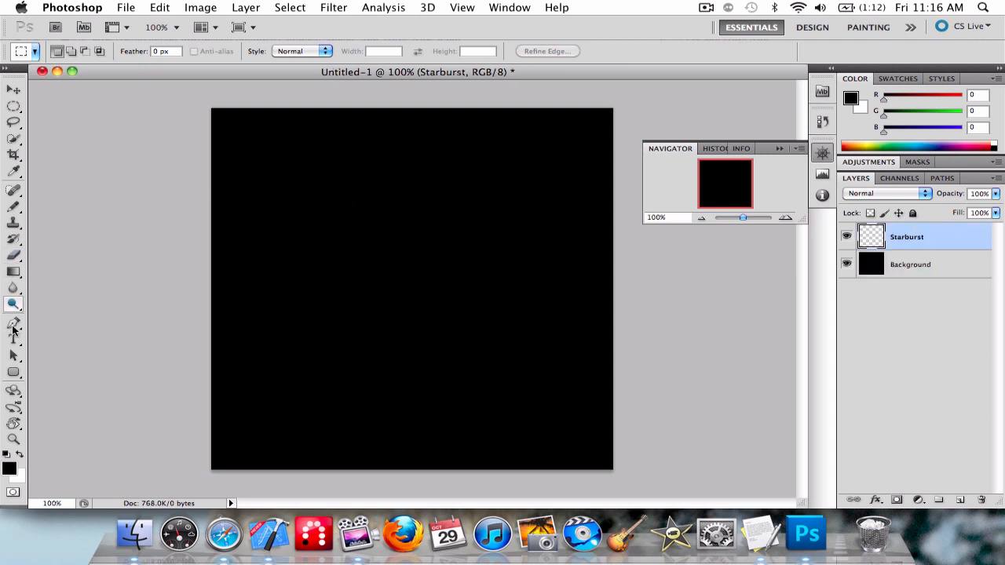
Step: Set the background colour to deep blue #0017a6
{"action": "left_click", "coordinate": [10, 469]}
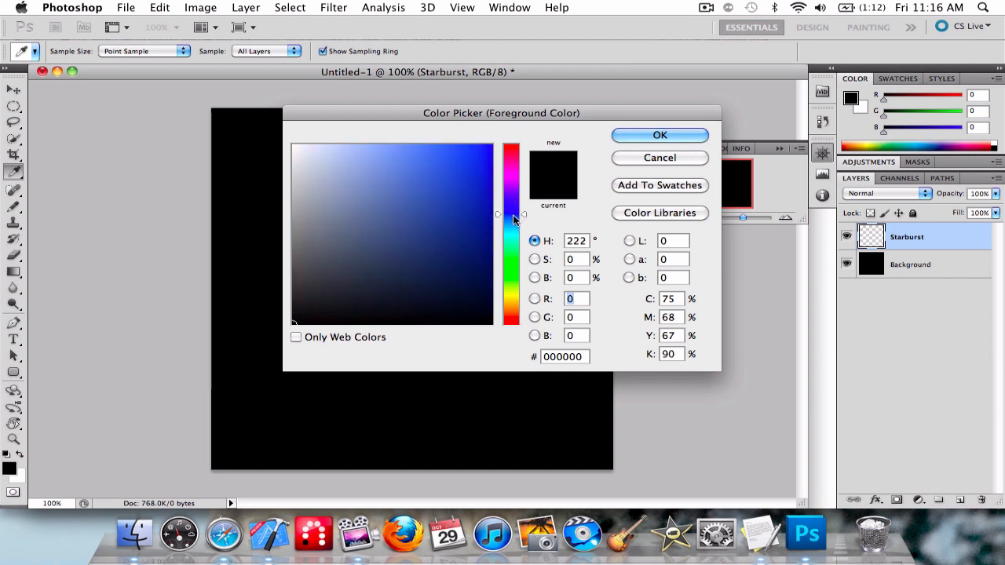
{"action": "left_click_drag", "start_coordinate": [512, 220], "coordinate": [512, 211]}
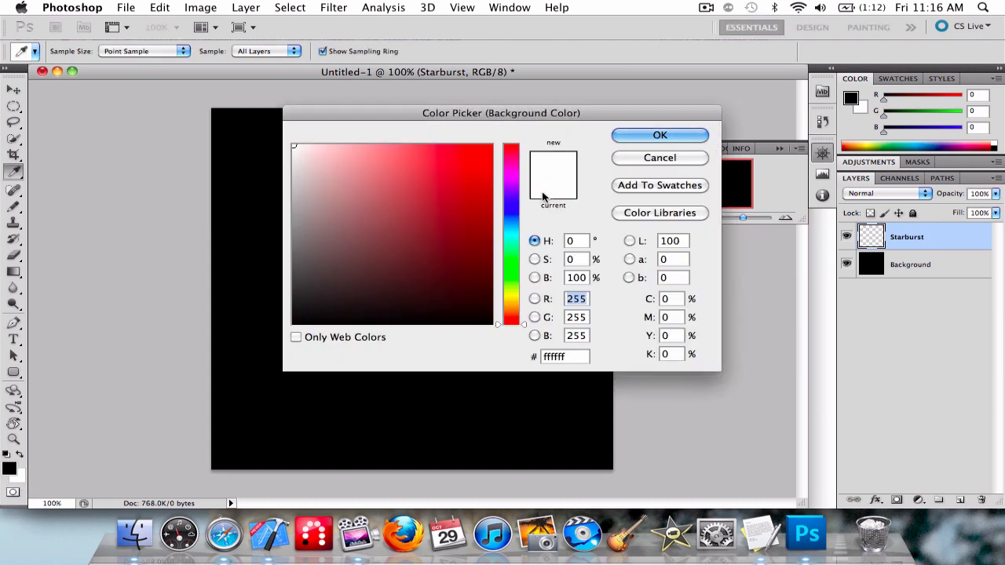
{"action": "left_click", "coordinate": [487, 207]}
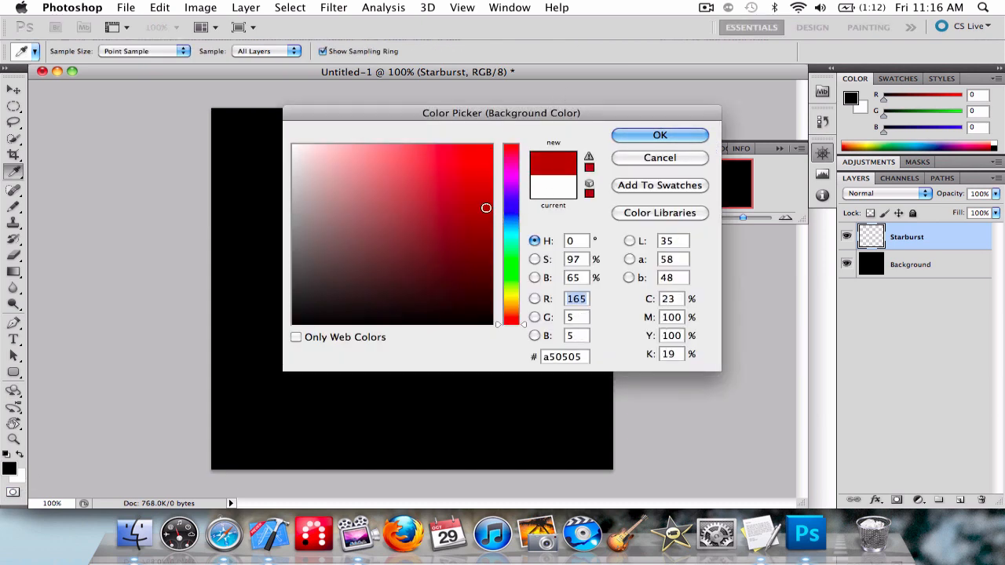
{"action": "left_click", "coordinate": [512, 210]}
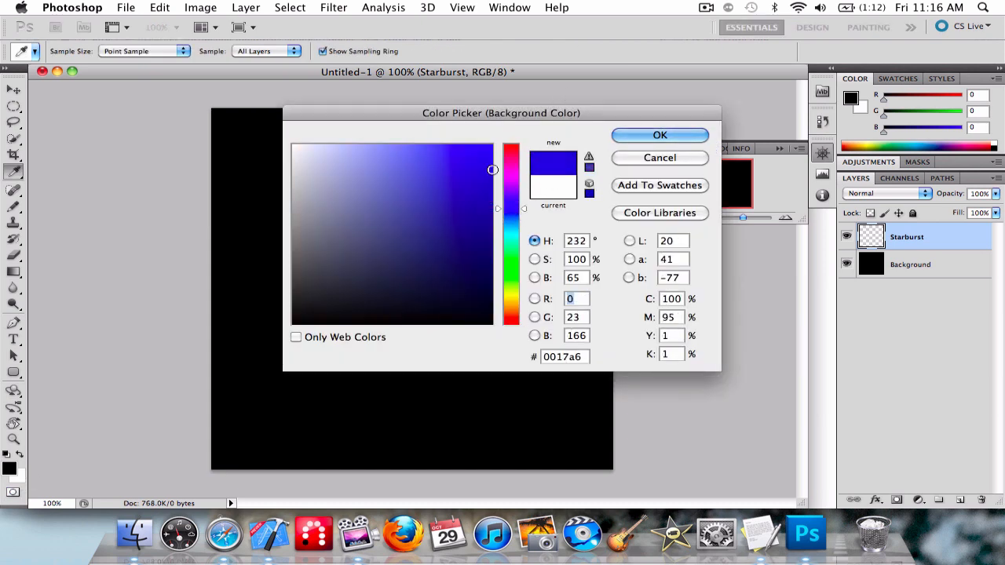
{"action": "left_click", "coordinate": [659, 135]}
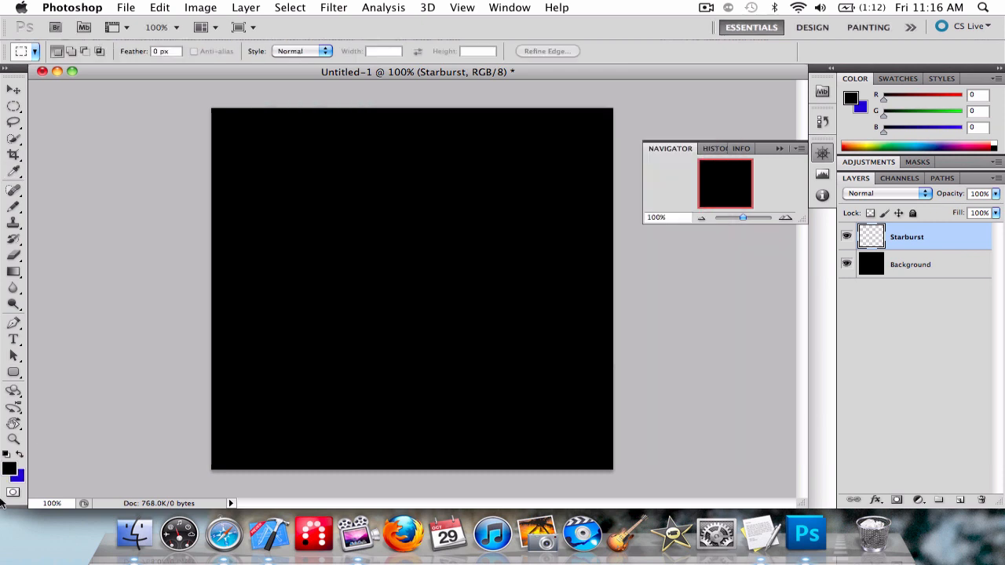
Step: Set the foreground colour to light violet-blue #6b6bff
{"action": "left_click", "coordinate": [11, 469]}
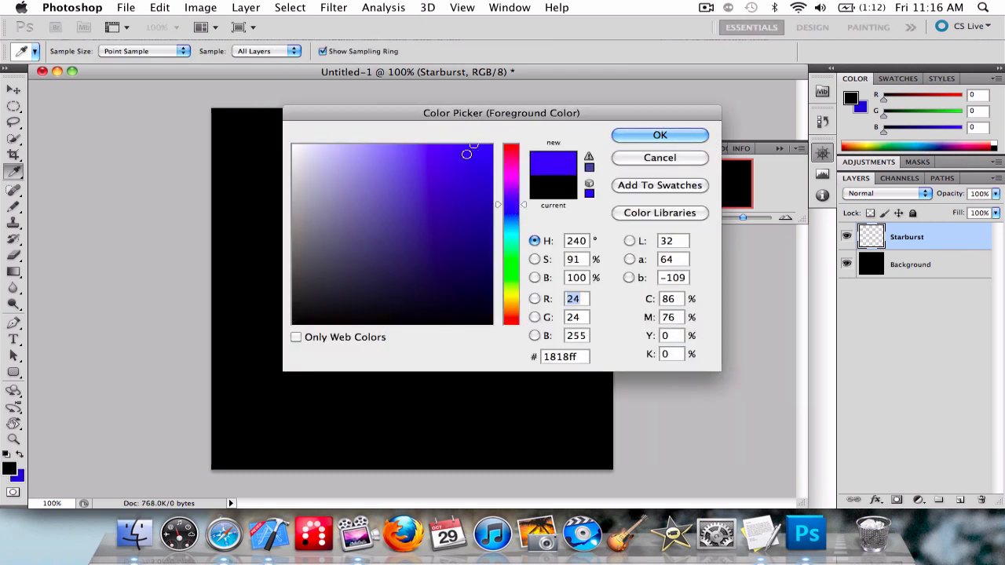
{"action": "left_click", "coordinate": [409, 144]}
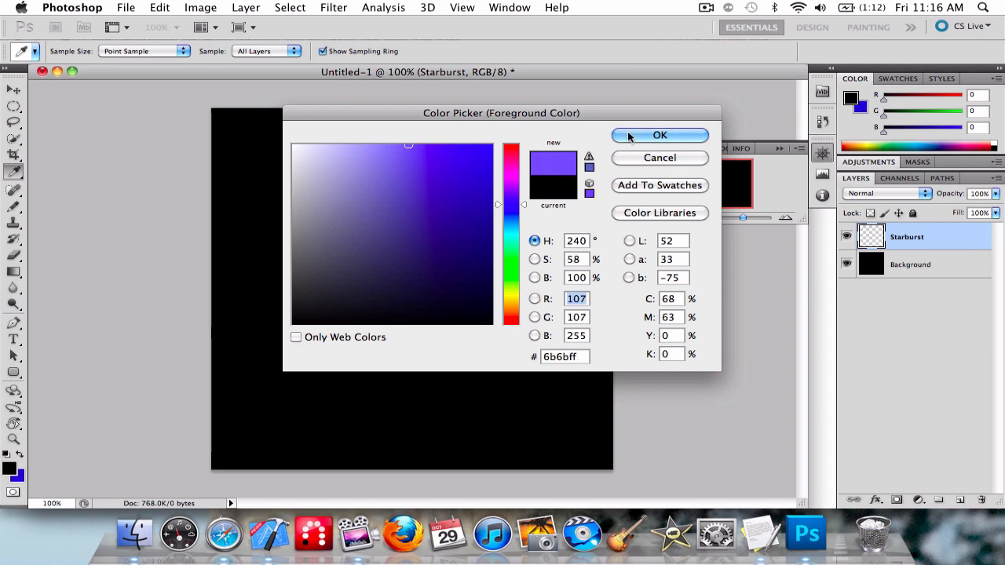
{"action": "left_click", "coordinate": [660, 135]}
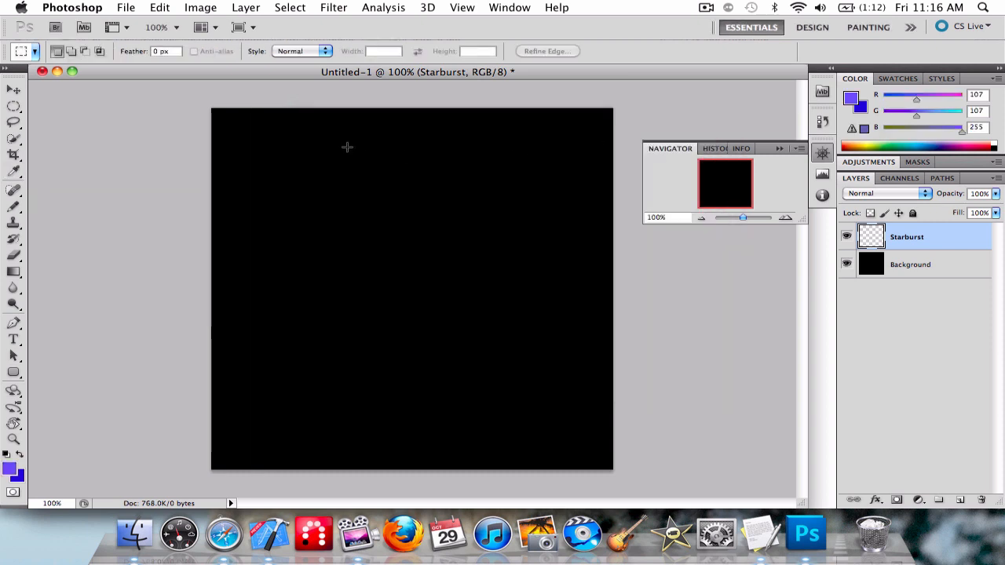
Step: Fill the Starburst layer with a linear gradient from light violet-blue (top) to deep blue (bottom)
{"action": "left_click", "coordinate": [13, 272]}
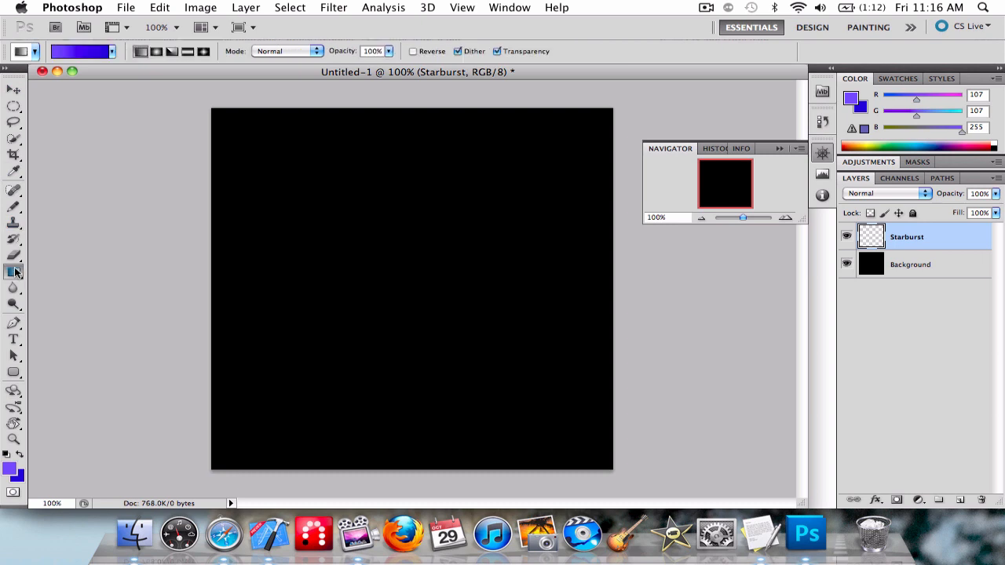
{"action": "left_click", "coordinate": [112, 50]}
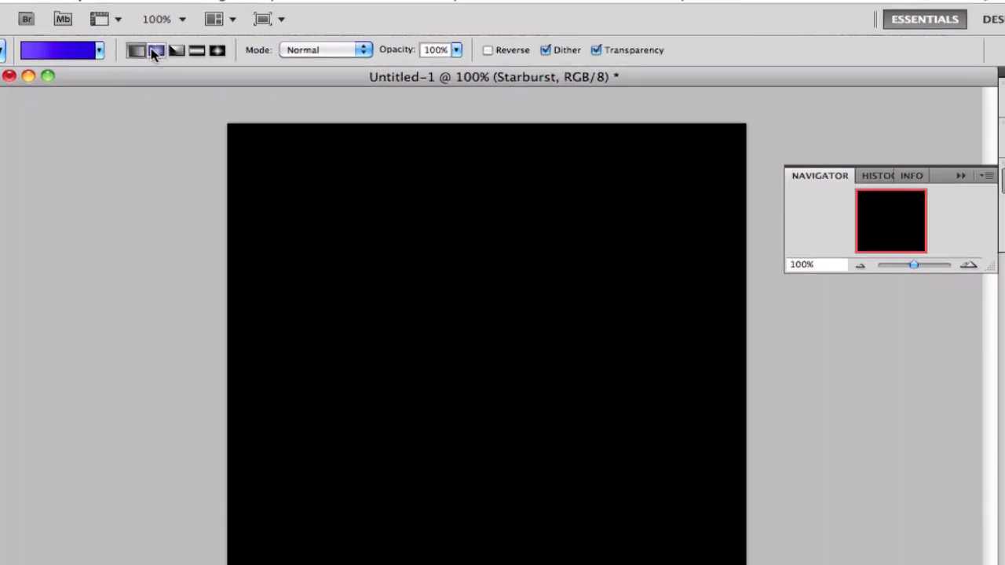
{"action": "mouse_move", "coordinate": [157, 50]}
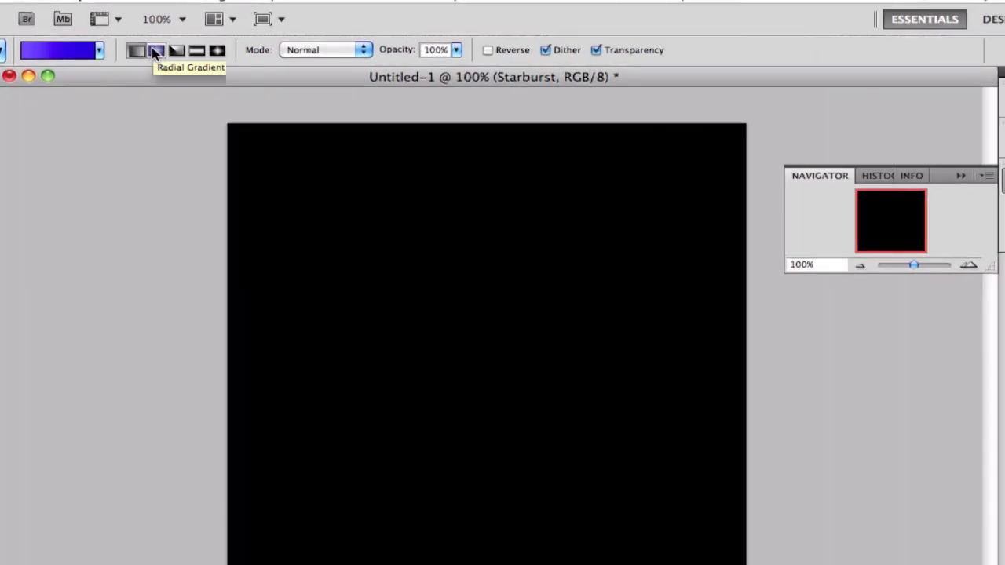
{"action": "mouse_move", "coordinate": [135, 50]}
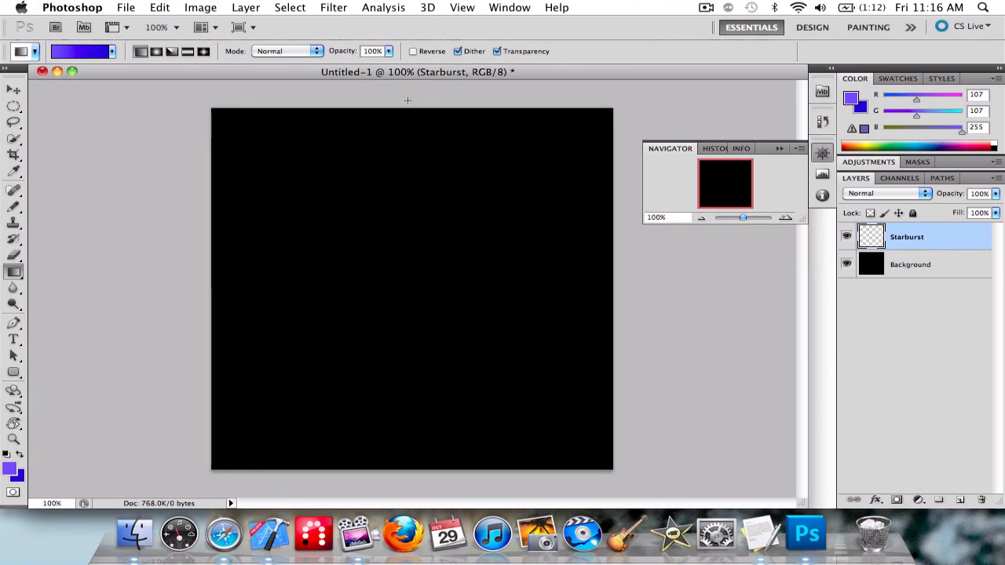
{"action": "mouse_move", "coordinate": [407, 113]}
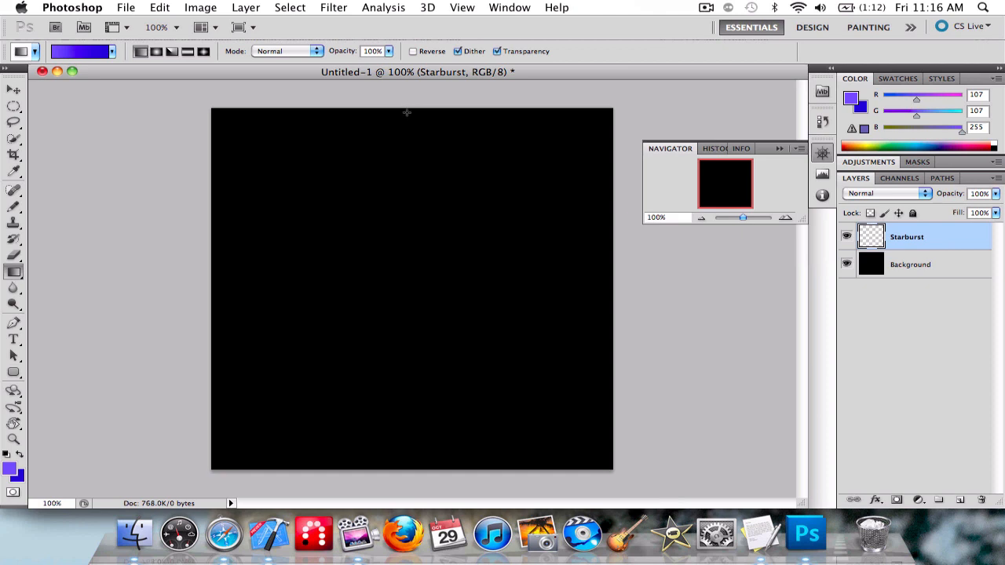
{"action": "left_click_drag", "start_coordinate": [405, 110], "coordinate": [405, 483]}
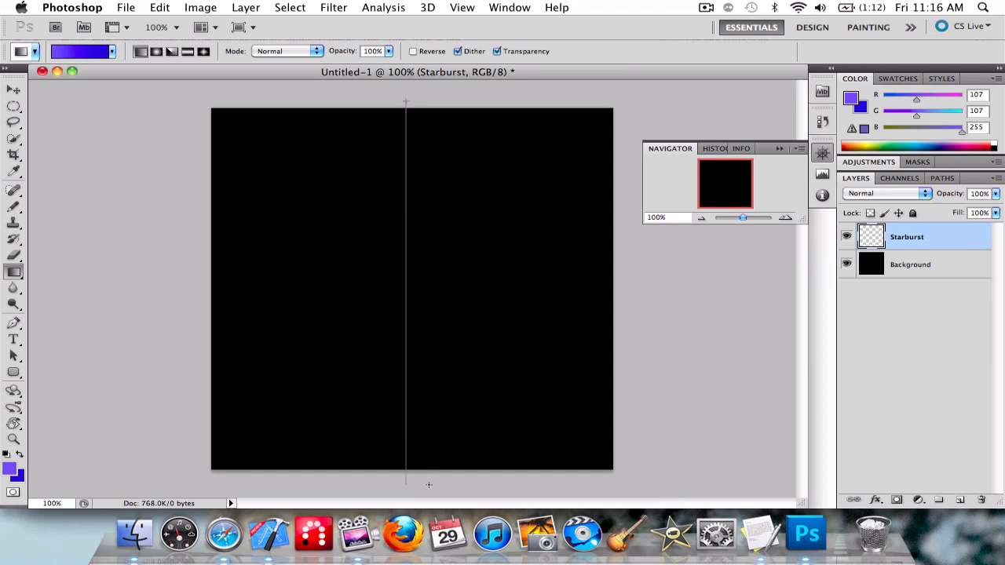
{"action": "left_click_drag", "start_coordinate": [405, 102], "coordinate": [405, 484]}
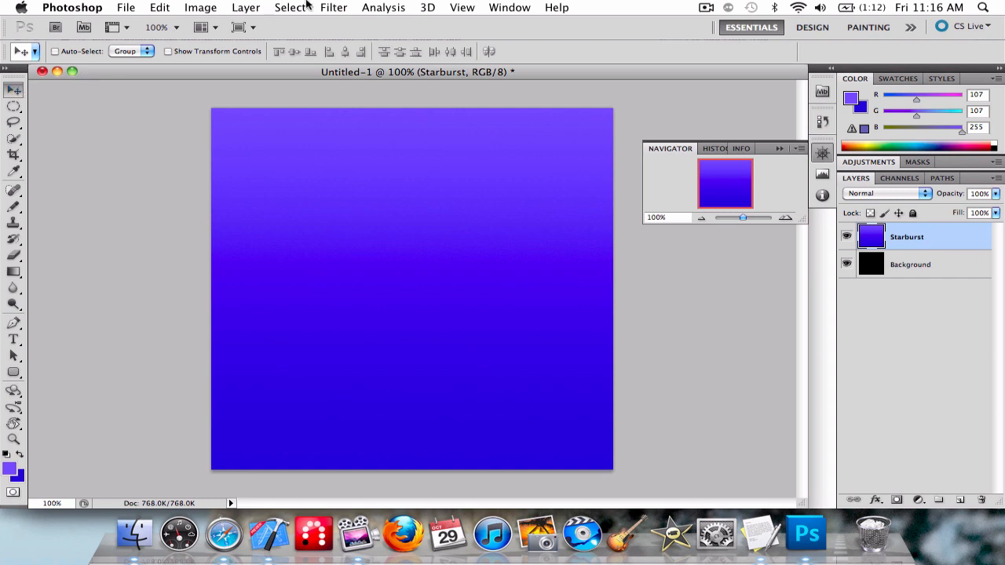
Step: Apply a Wave distortion: 15 generators, wavelength 5–35, amplitude 10–35, Triangle type
{"action": "left_click", "coordinate": [333, 7]}
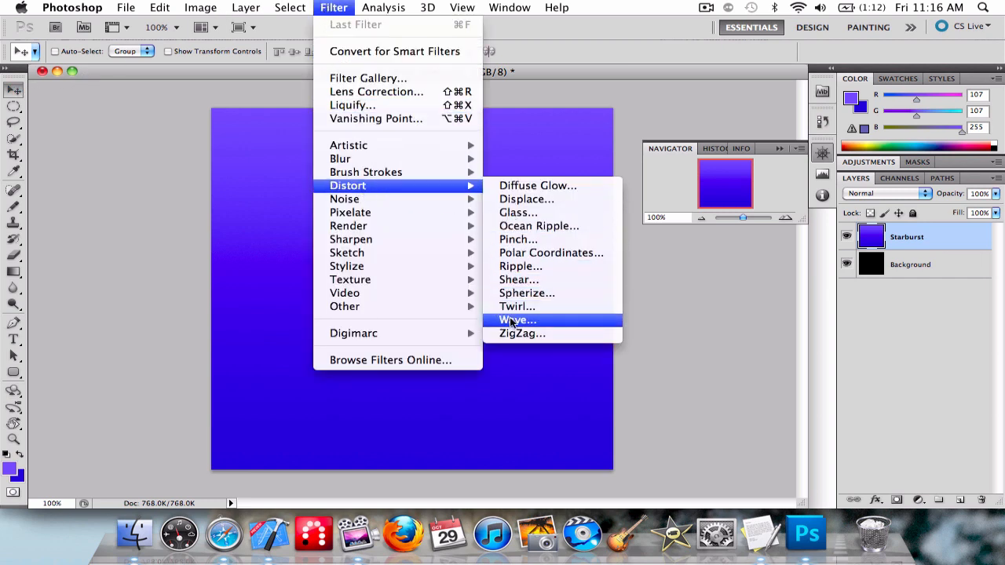
{"action": "left_click", "coordinate": [517, 320]}
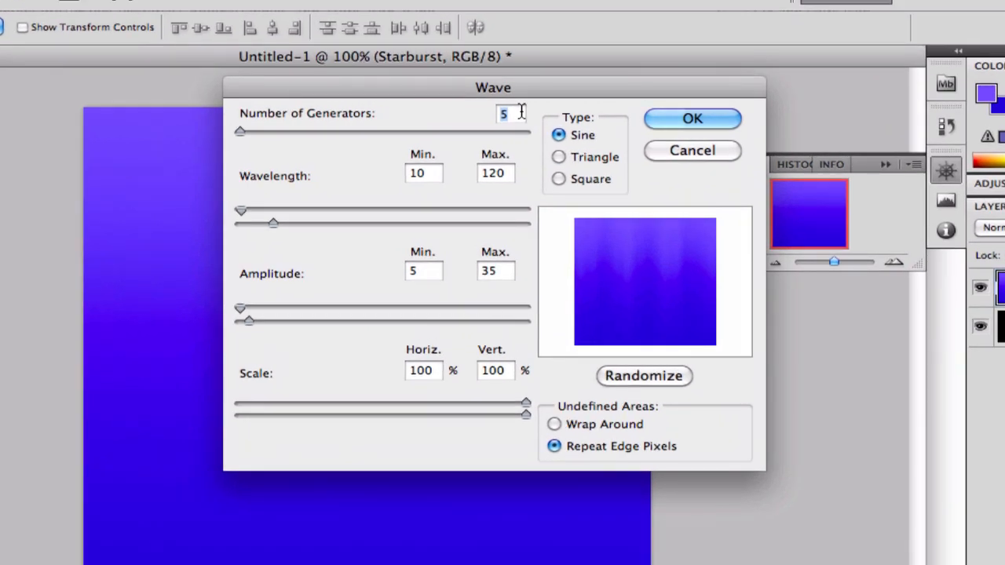
{"action": "type", "text": "1"}
{"action": "left_click", "coordinate": [424, 172]}
{"action": "type", "text": "5"}
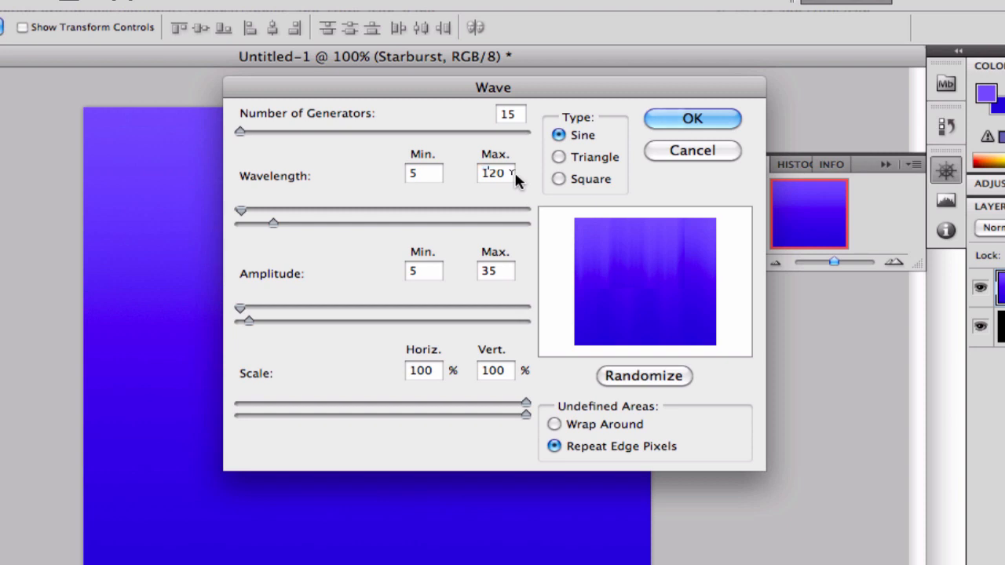
{"action": "left_click", "coordinate": [559, 157]}
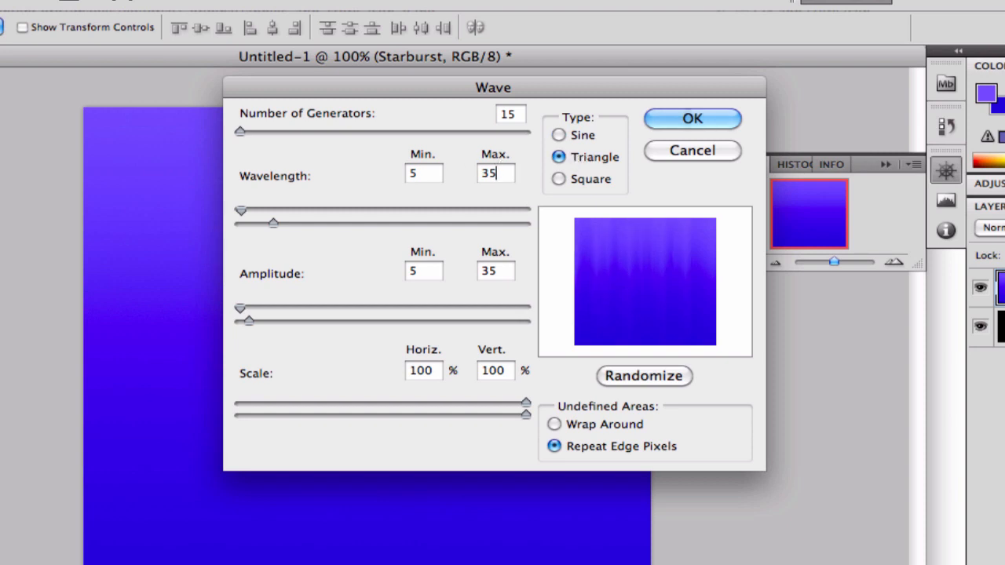
{"action": "left_click", "coordinate": [644, 376]}
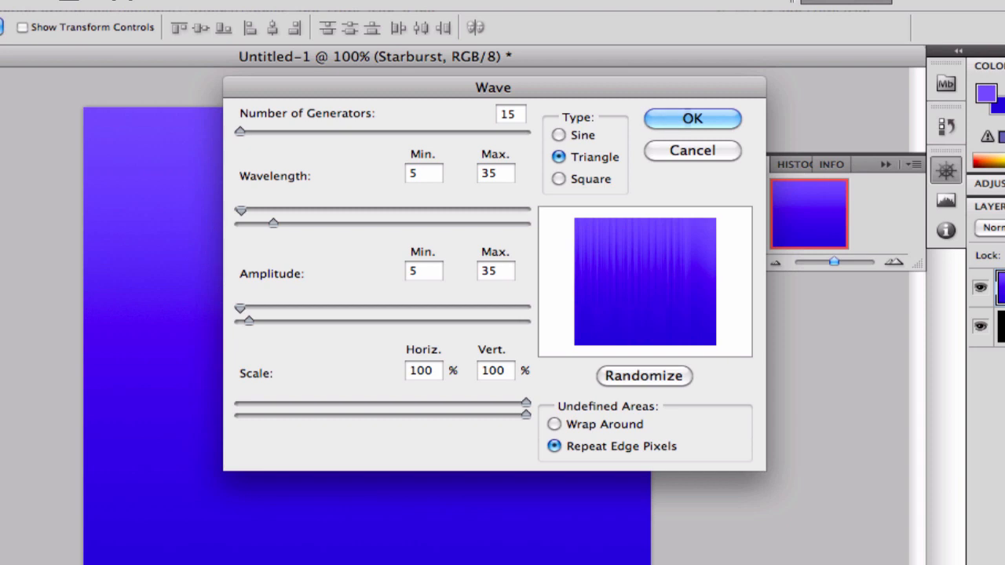
{"action": "left_click", "coordinate": [424, 270]}
{"action": "type", "text": "10"}
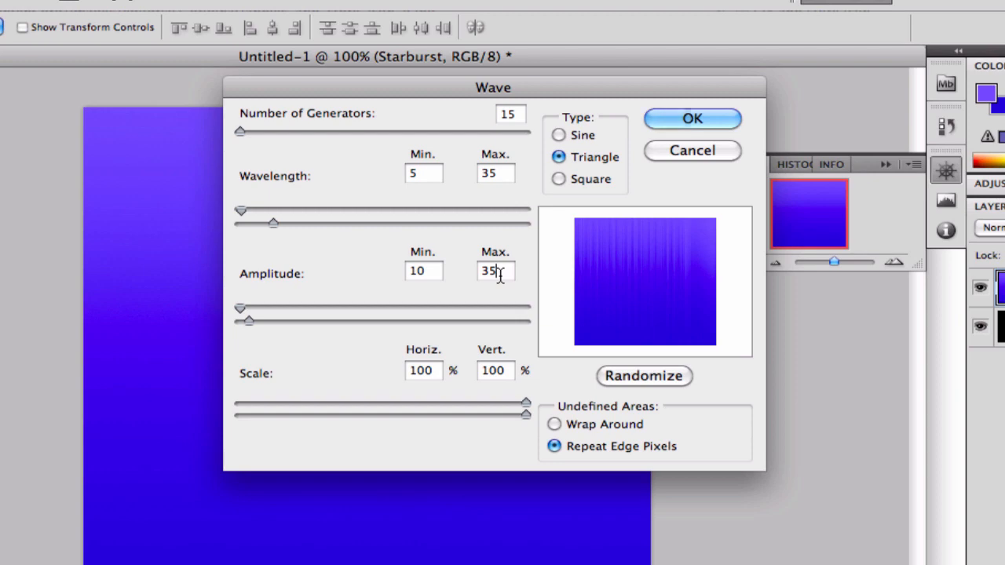
{"action": "left_click", "coordinate": [691, 118]}
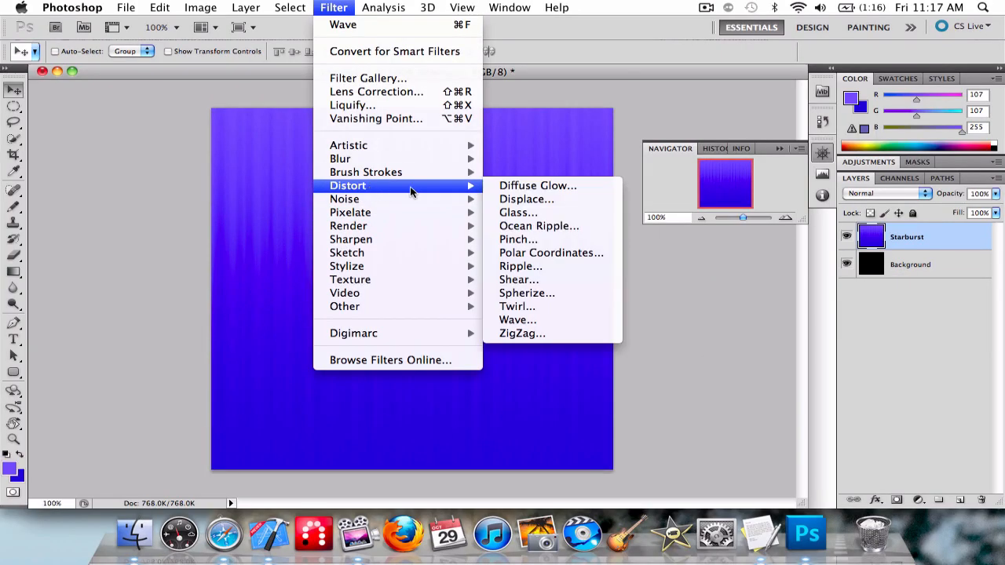
Step: Apply Polar Coordinates (Rectangular to Polar), then free-transform the starburst to about 194%
{"action": "left_click", "coordinate": [549, 251]}
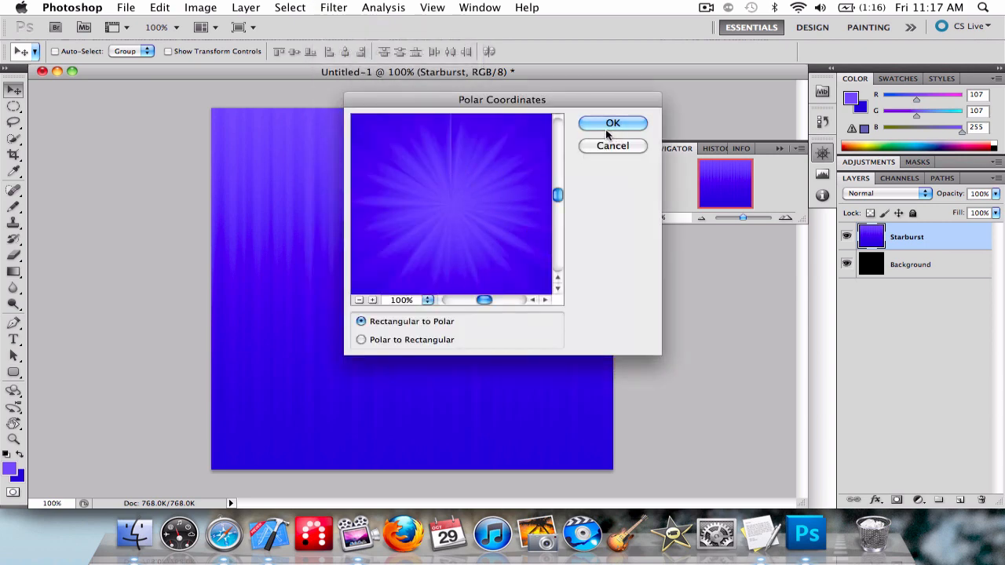
{"action": "left_click", "coordinate": [613, 122]}
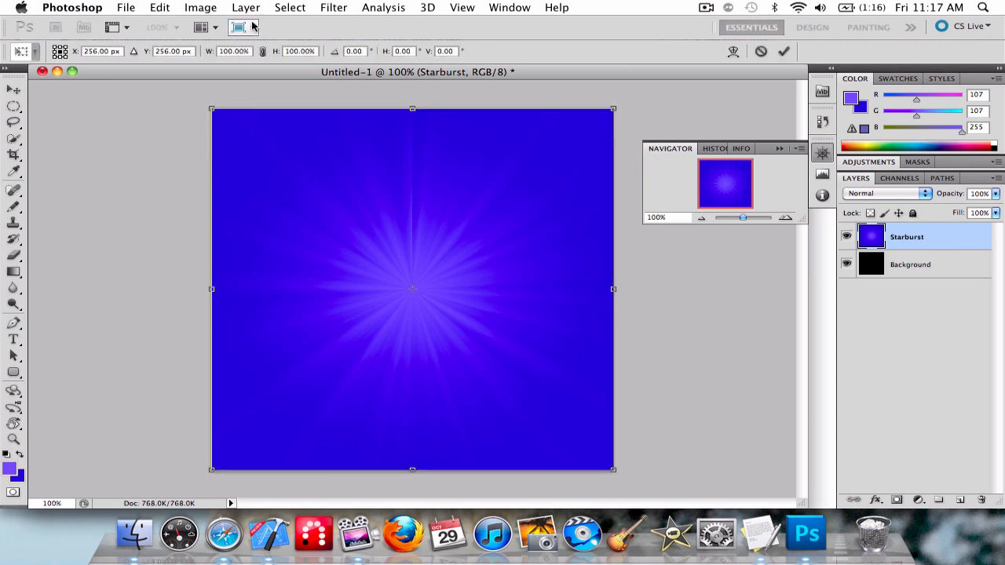
{"action": "mouse_move", "coordinate": [499, 209]}
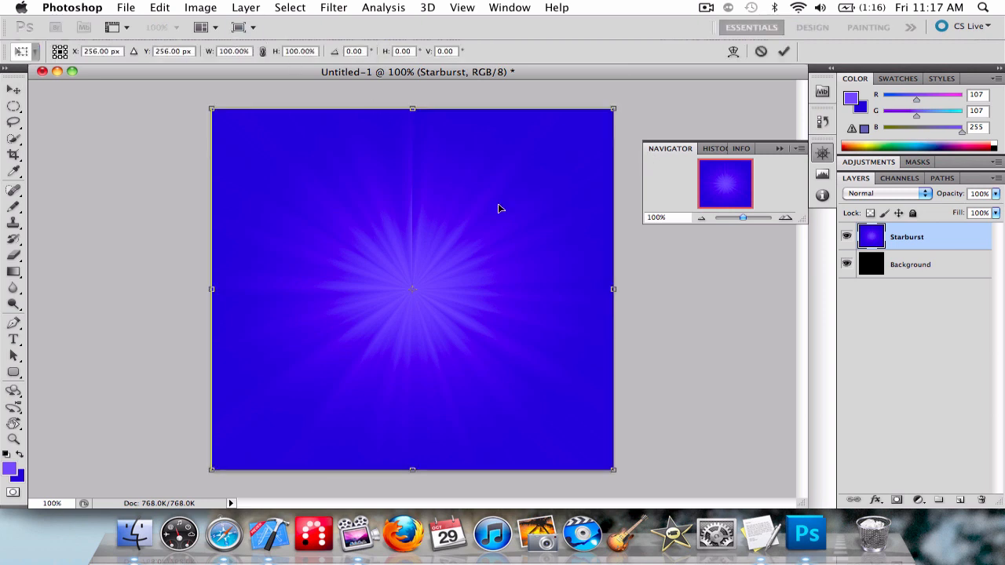
{"action": "mouse_move", "coordinate": [616, 471]}
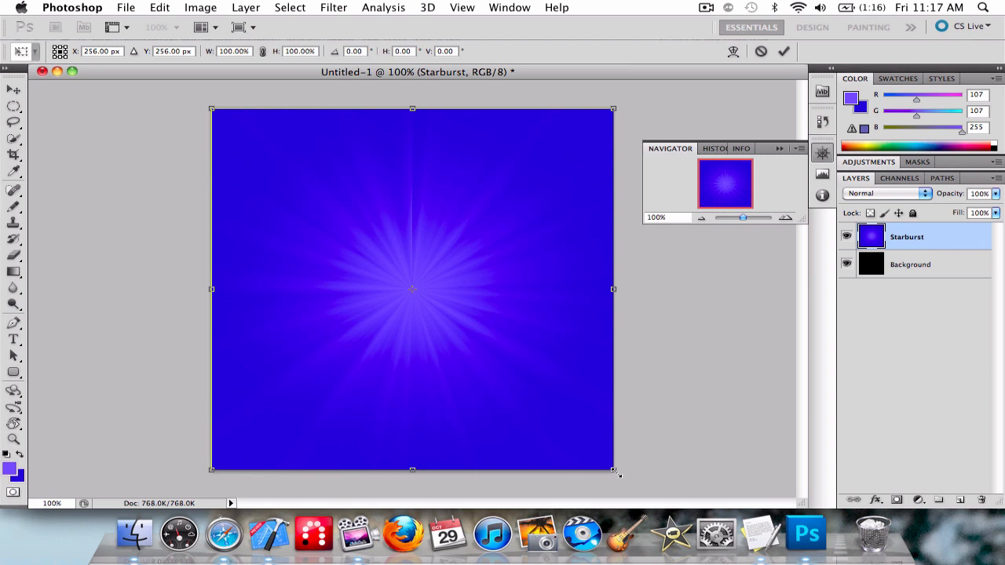
{"action": "left_click_drag", "start_coordinate": [612, 468], "coordinate": [631, 486]}
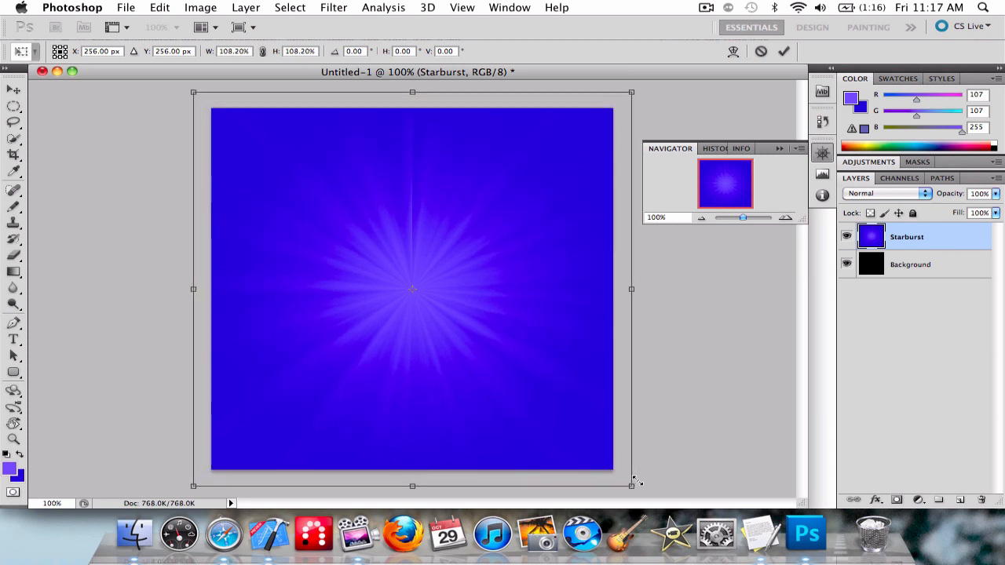
{"action": "left_click_drag", "start_coordinate": [631, 484], "coordinate": [635, 490]}
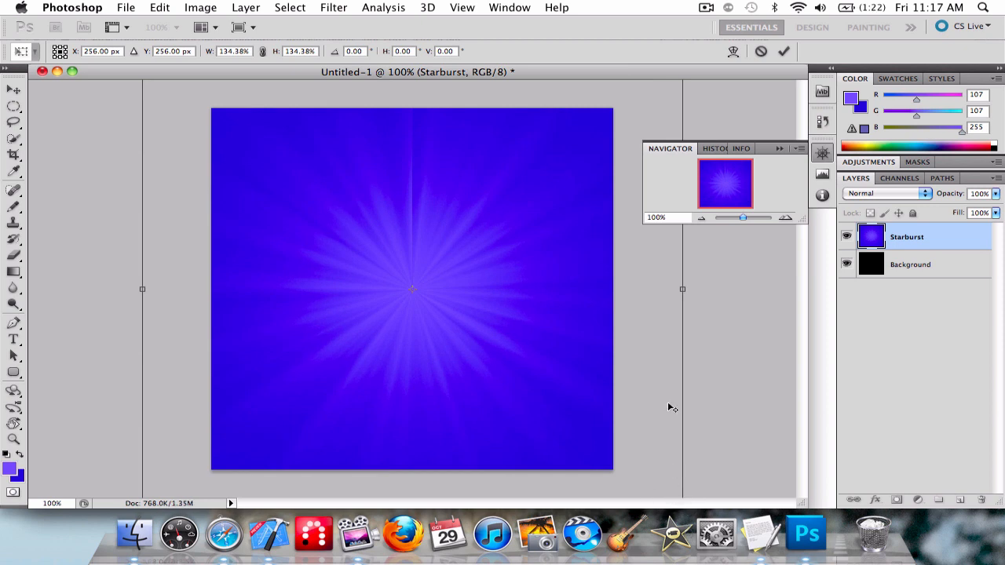
{"action": "mouse_move", "coordinate": [506, 433]}
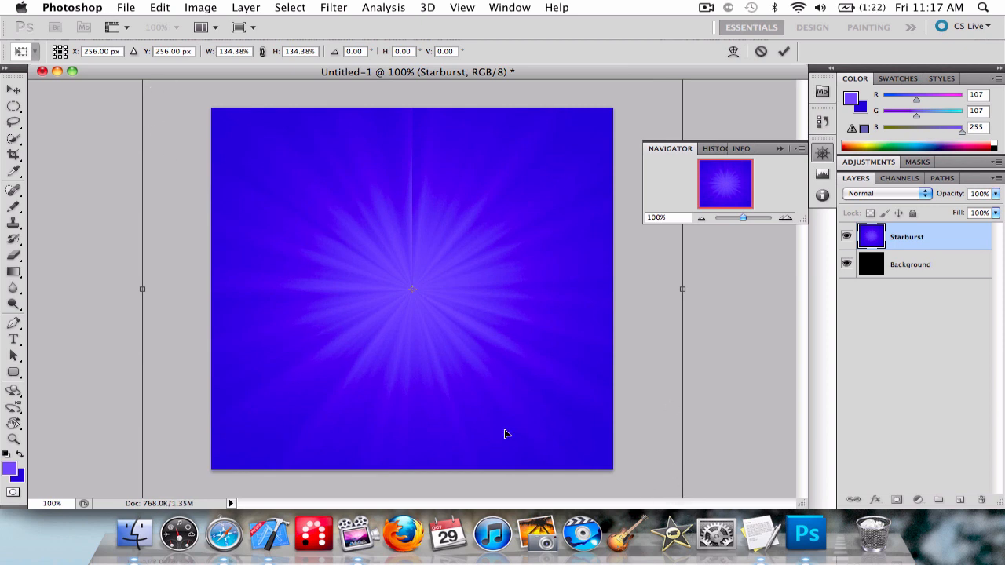
{"action": "left_click", "coordinate": [12, 85]}
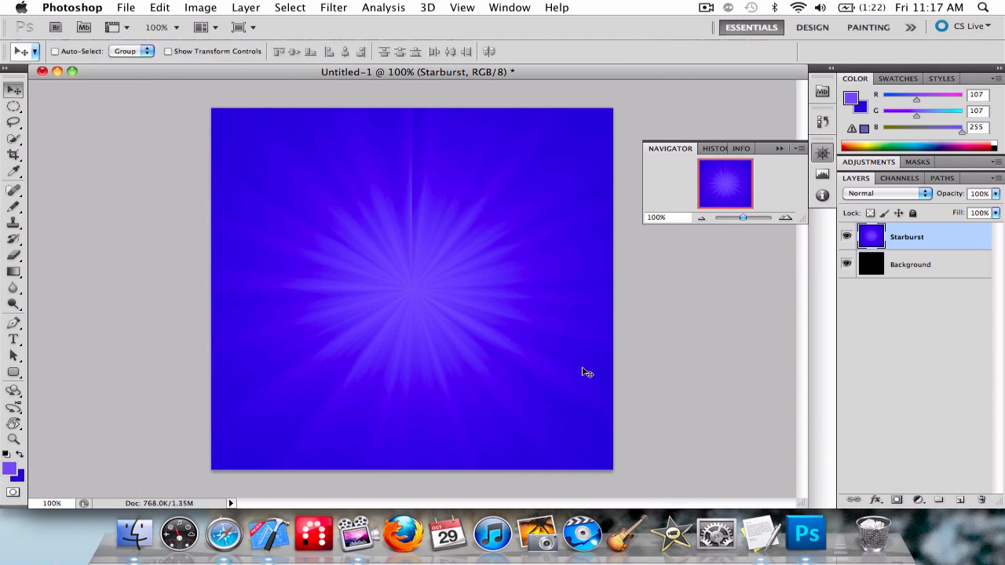
{"action": "mouse_move", "coordinate": [487, 311]}
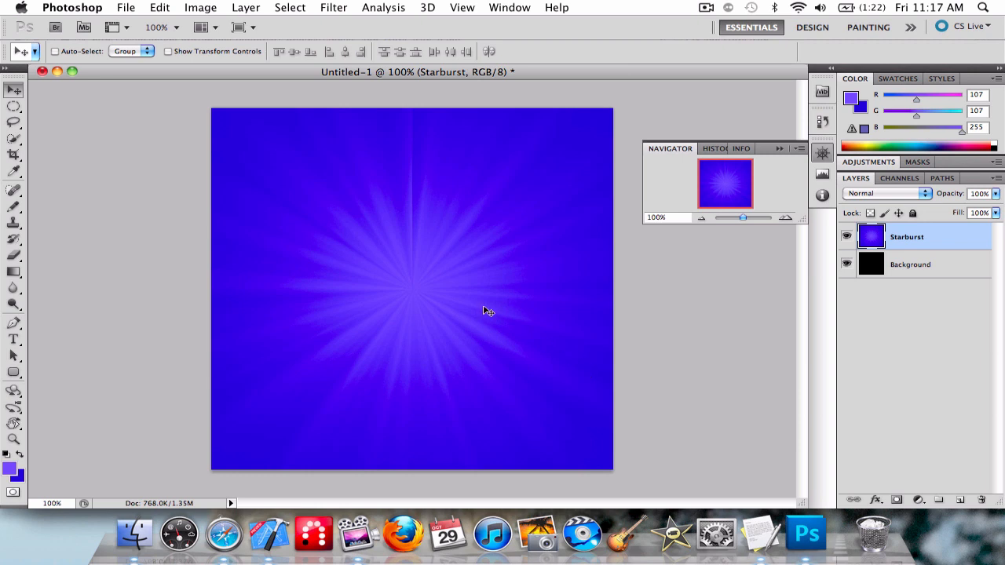
{"action": "mouse_move", "coordinate": [509, 306]}
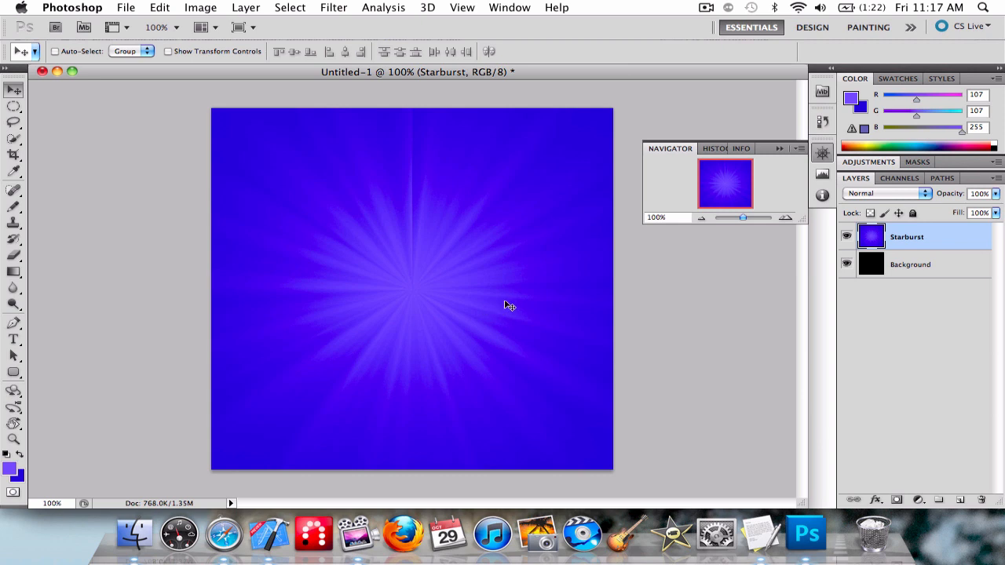
{"action": "mouse_move", "coordinate": [972, 511]}
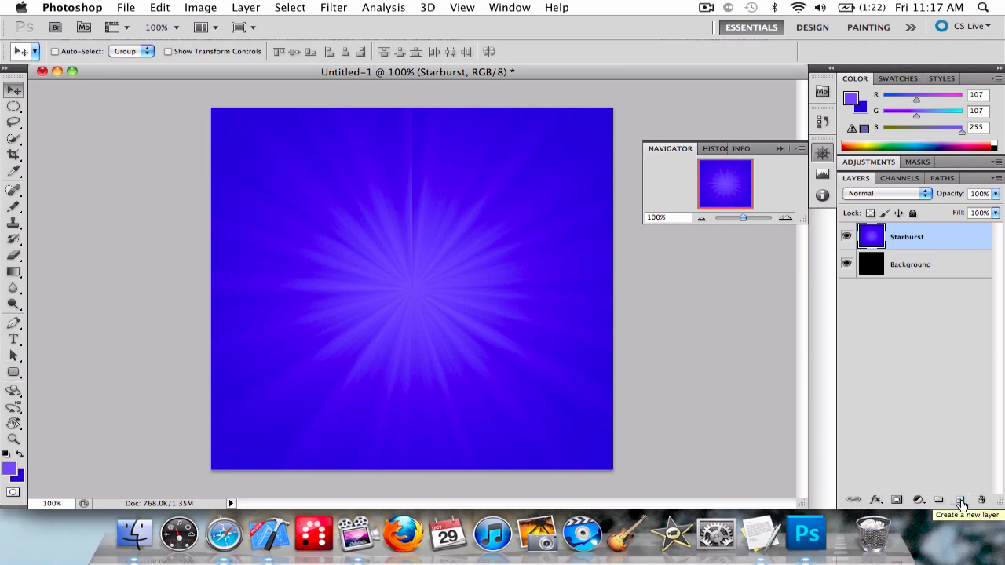
Step: Add a new empty Layer 1 above the Starburst layer
{"action": "left_click", "coordinate": [962, 500]}
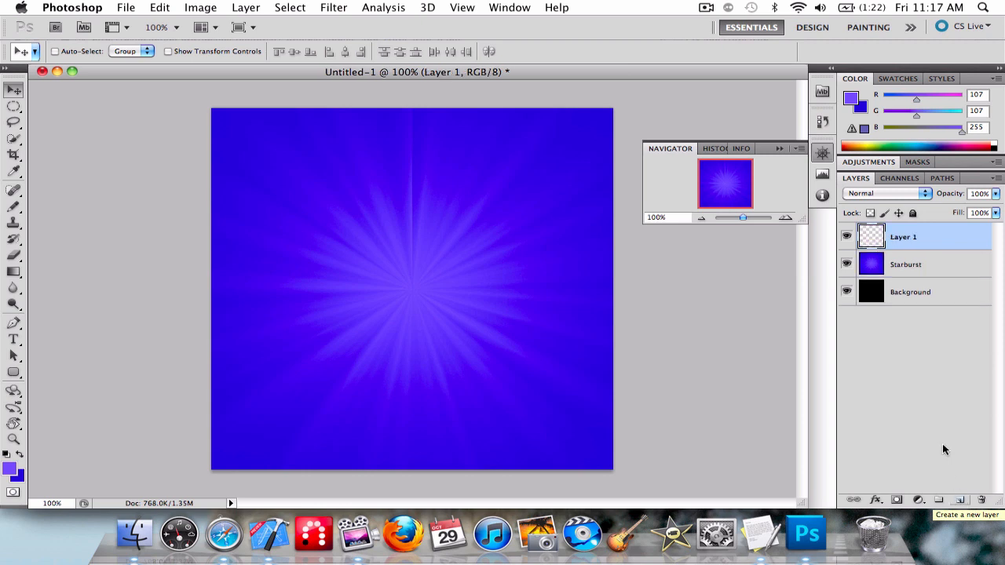
{"action": "mouse_move", "coordinate": [270, 366]}
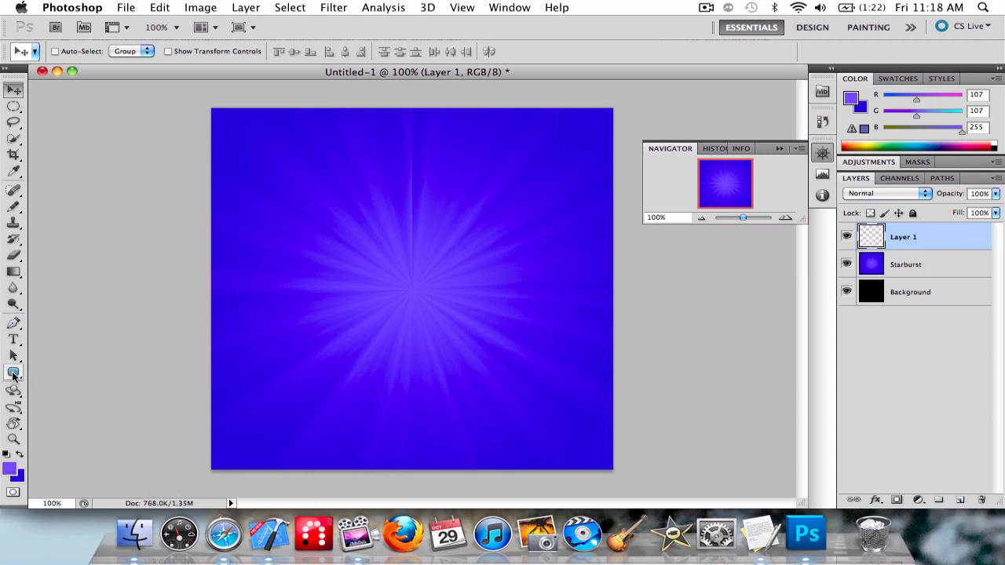
{"action": "mouse_move", "coordinate": [12, 421]}
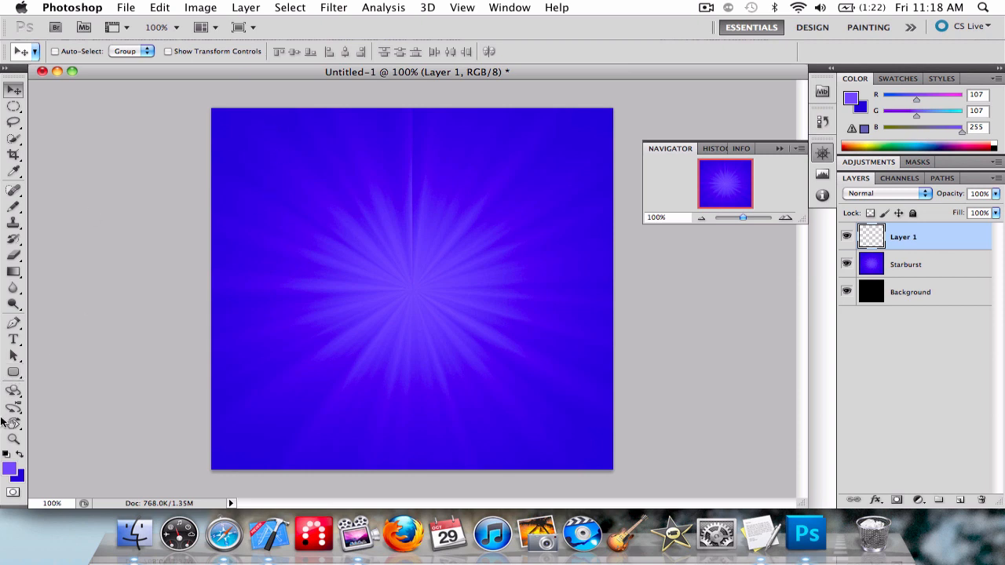
{"action": "mouse_move", "coordinate": [226, 537]}
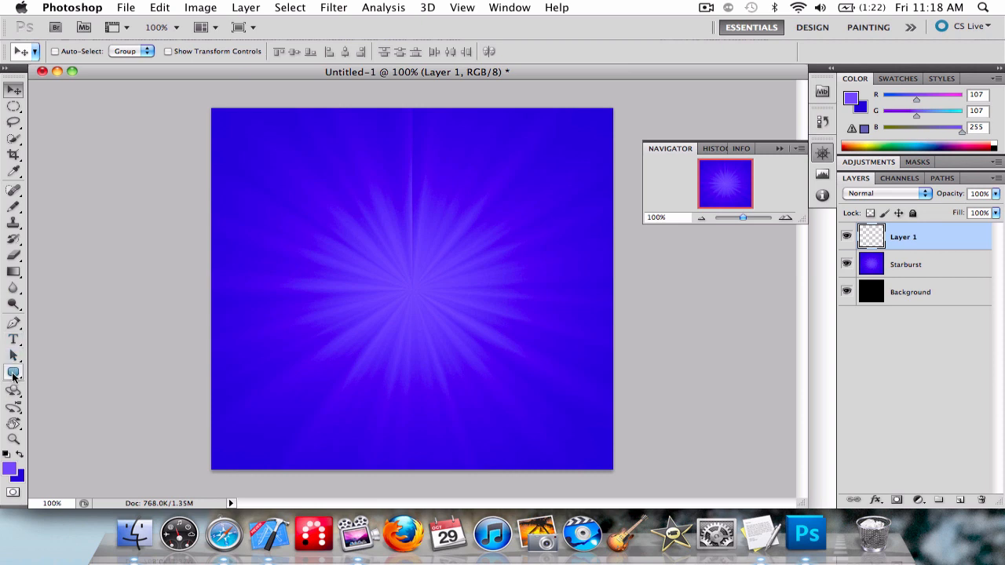
Step: Draw a large light purple rounded-rectangle shape layer with 40 px corner radius
{"action": "left_click", "coordinate": [13, 374]}
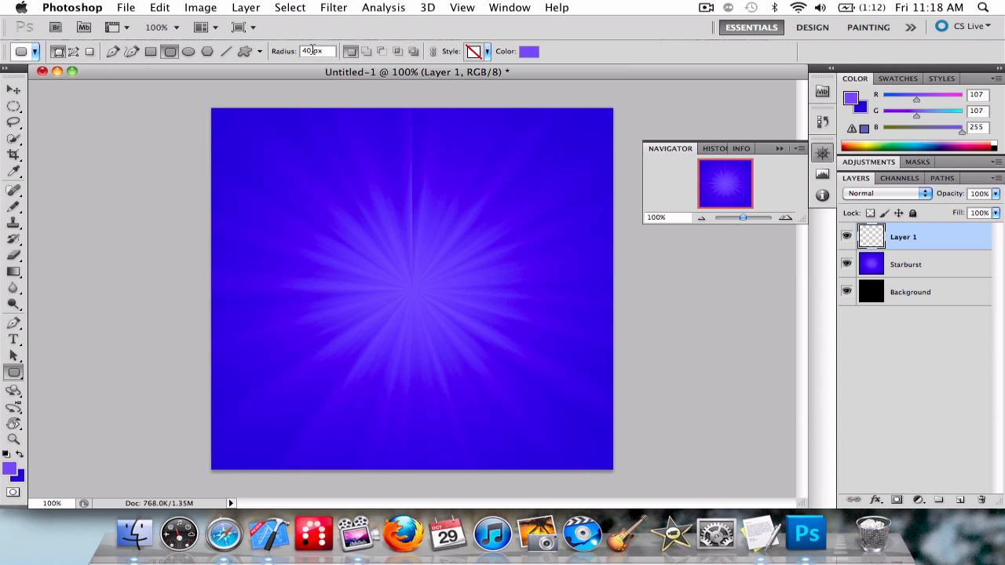
{"action": "left_click", "coordinate": [91, 50]}
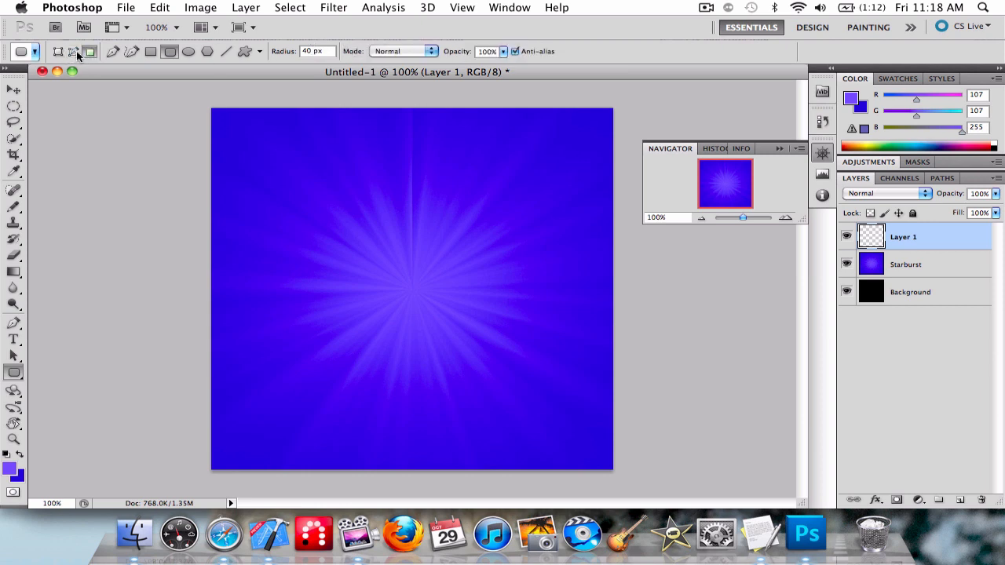
{"action": "mouse_move", "coordinate": [57, 50]}
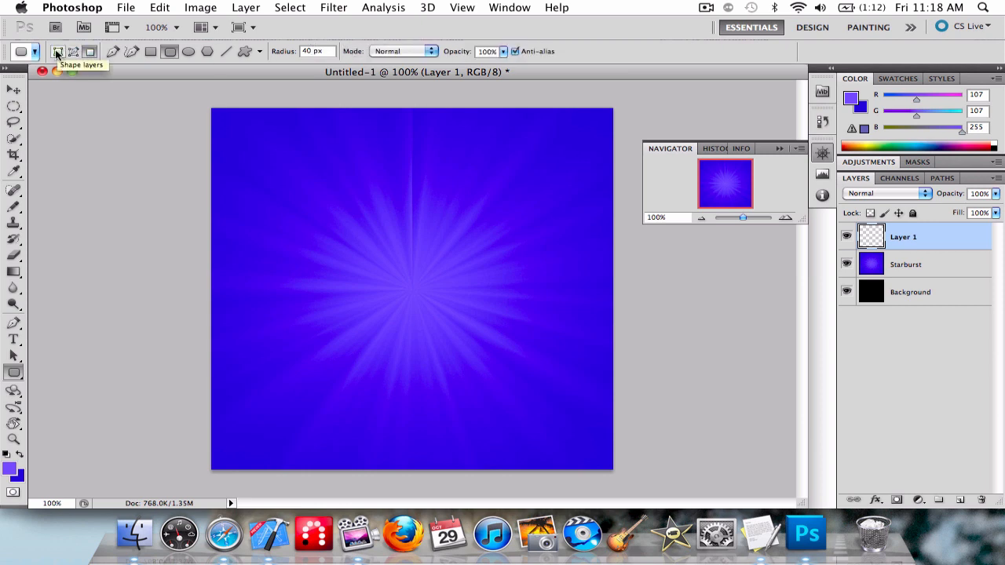
{"action": "left_click", "coordinate": [56, 50]}
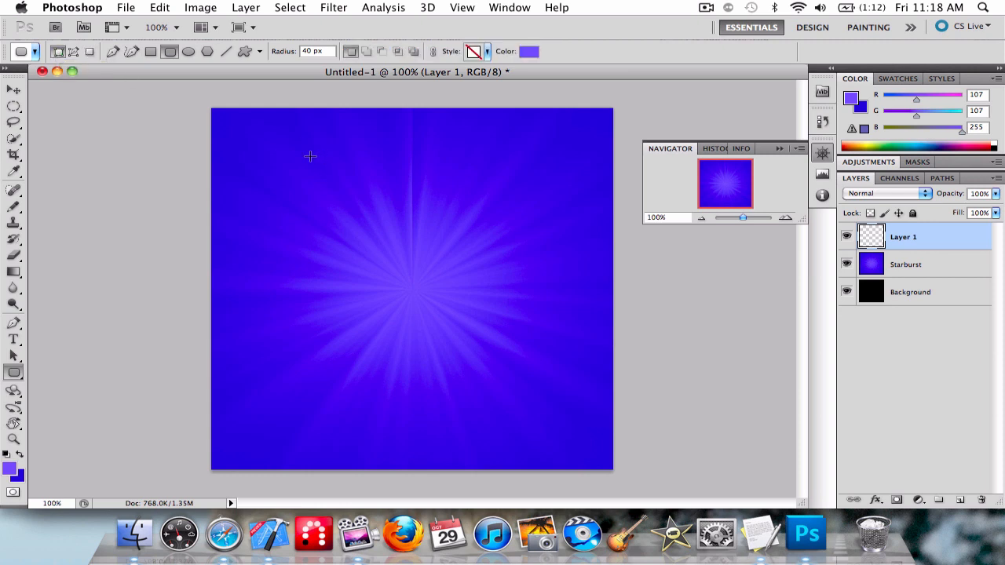
{"action": "mouse_move", "coordinate": [352, 226]}
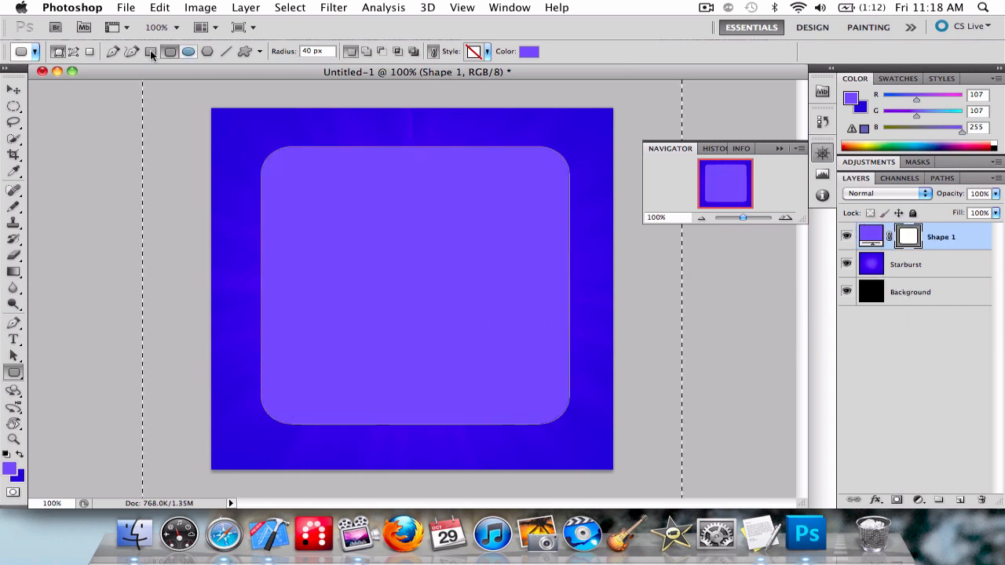
{"action": "left_click", "coordinate": [13, 88]}
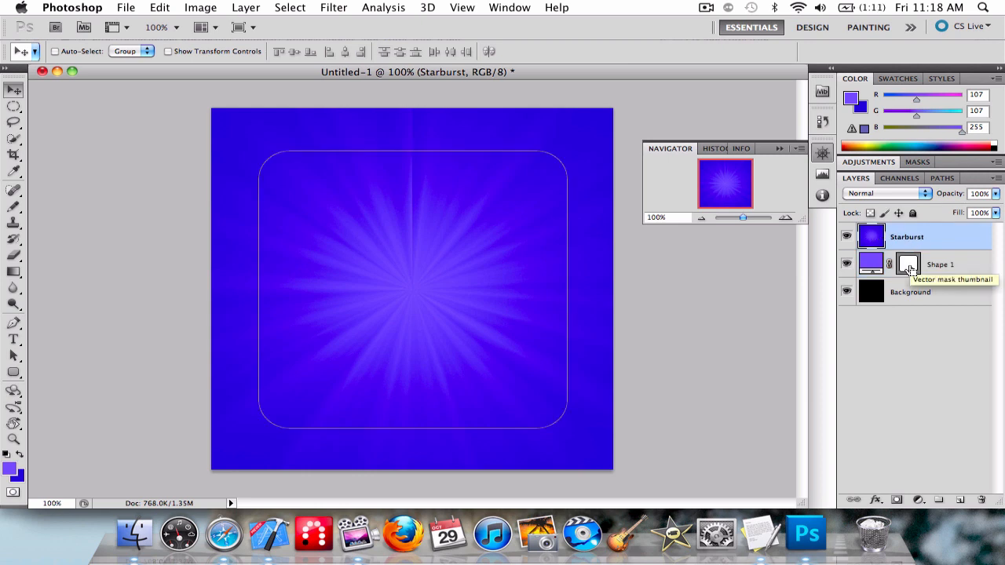
Step: Mask the Starburst layer to the rounded-square outline from Shape 1, then hide Shape 1
{"action": "left_click", "coordinate": [908, 264]}
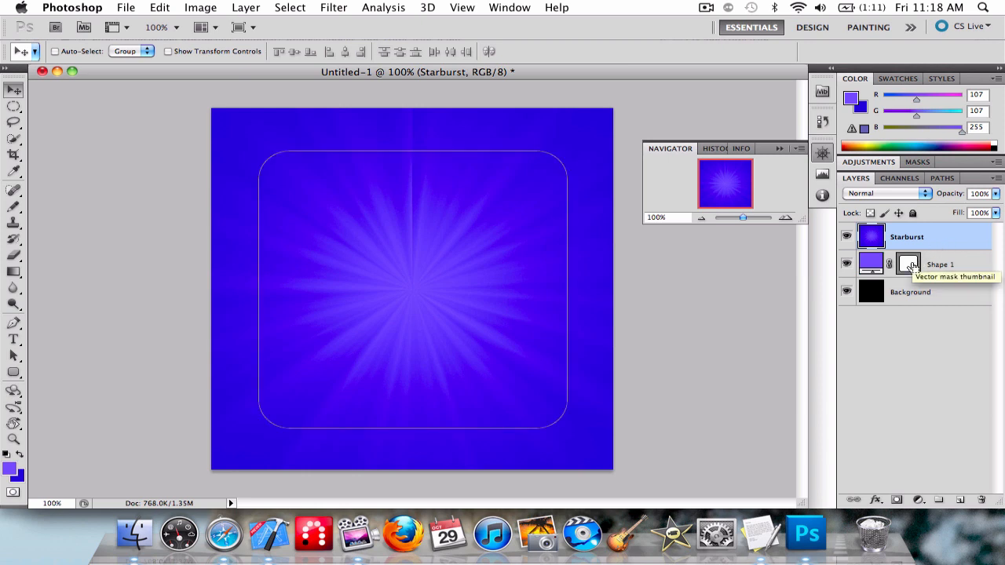
{"action": "left_click", "coordinate": [908, 264]}
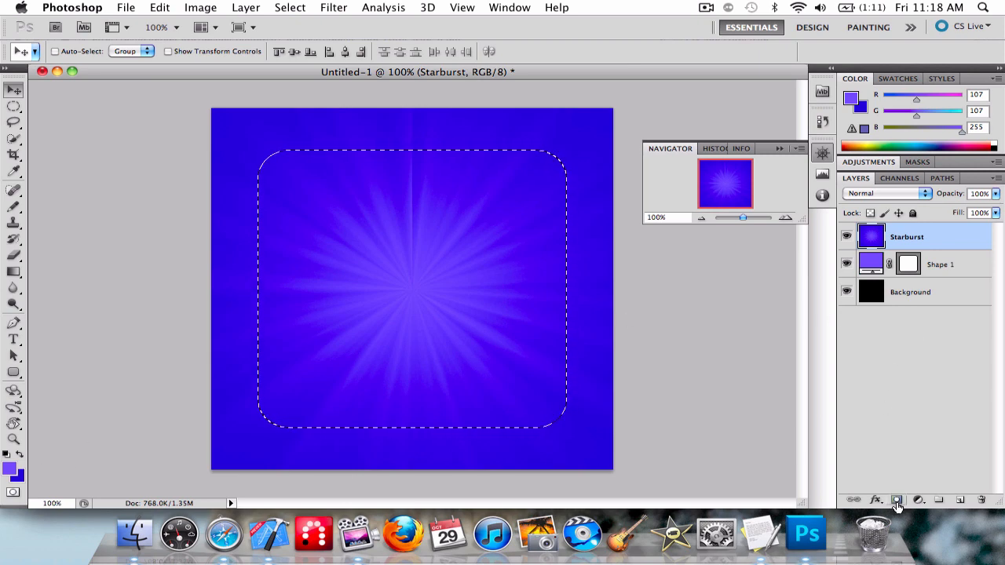
{"action": "left_click", "coordinate": [898, 500]}
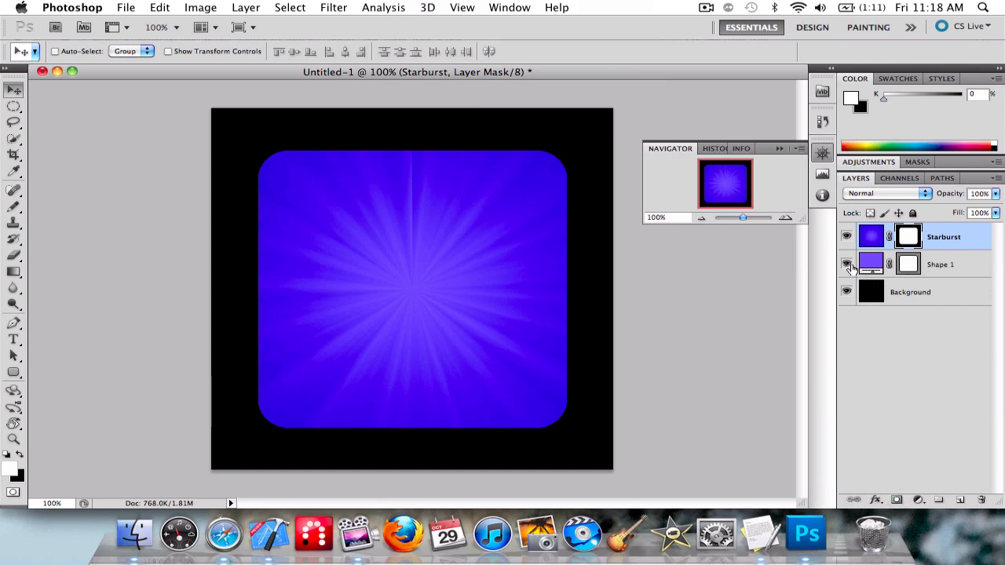
{"action": "left_click", "coordinate": [846, 264]}
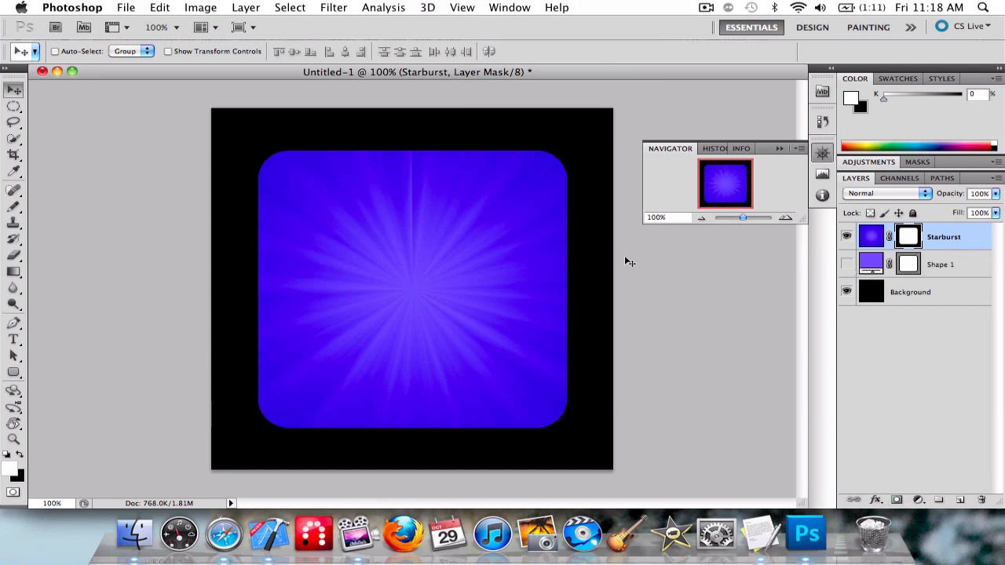
{"action": "mouse_move", "coordinate": [264, 188]}
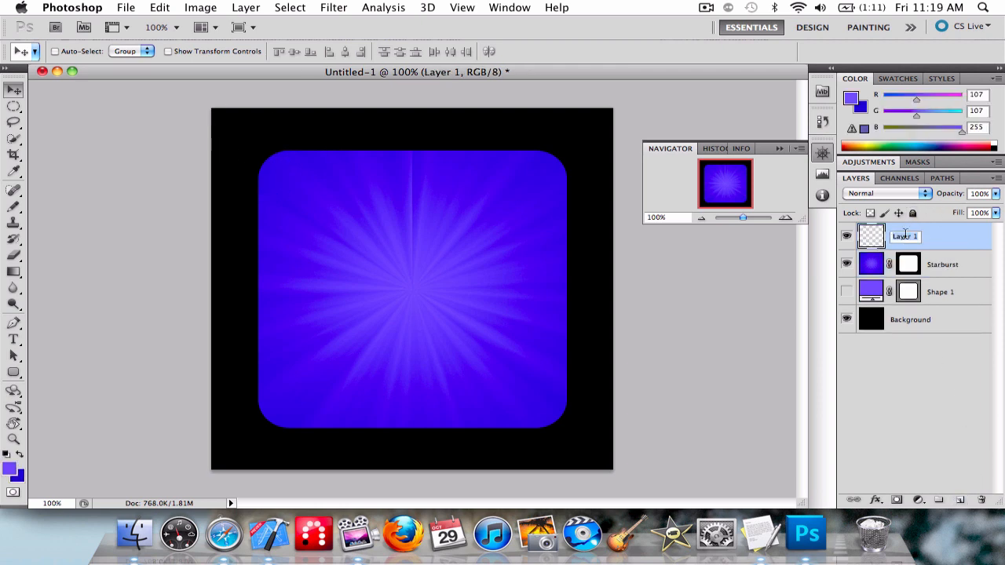
Step: Name the new top layer 'Shine', correcting a mistyped start
{"action": "type", "text": "Sh"}
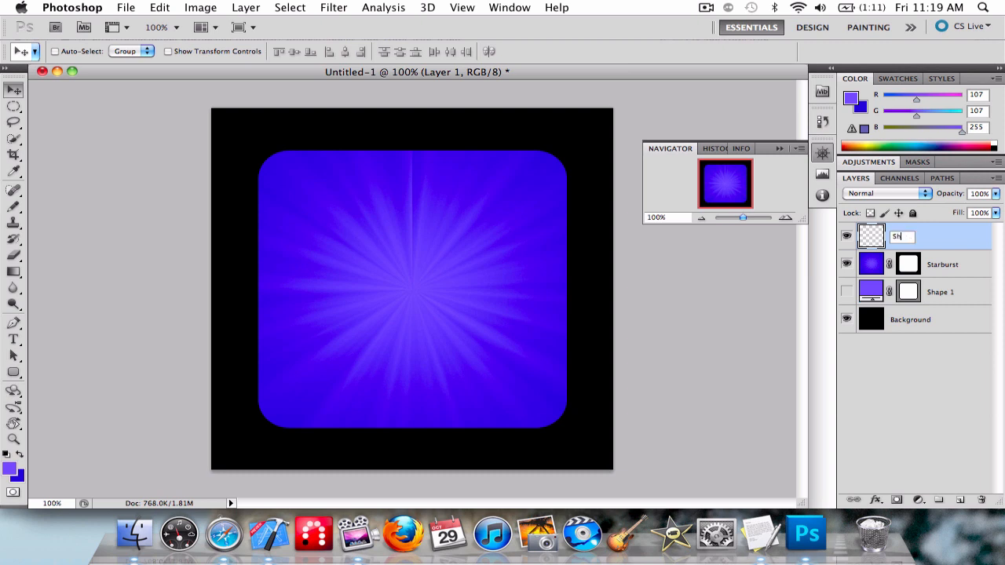
{"action": "key", "text": "Backspace"}
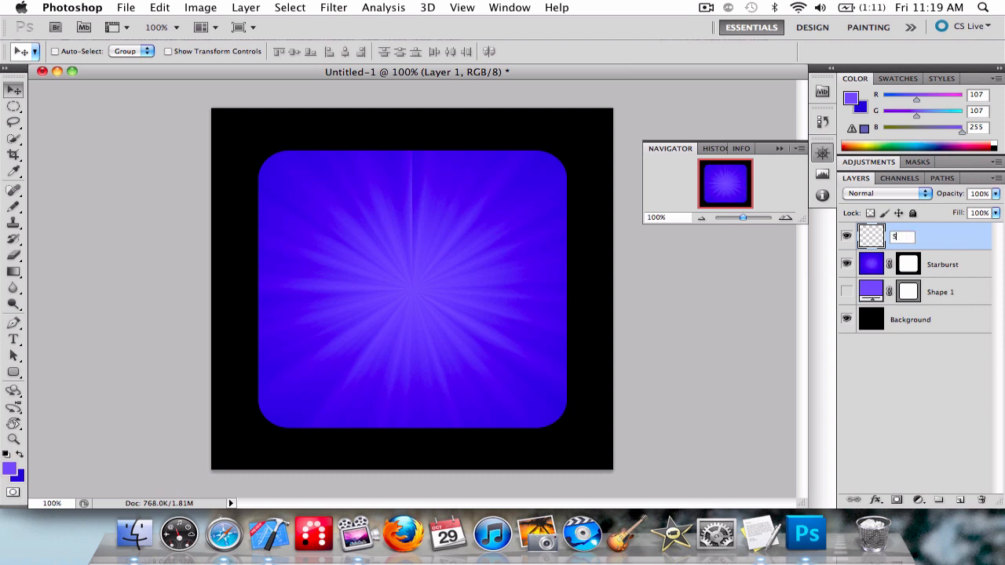
{"action": "type", "text": "Shine"}
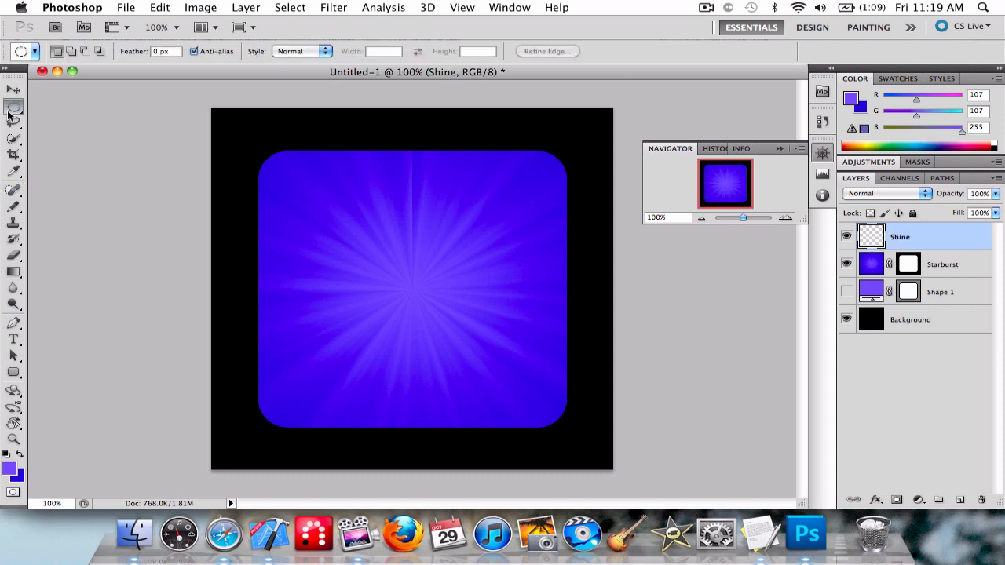
{"action": "mouse_move", "coordinate": [73, 96]}
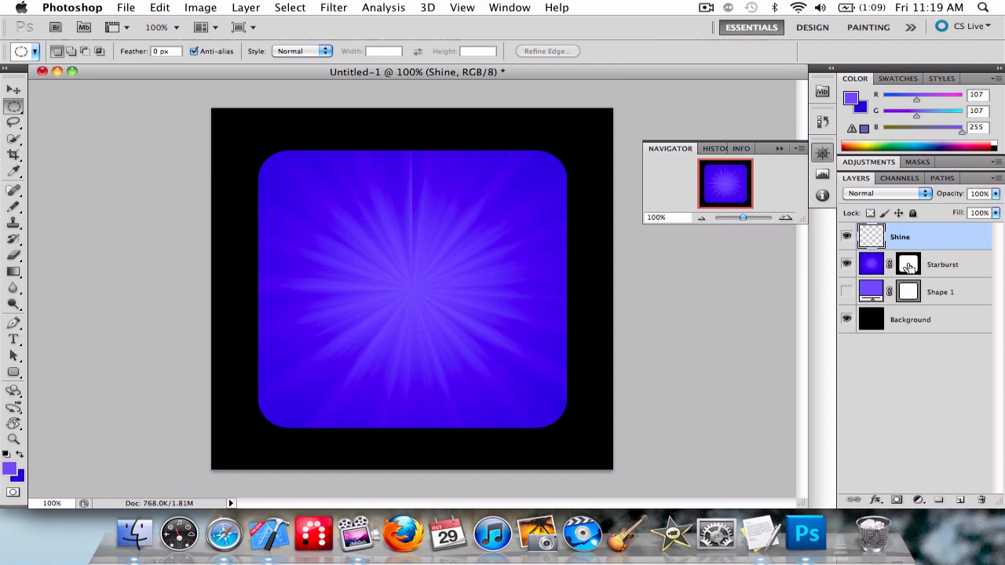
Step: Intersect the rounded icon selection with a large ellipse, keeping only its curved top portion
{"action": "left_click", "coordinate": [908, 264]}
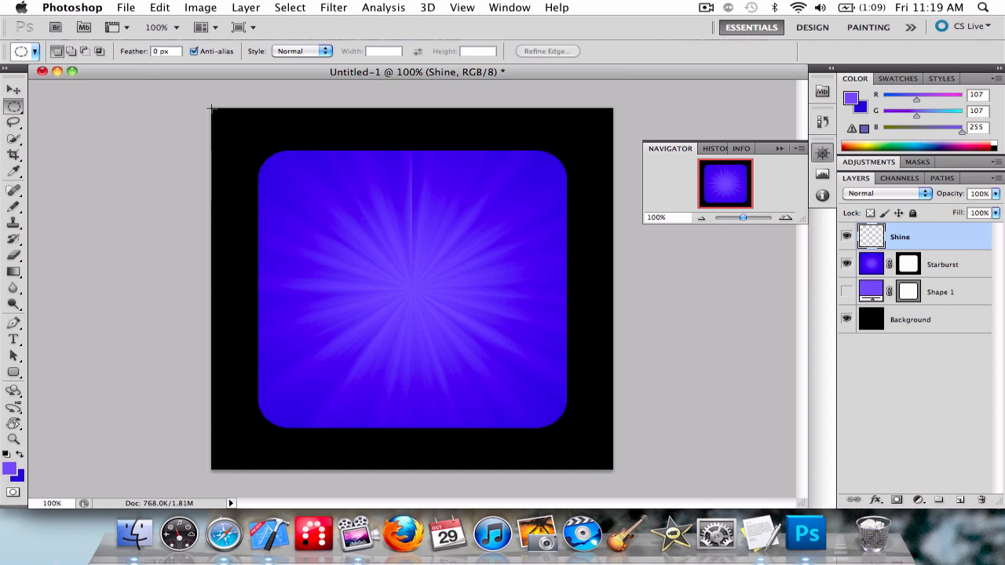
{"action": "left_click", "coordinate": [385, 165]}
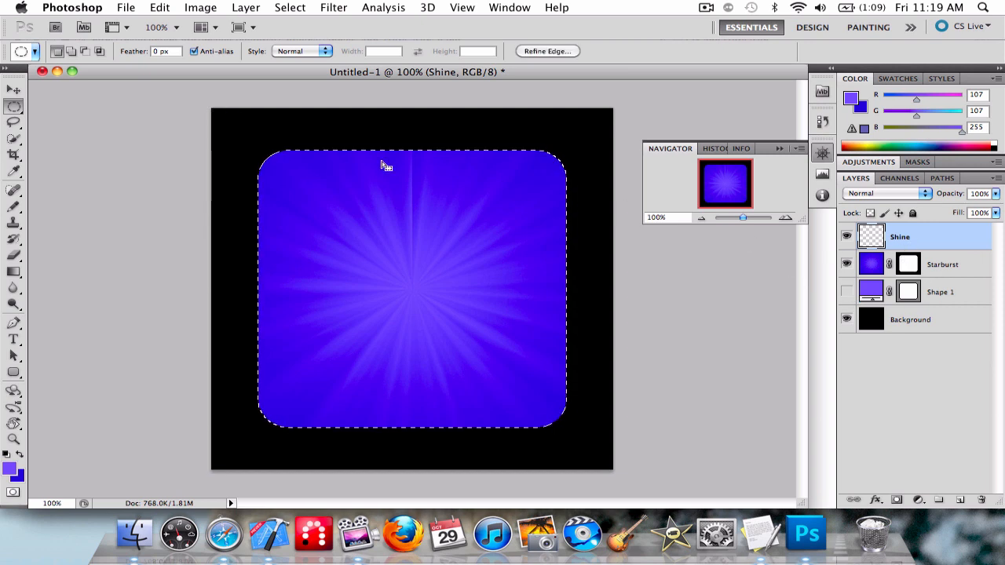
{"action": "mouse_move", "coordinate": [212, 108]}
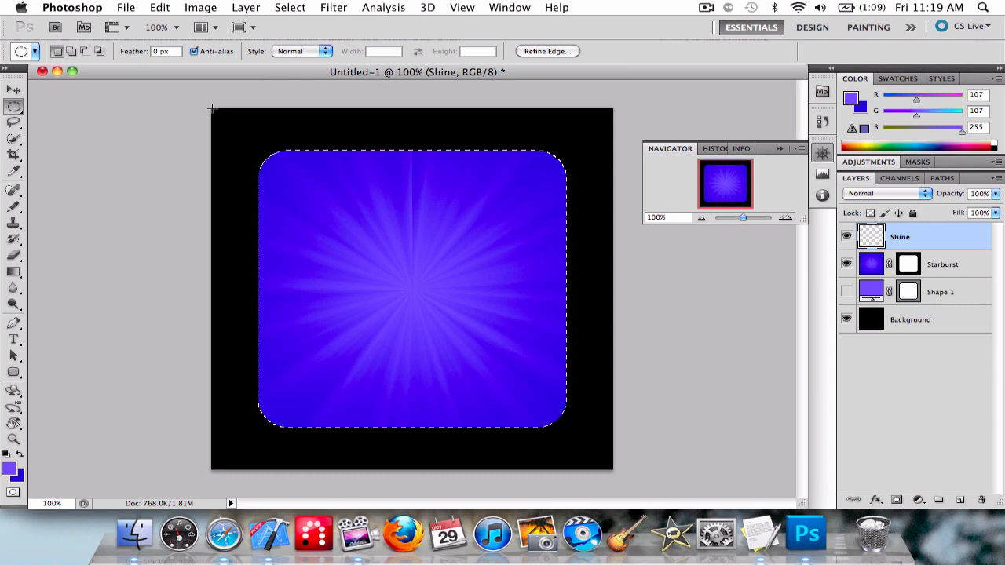
{"action": "left_click_drag", "start_coordinate": [212, 108], "coordinate": [333, 165]}
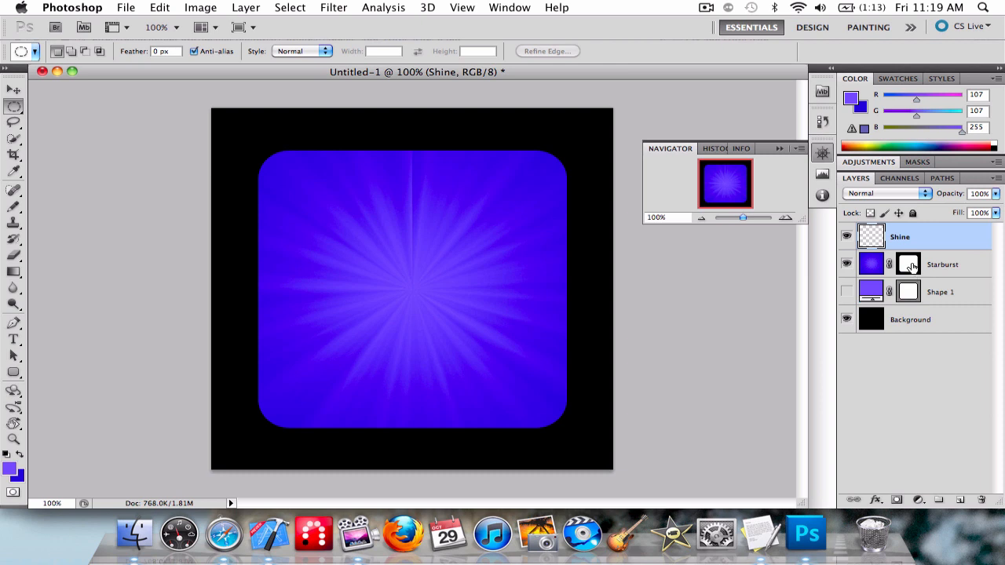
{"action": "left_click", "coordinate": [908, 264]}
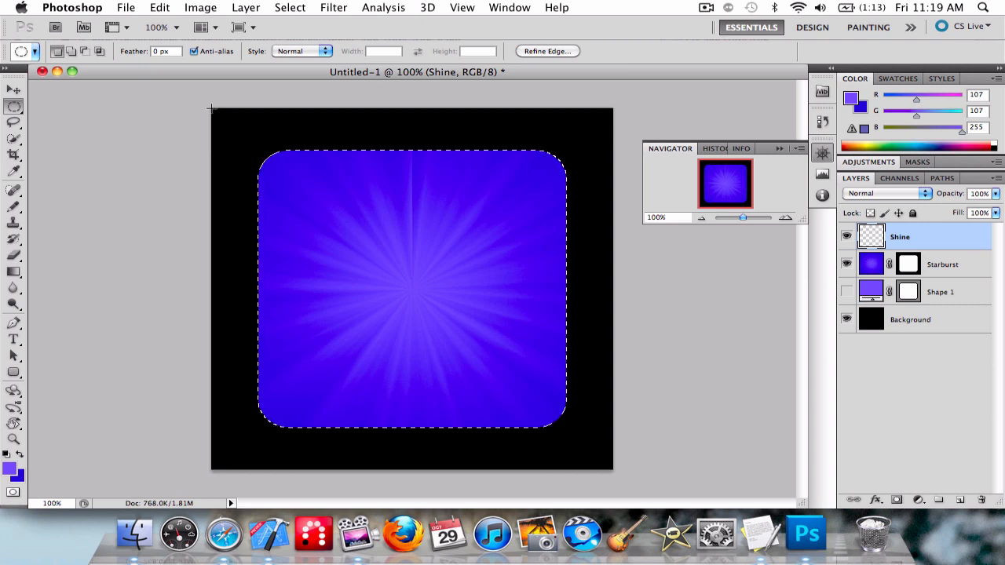
{"action": "left_click_drag", "start_coordinate": [212, 108], "coordinate": [622, 289]}
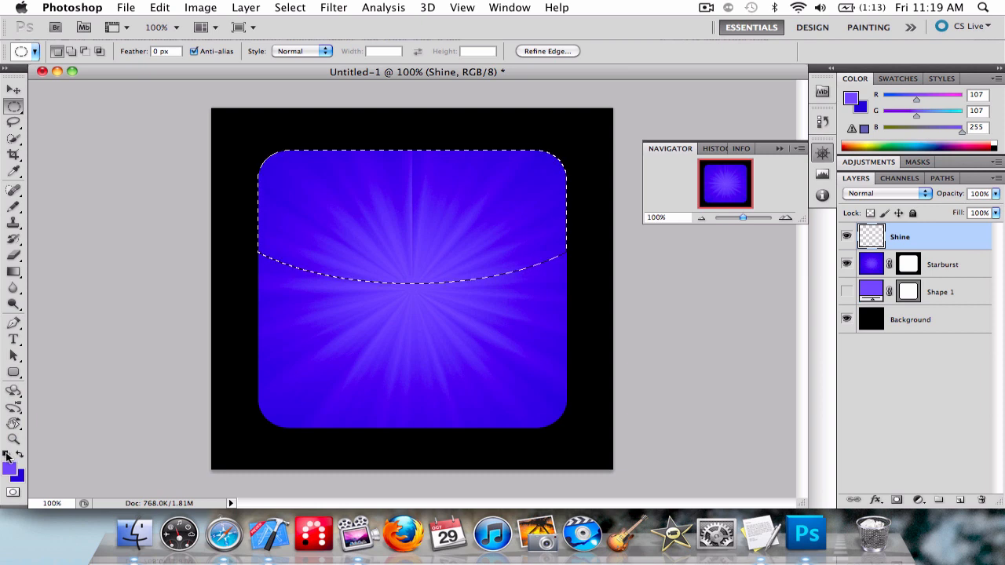
Step: Reset the colours to default and make white the foreground colour
{"action": "left_click", "coordinate": [10, 478]}
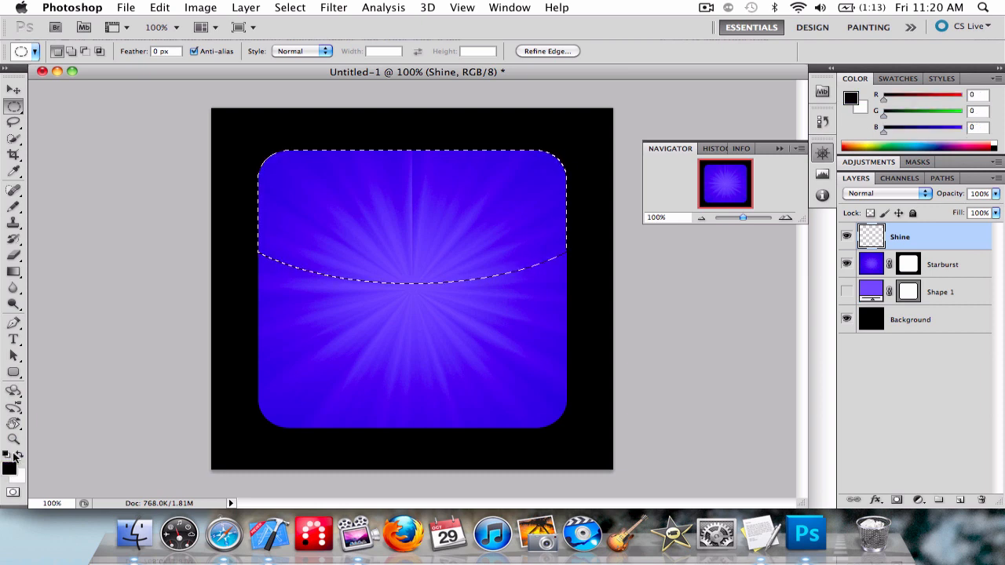
{"action": "left_click", "coordinate": [17, 452]}
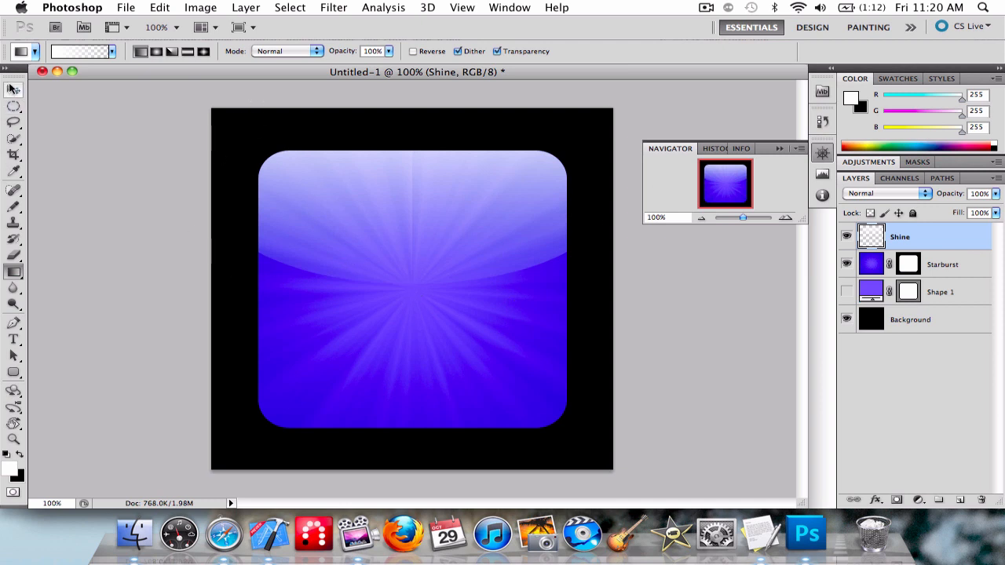
Step: Save the document as 'iPhone App iCon.psd' on the Desktop with maximum compatibility
{"action": "left_click", "coordinate": [12, 88]}
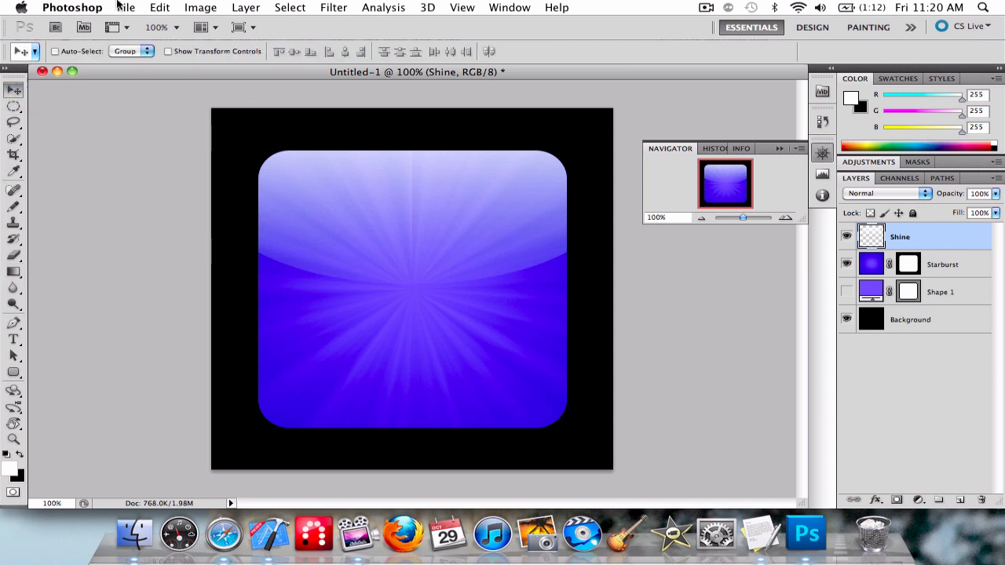
{"action": "mouse_move", "coordinate": [158, 229]}
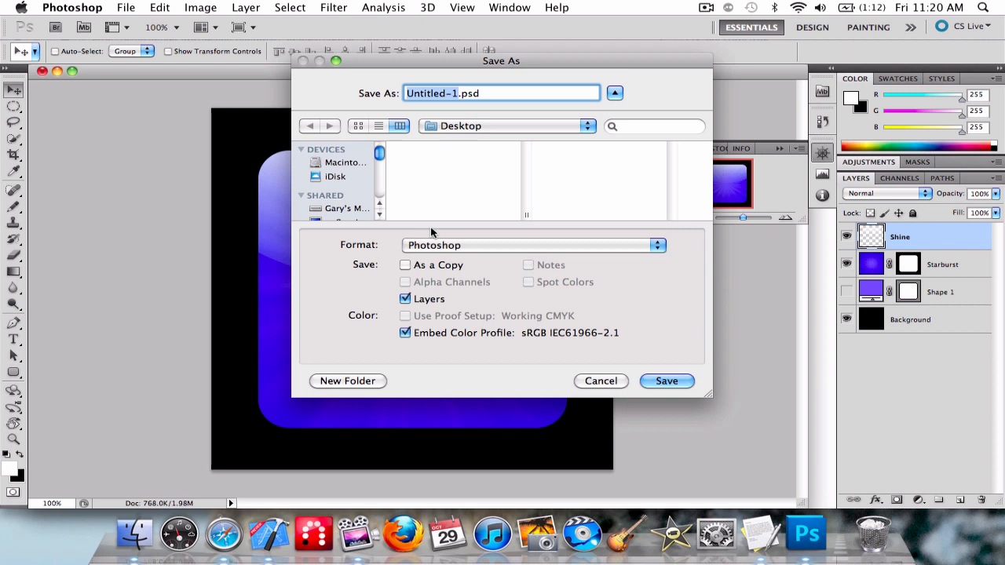
{"action": "type", "text": "iPhone .psd"}
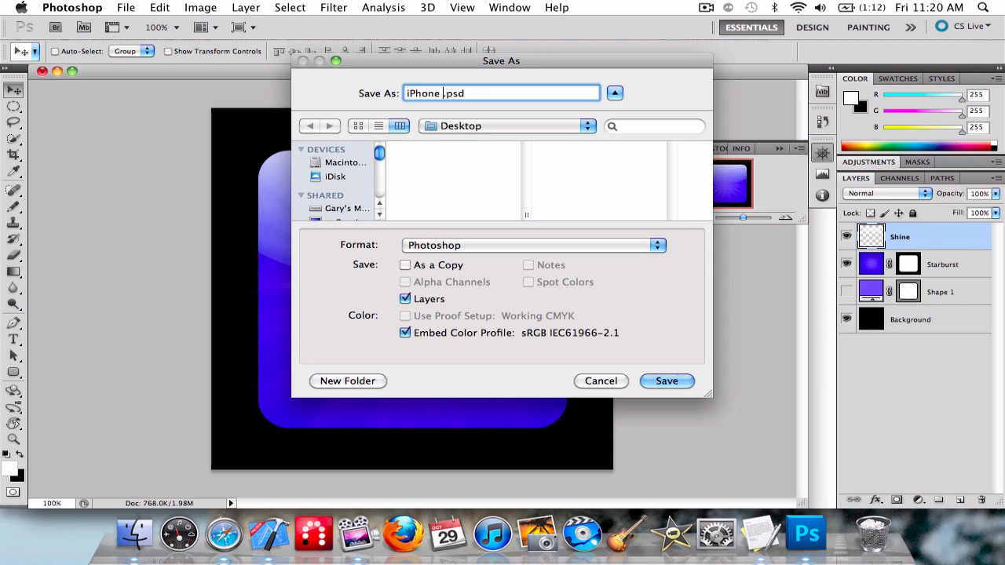
{"action": "type", "text": "App"}
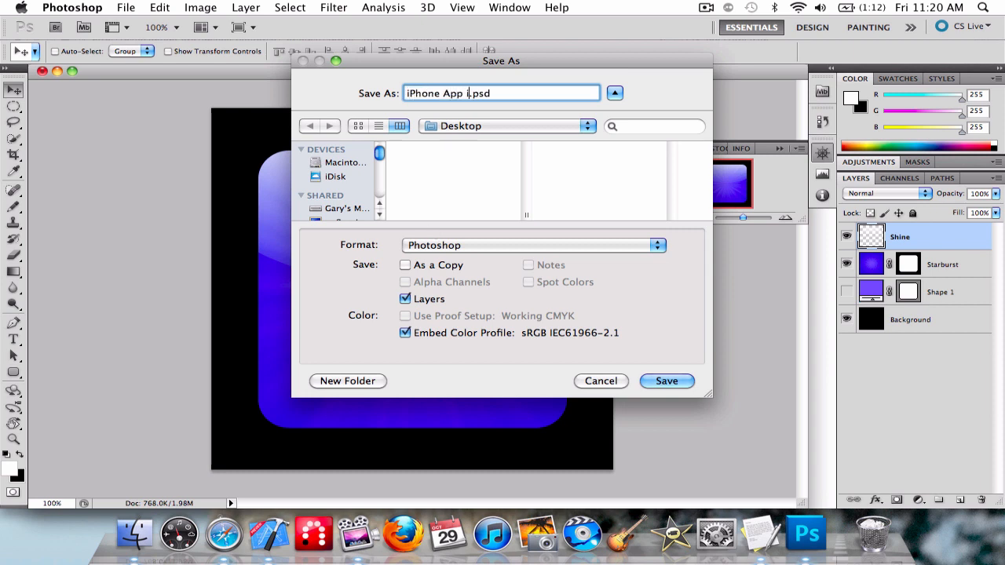
{"action": "type", "text": "Con"}
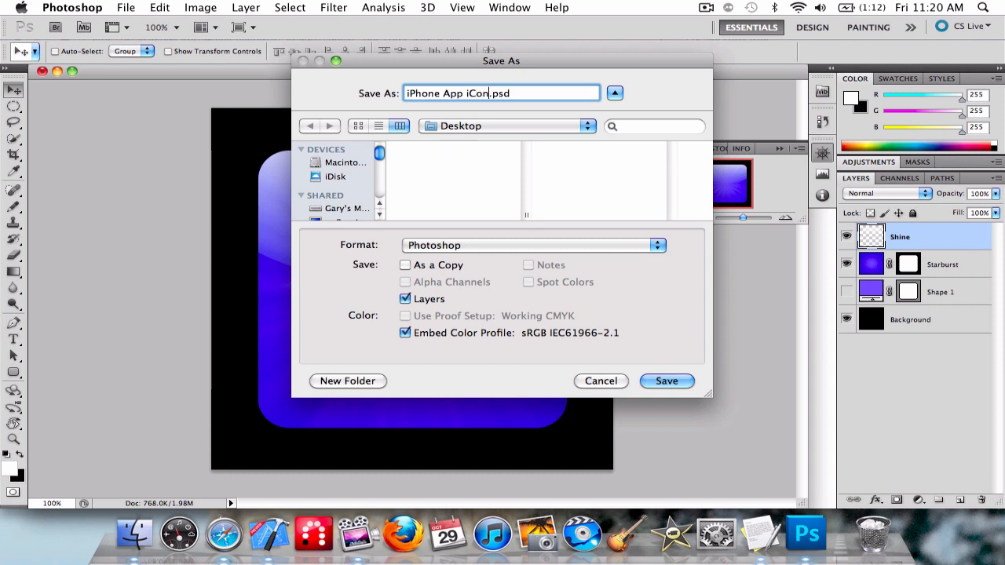
{"action": "left_click", "coordinate": [666, 382]}
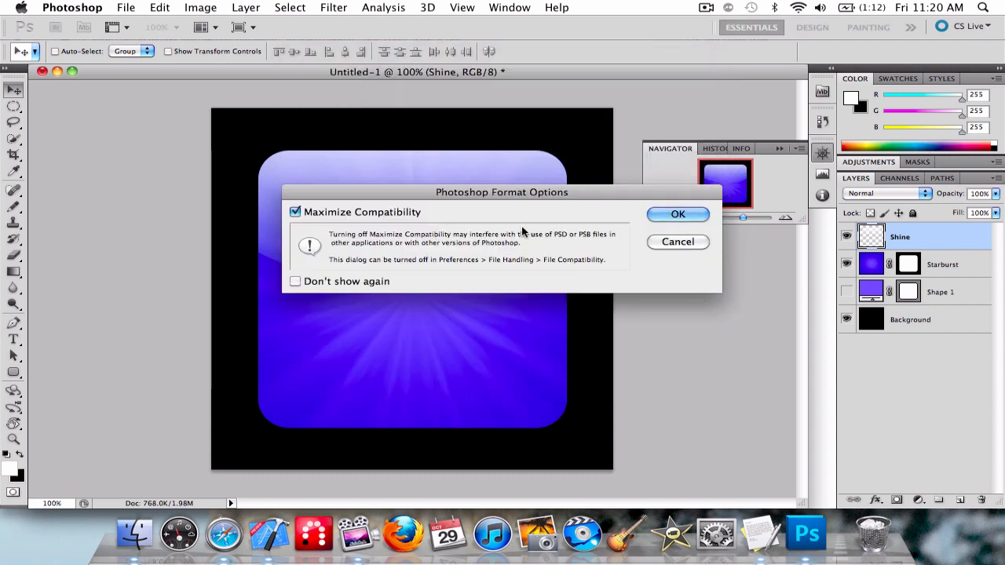
{"action": "left_click", "coordinate": [679, 214]}
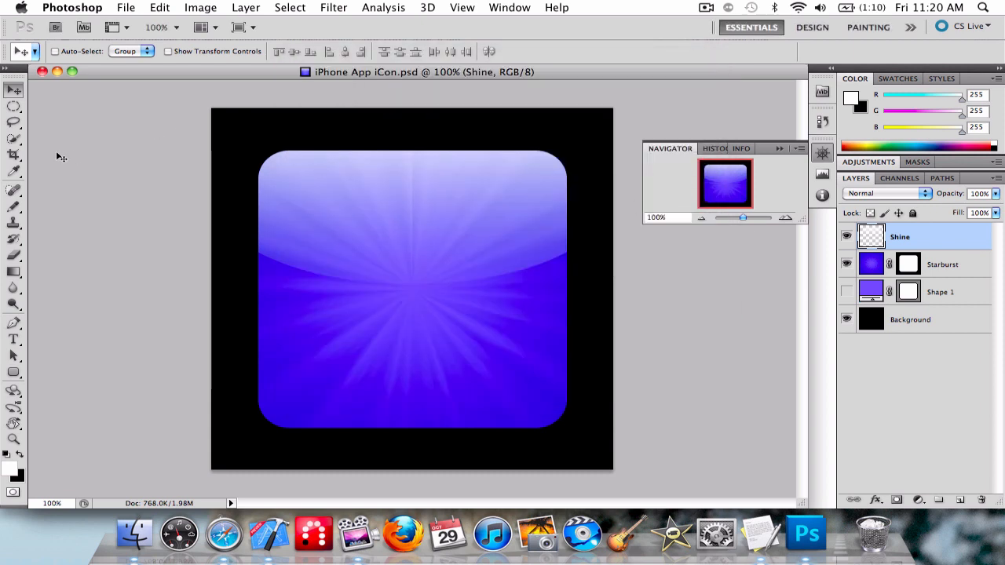
Step: Choose the Ellipse Tool from the shape flyout and rename the new layer 'Circle'
{"action": "left_click", "coordinate": [15, 373]}
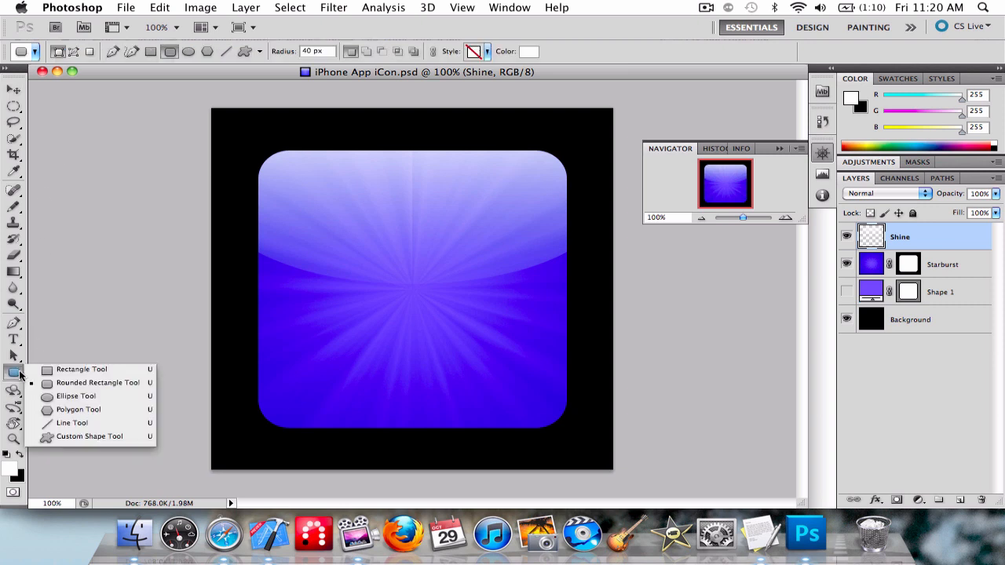
{"action": "left_click", "coordinate": [75, 396]}
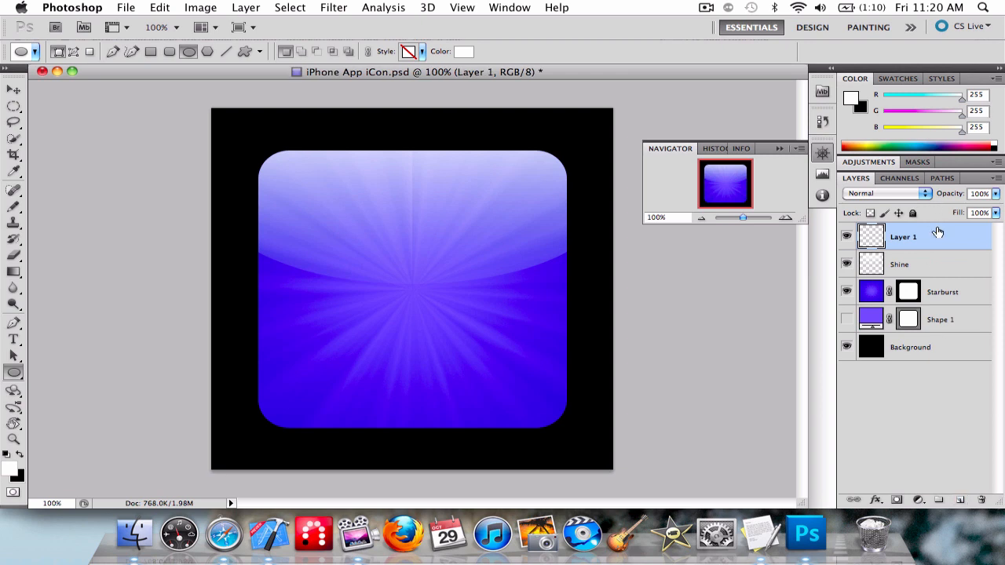
{"action": "double_click", "coordinate": [903, 236]}
{"action": "type", "text": "Circle"}
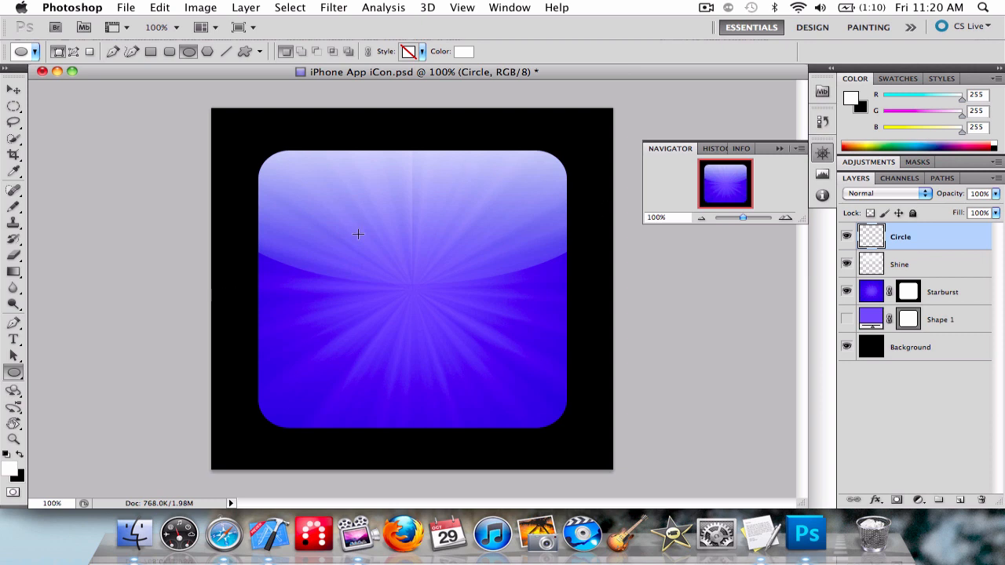
{"action": "mouse_move", "coordinate": [333, 210]}
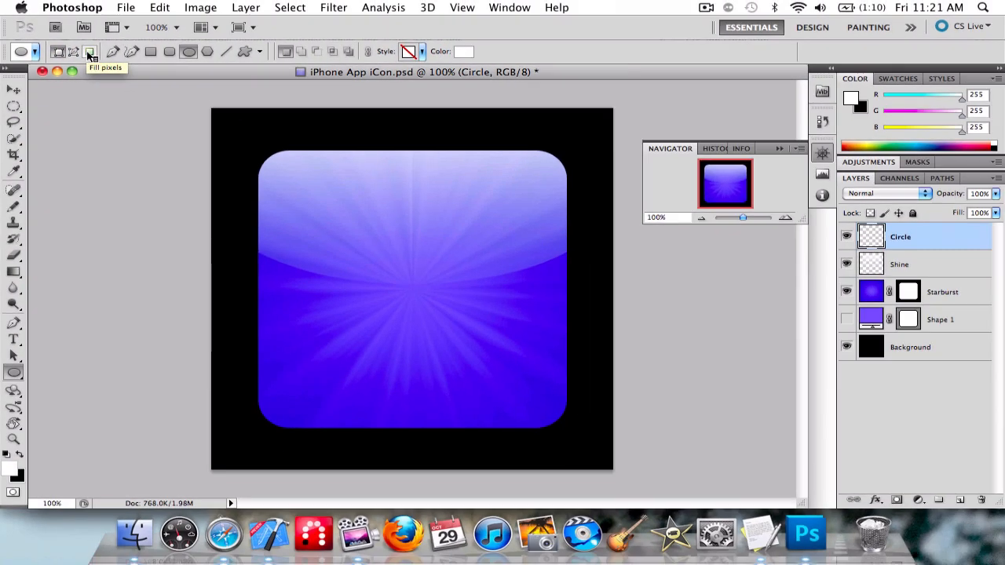
{"action": "mouse_move", "coordinate": [88, 57]}
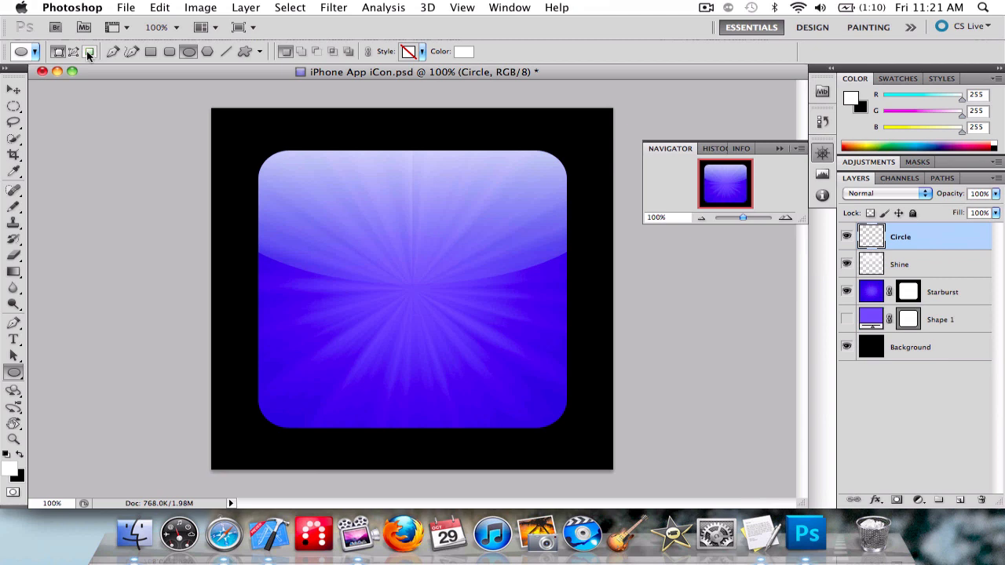
Step: Paint a large white filled ellipse over the icon centre on the Circle layer using Fill Pixels mode
{"action": "left_click", "coordinate": [88, 52]}
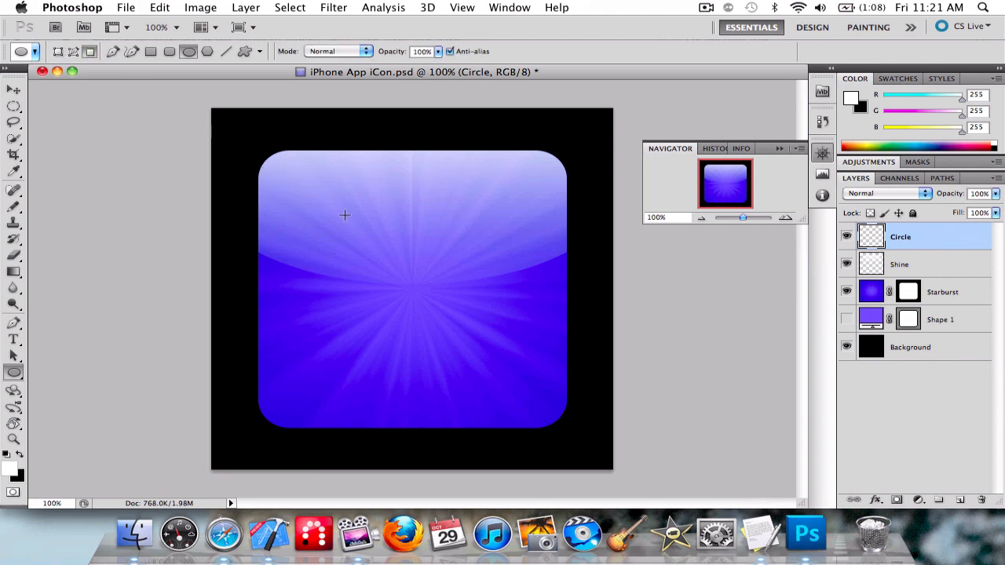
{"action": "left_click_drag", "start_coordinate": [344, 215], "coordinate": [486, 383]}
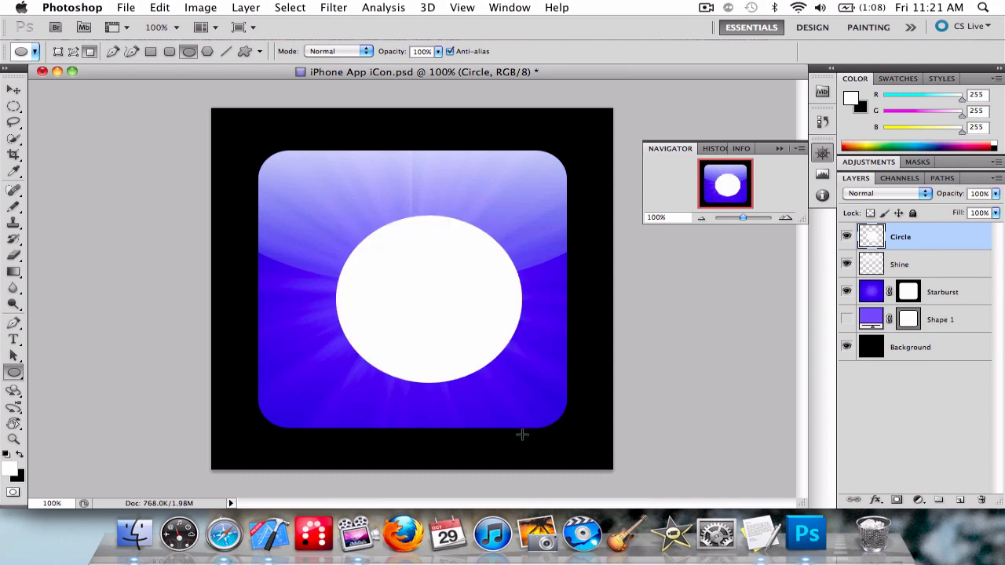
{"action": "left_click", "coordinate": [14, 89]}
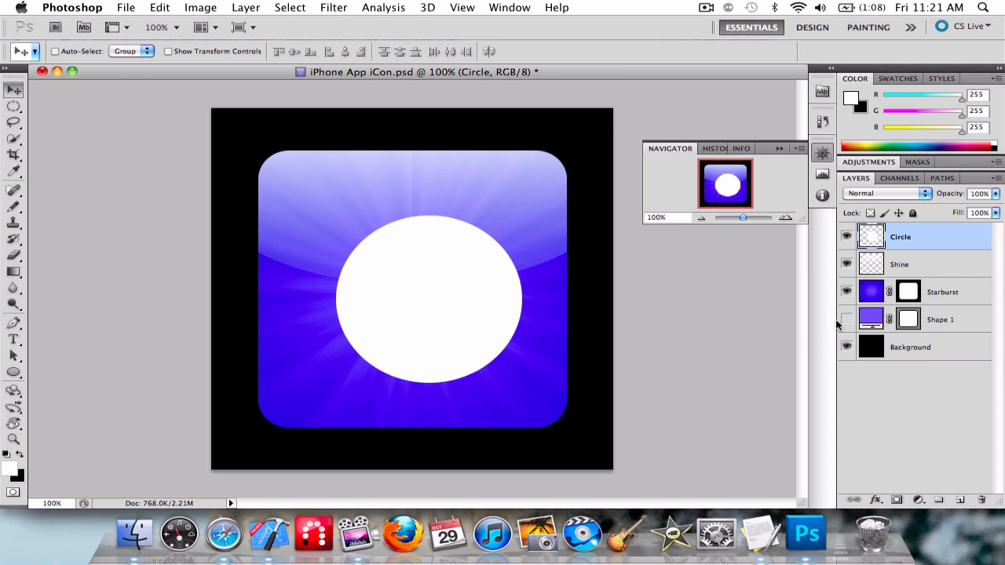
{"action": "left_click", "coordinate": [847, 290]}
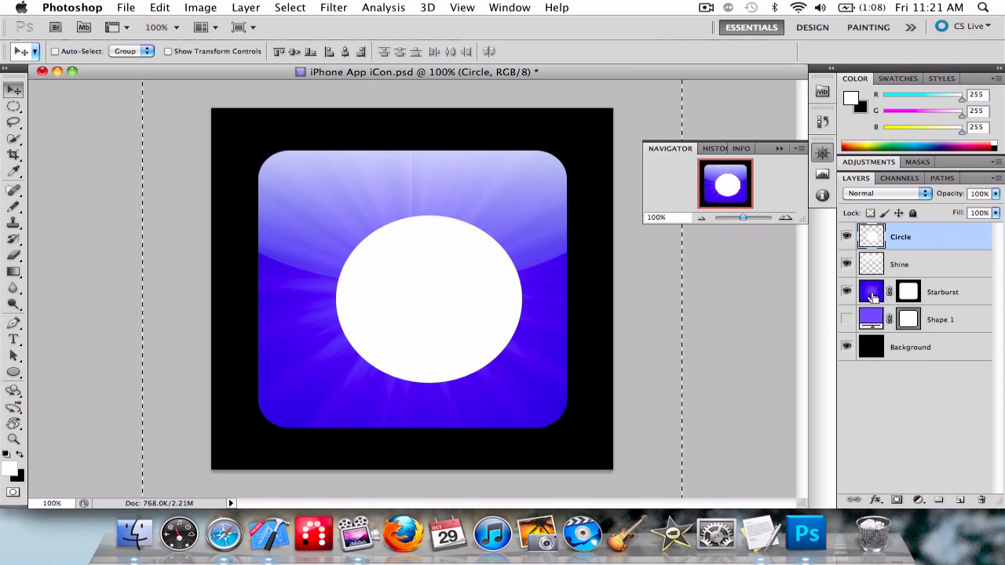
{"action": "left_click", "coordinate": [847, 290]}
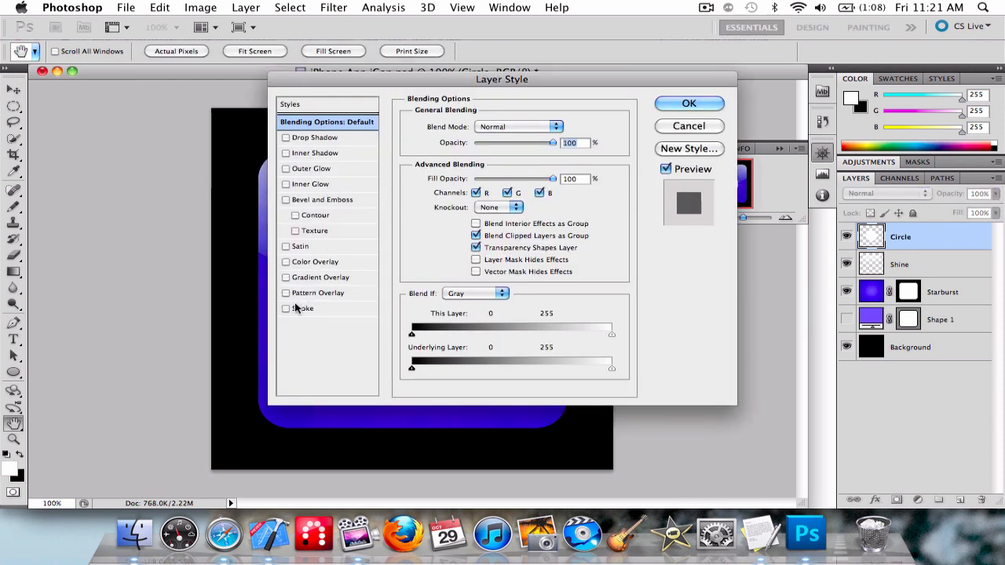
Step: Toggle a Stroke effect on the circle, close Layer Style, then reopen it for the Circle layer
{"action": "left_click", "coordinate": [301, 308]}
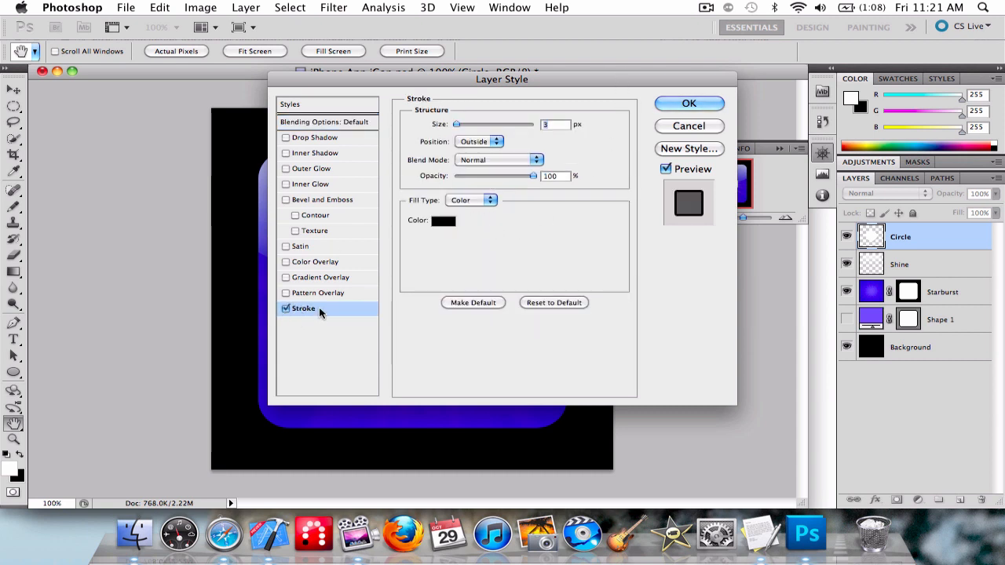
{"action": "left_click", "coordinate": [286, 308]}
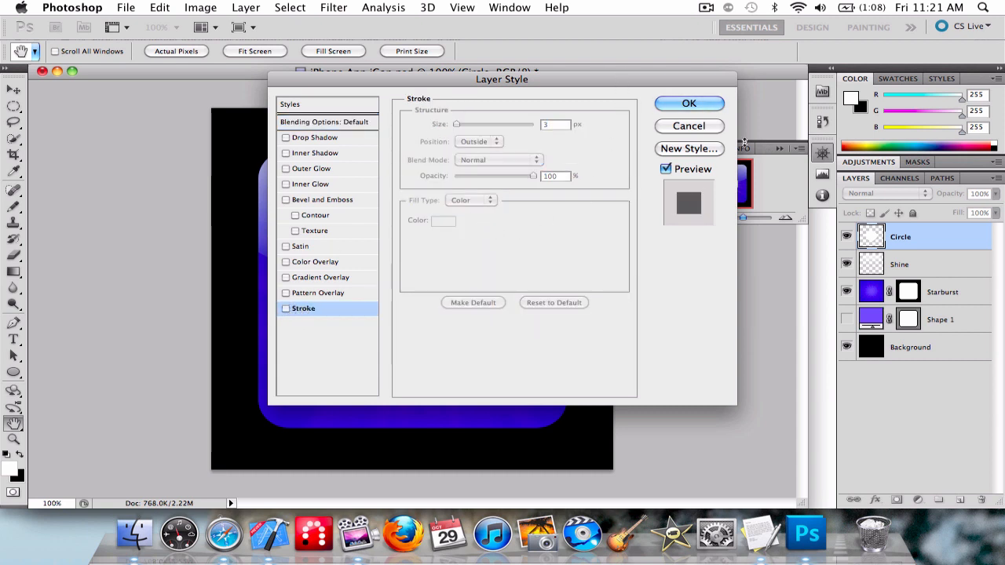
{"action": "left_click", "coordinate": [688, 103]}
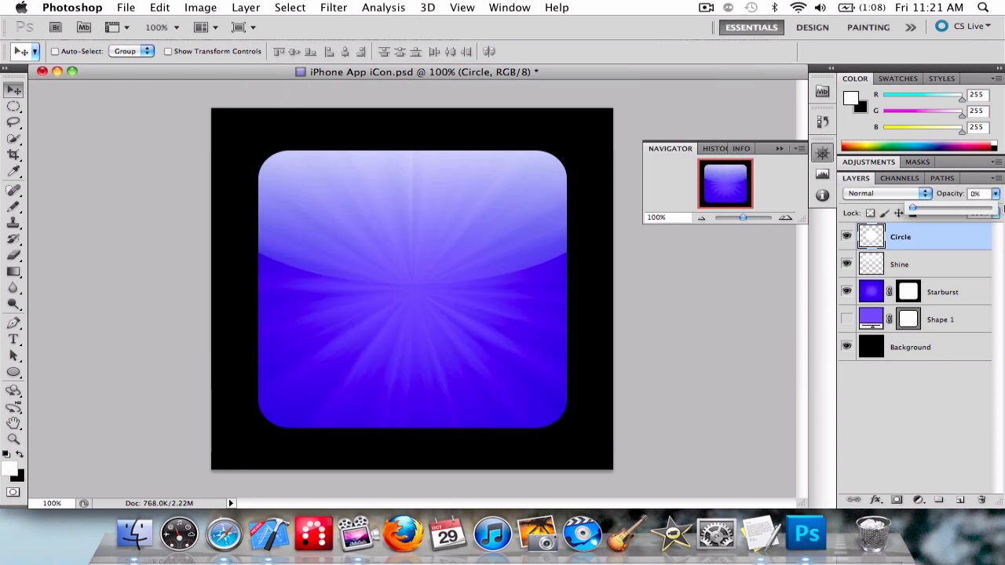
{"action": "double_click", "coordinate": [901, 236]}
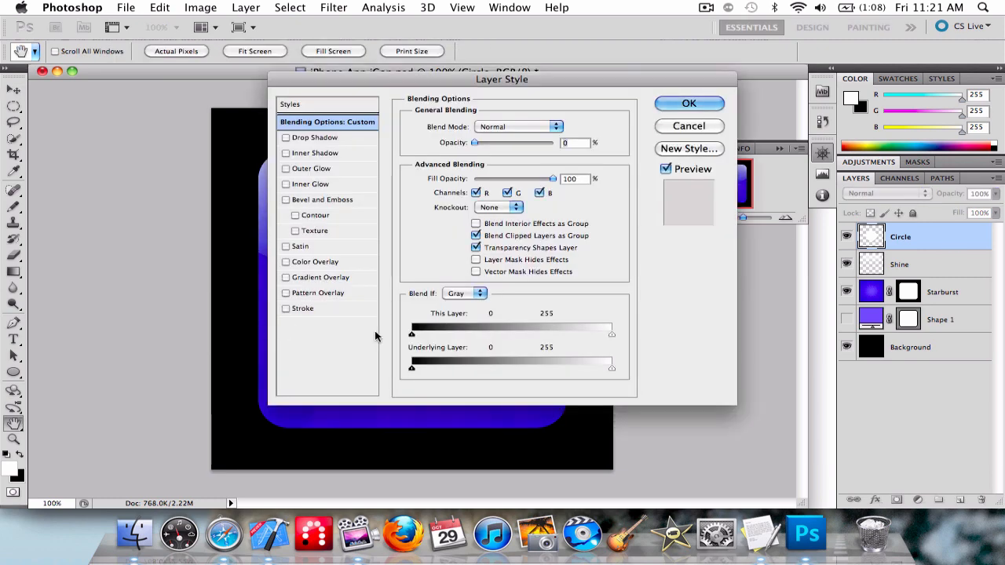
{"action": "left_click_drag", "start_coordinate": [503, 78], "coordinate": [675, 107]}
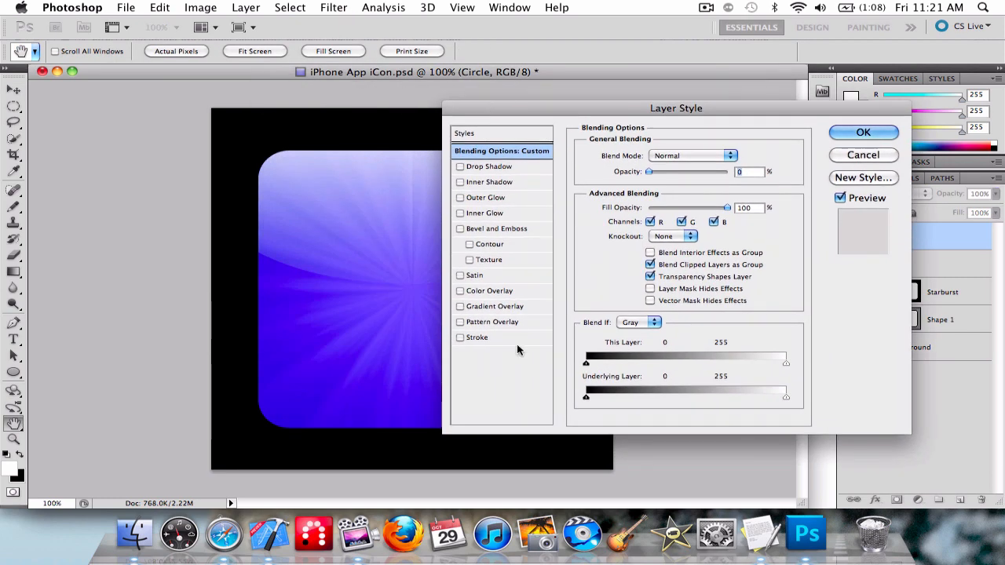
Step: Enable a Stroke effect on the circle and set its colour to white
{"action": "left_click", "coordinate": [460, 336]}
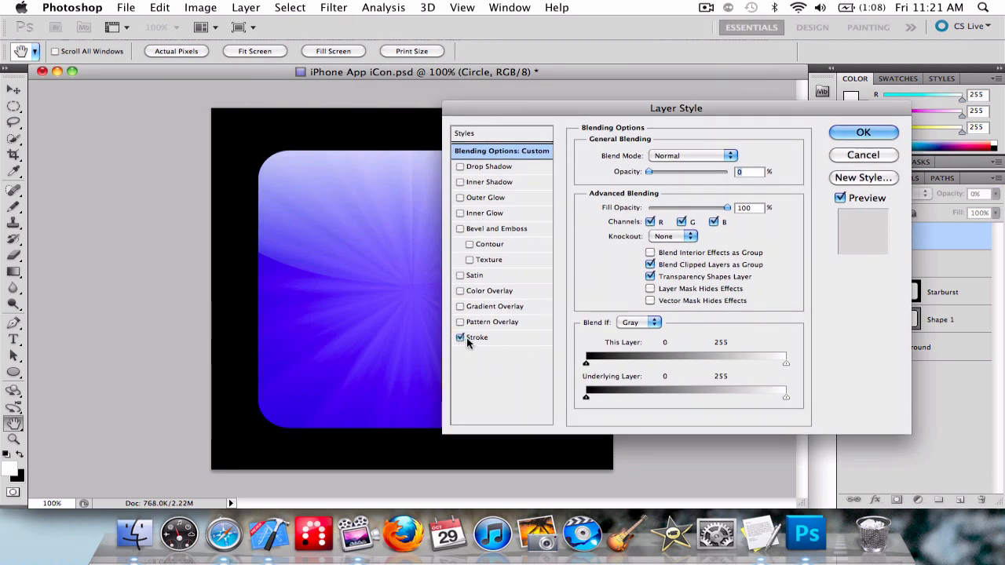
{"action": "left_click", "coordinate": [477, 336]}
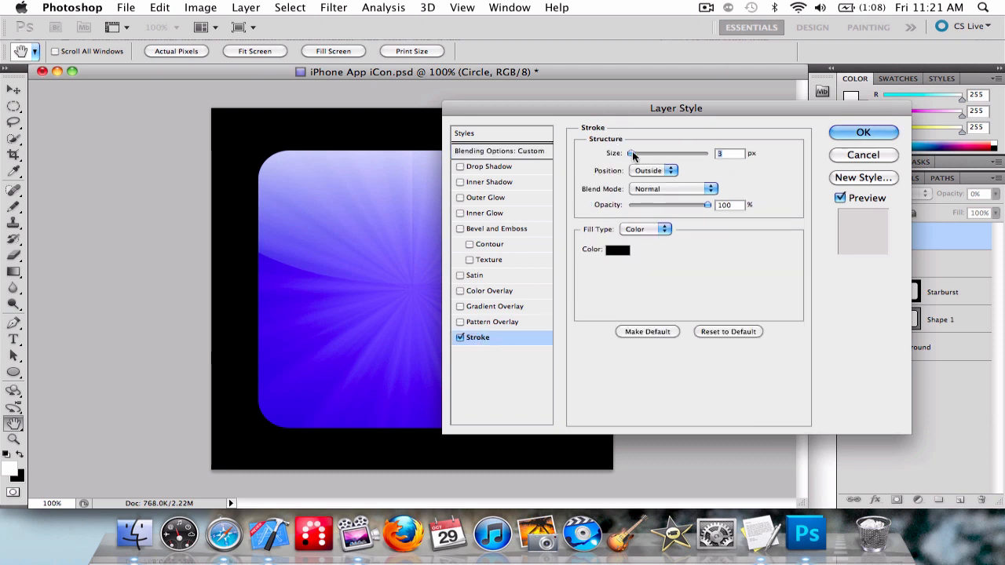
{"action": "left_click", "coordinate": [618, 248]}
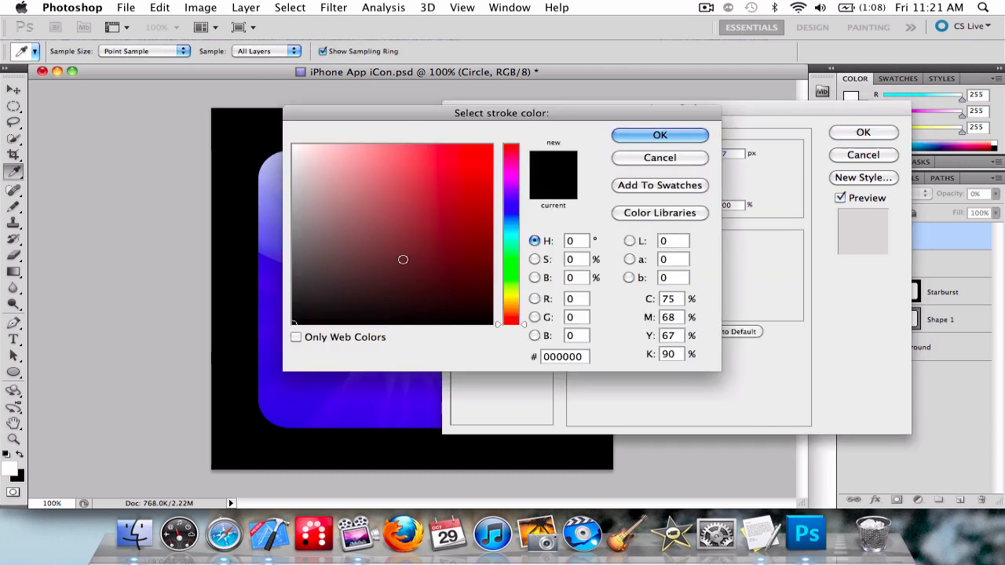
{"action": "left_click", "coordinate": [659, 135]}
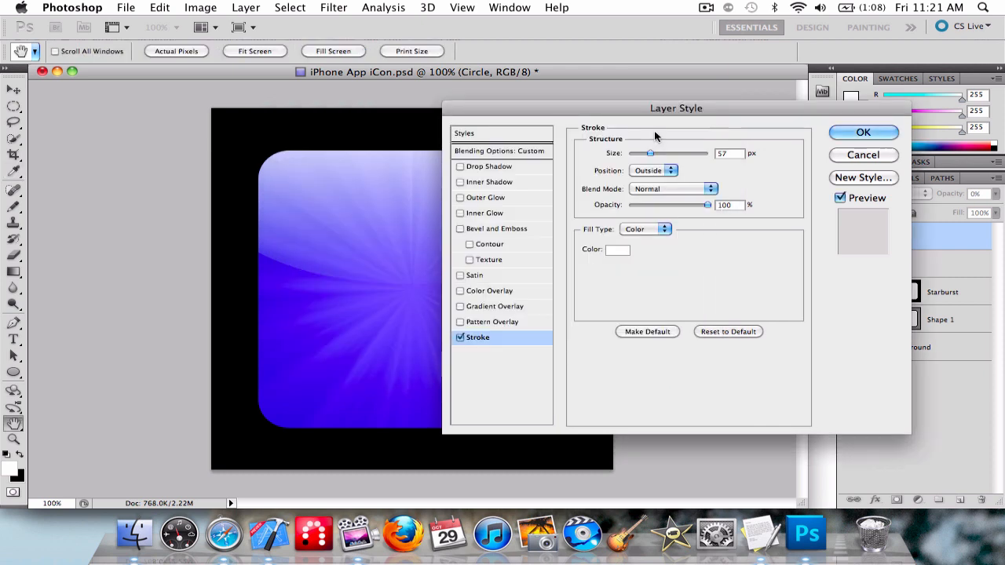
{"action": "left_click", "coordinate": [864, 132]}
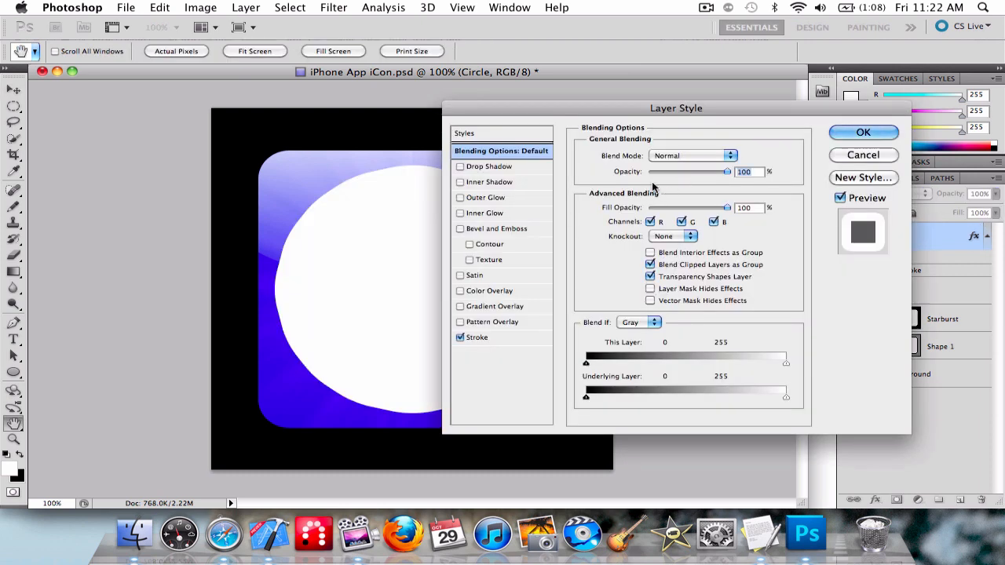
Step: Review the stroke and blending options, add a Drop Shadow, then dismiss the Layer Style dialog
{"action": "left_click", "coordinate": [477, 336]}
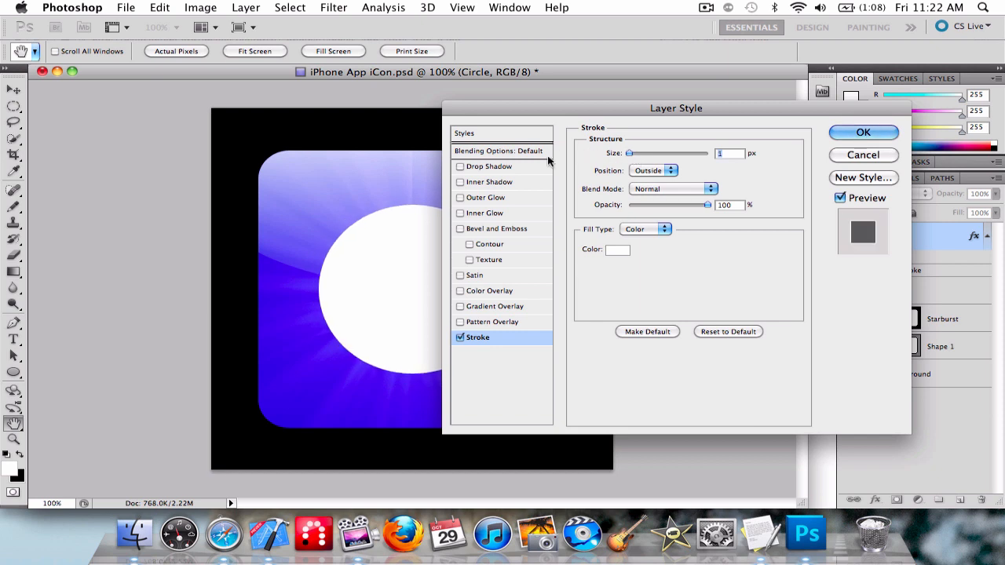
{"action": "left_click", "coordinate": [498, 151]}
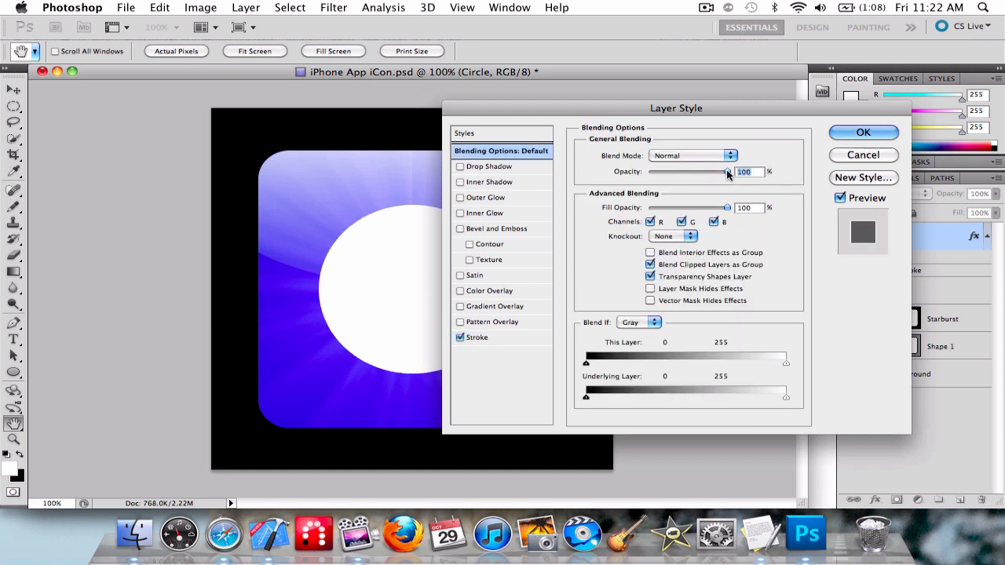
{"action": "left_click", "coordinate": [477, 336]}
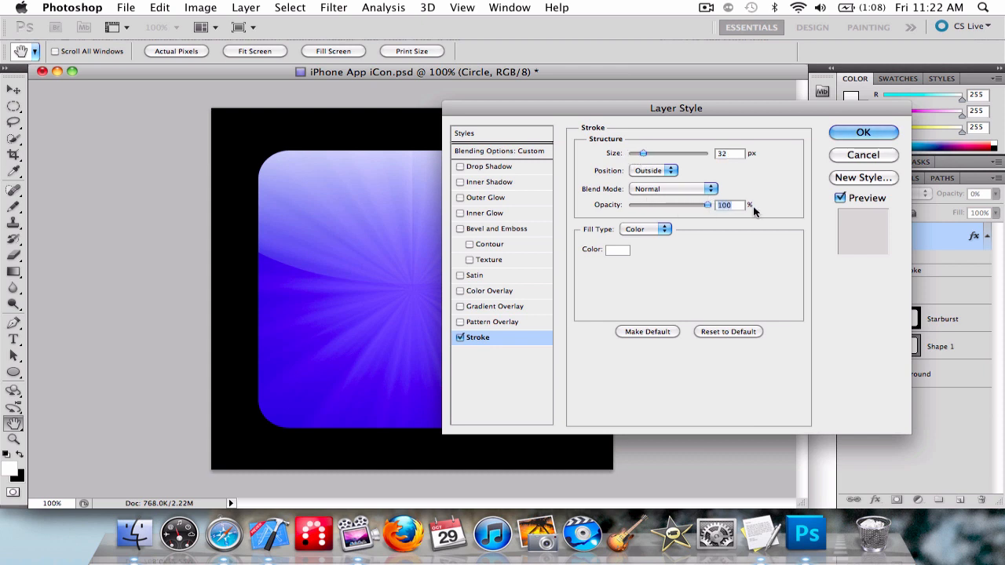
{"action": "left_click", "coordinate": [490, 167]}
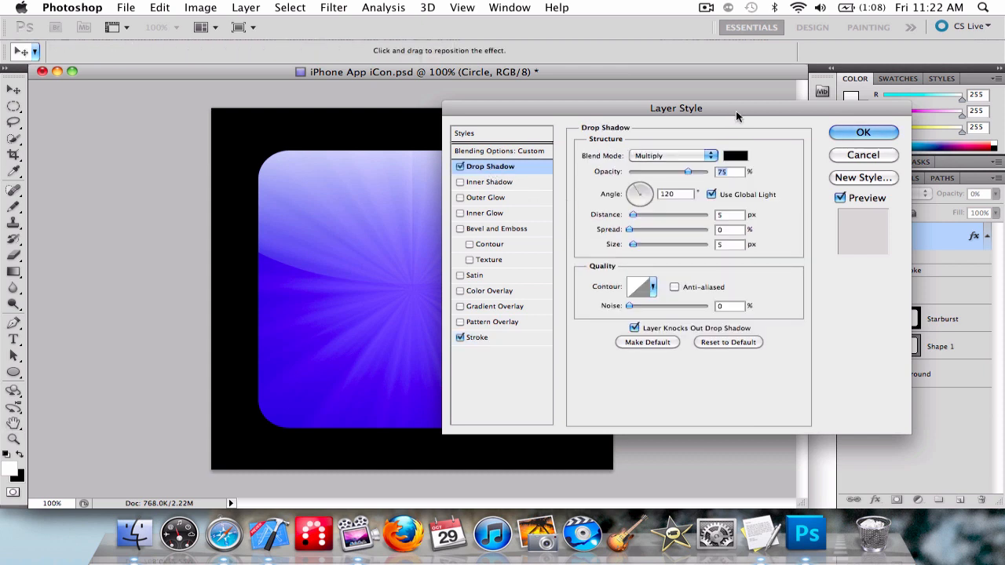
{"action": "left_click", "coordinate": [864, 132]}
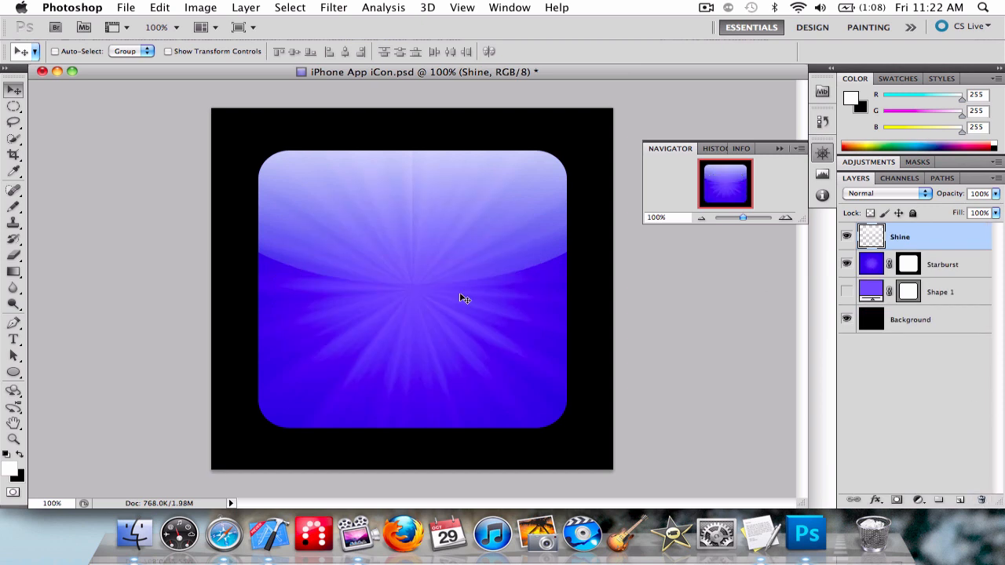
{"action": "mouse_move", "coordinate": [418, 282]}
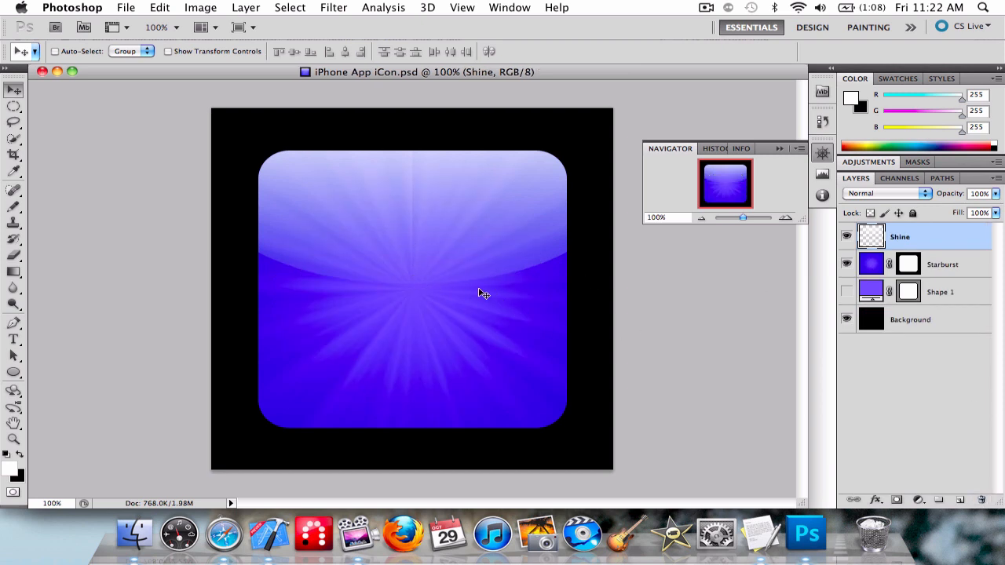
{"action": "mouse_move", "coordinate": [436, 277]}
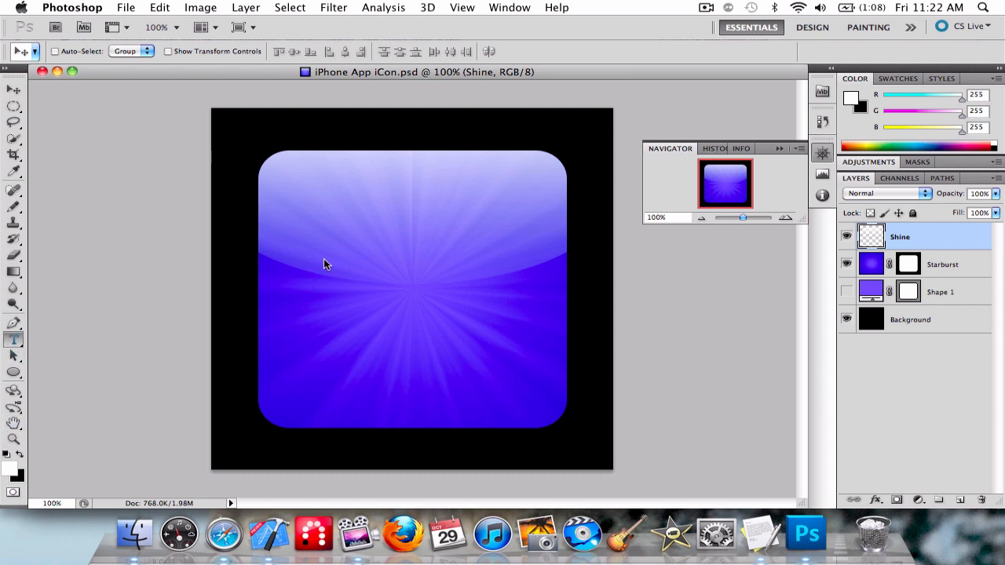
Step: Start a new text layer on the icon with the Horizontal Type tool
{"action": "left_click", "coordinate": [13, 339]}
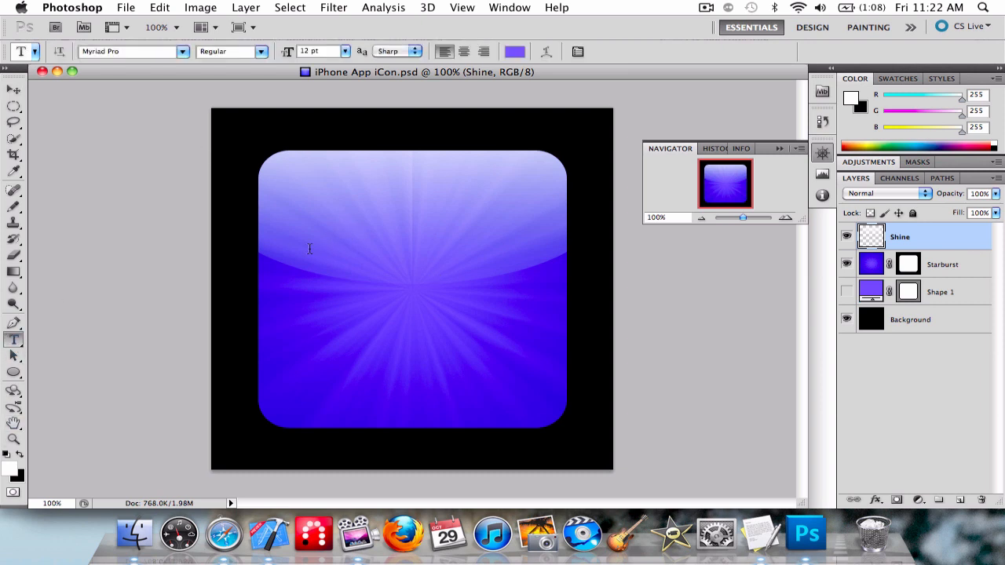
{"action": "left_click", "coordinate": [317, 275]}
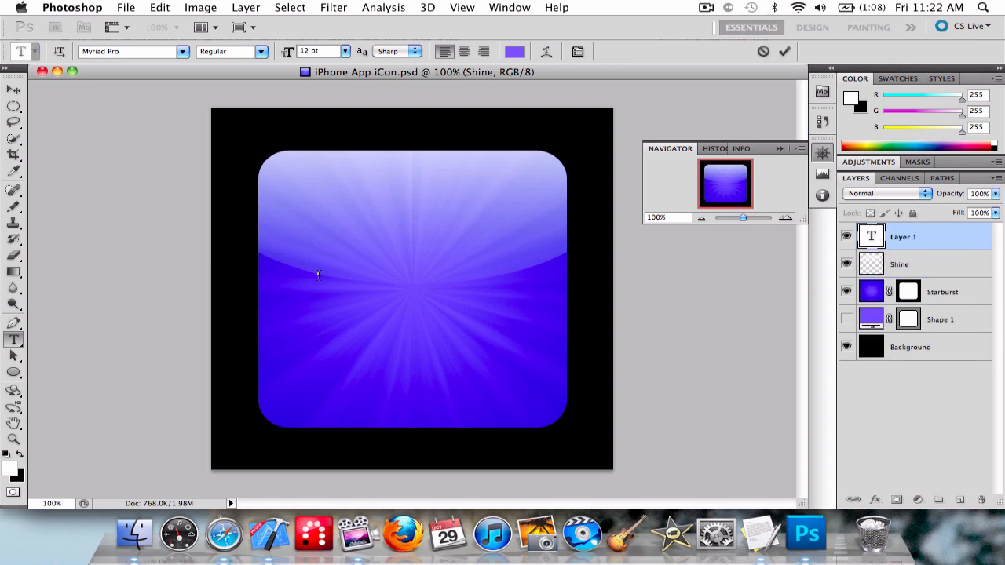
{"action": "left_click", "coordinate": [318, 273]}
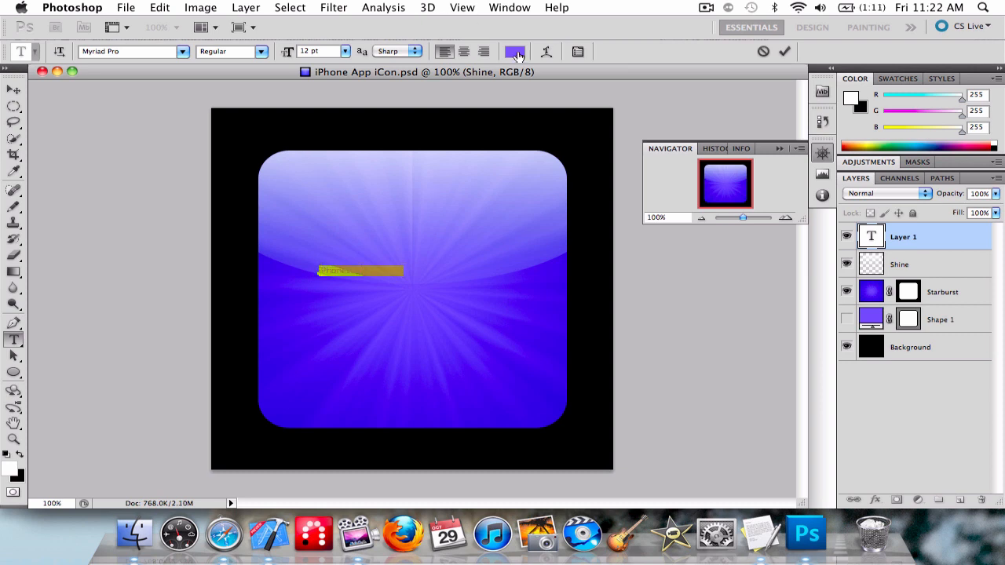
Step: Set the text colour to white (#ffffff) in the colour picker
{"action": "left_click", "coordinate": [515, 50]}
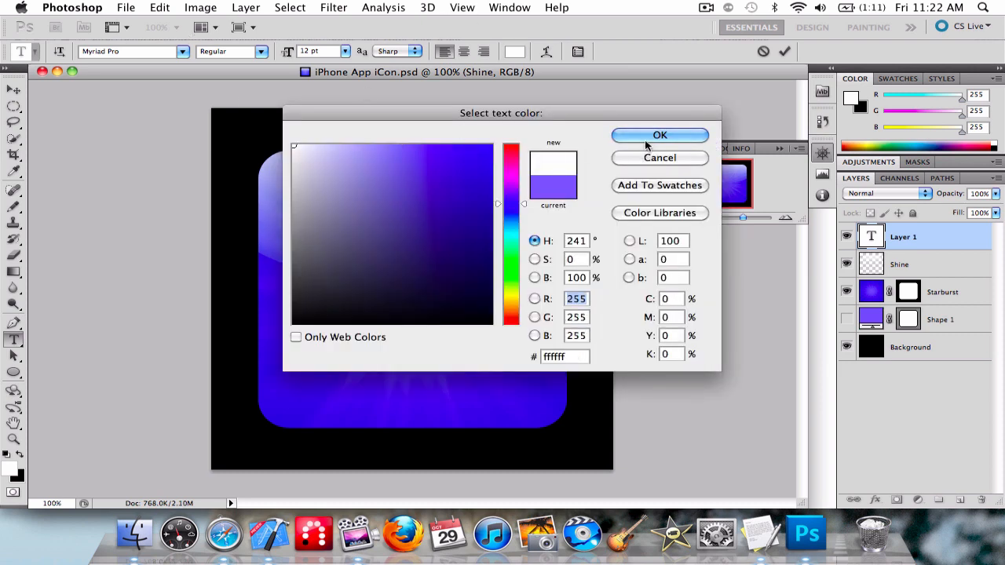
{"action": "left_click", "coordinate": [659, 135]}
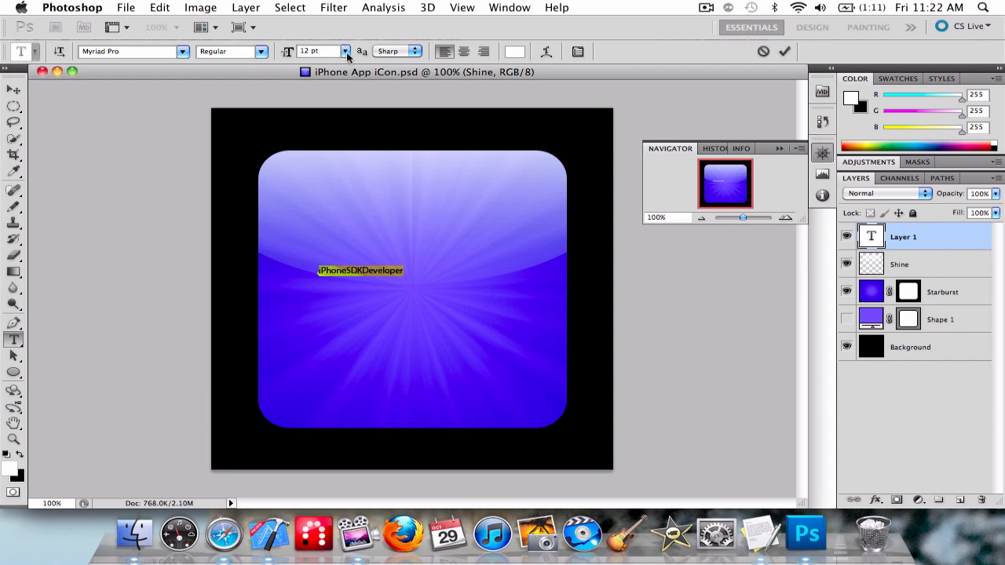
{"action": "left_click", "coordinate": [182, 50]}
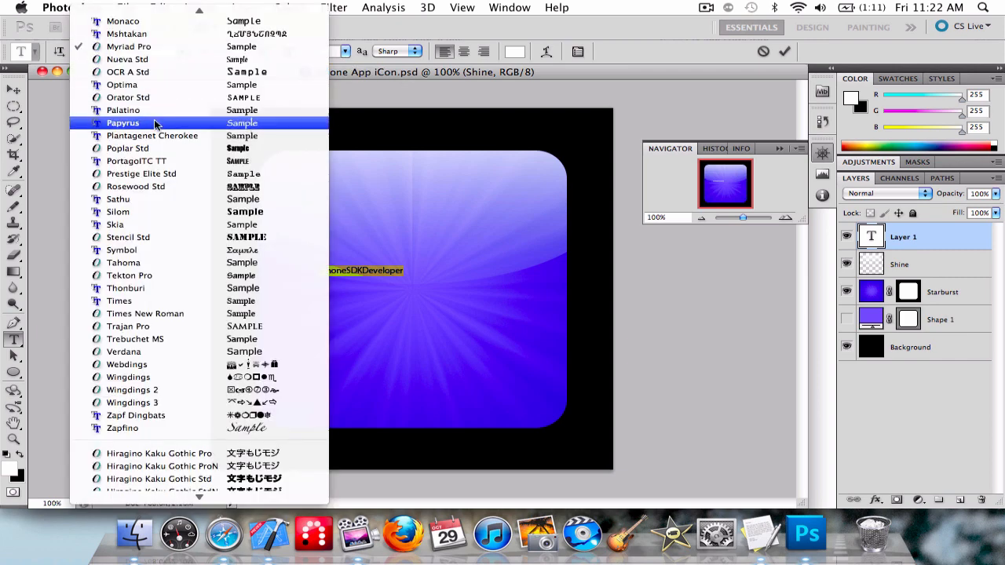
{"action": "mouse_move", "coordinate": [127, 147]}
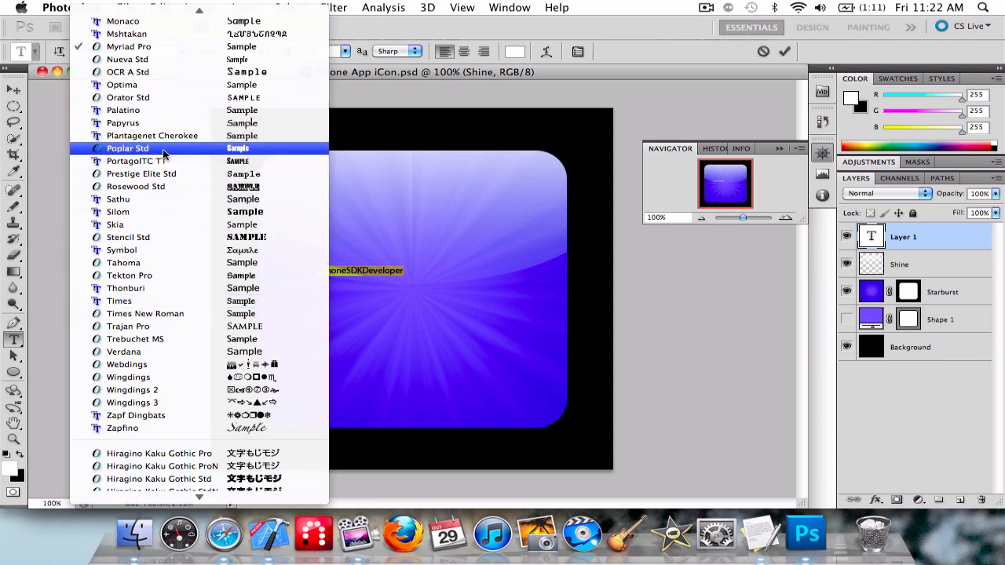
Step: Set the text to Poplar Std at a larger point size with Smooth anti-aliasing
{"action": "left_click", "coordinate": [128, 147]}
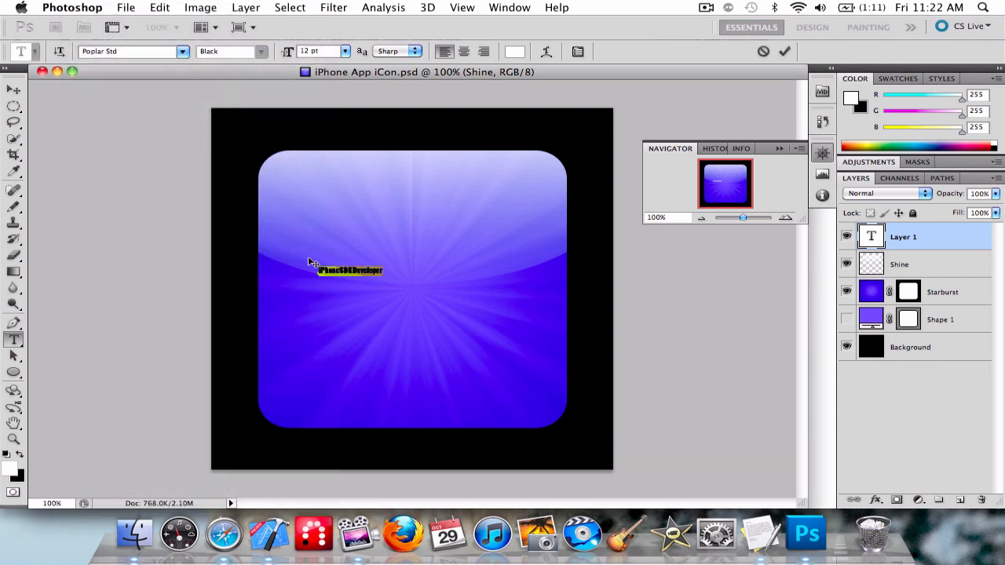
{"action": "left_click", "coordinate": [344, 50]}
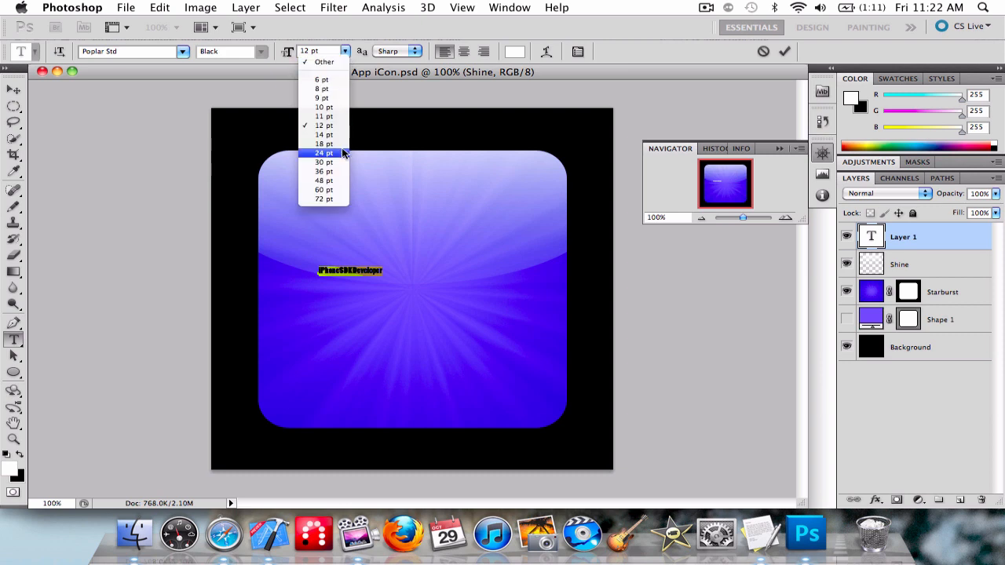
{"action": "left_click", "coordinate": [396, 50]}
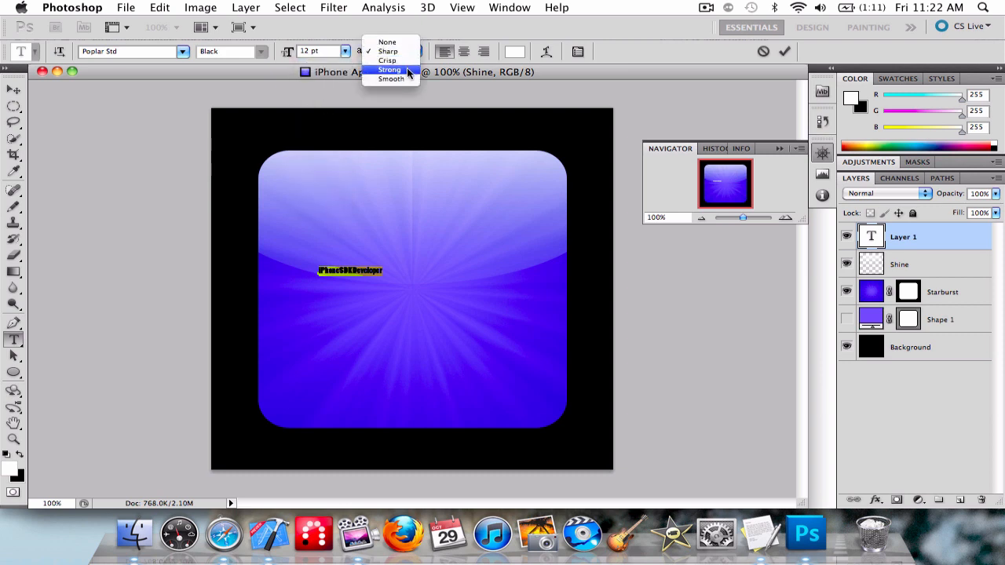
{"action": "left_click", "coordinate": [391, 78]}
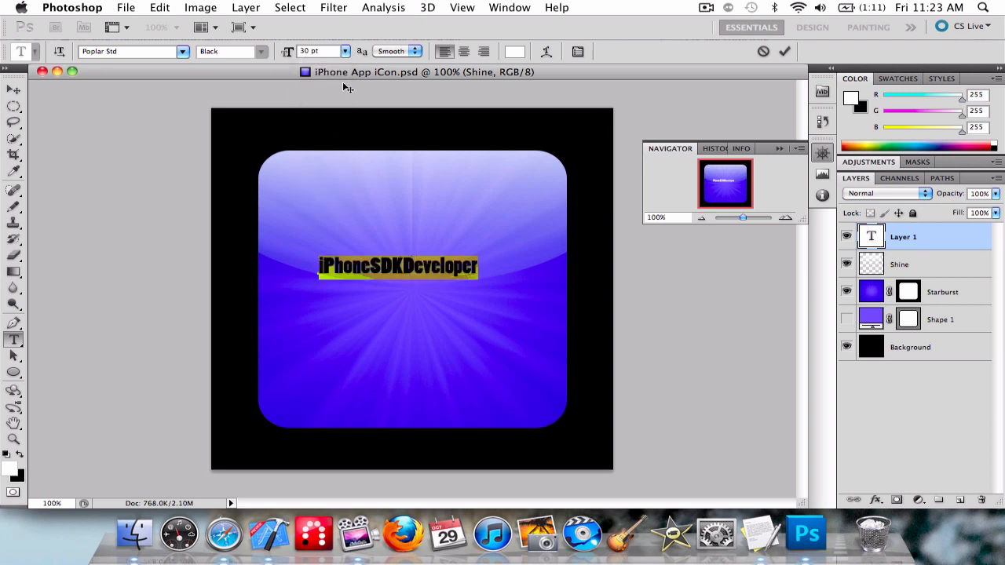
{"action": "left_click", "coordinate": [343, 50]}
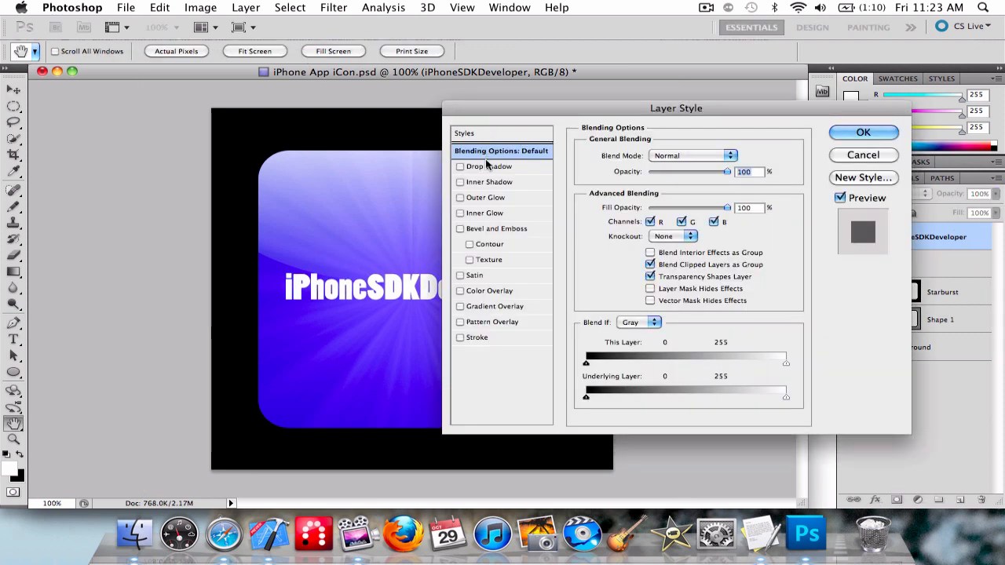
Step: Apply Bevel and Emboss as Outer Bevel at about 141% depth, then stretch the text across the icon's width
{"action": "left_click", "coordinate": [496, 229]}
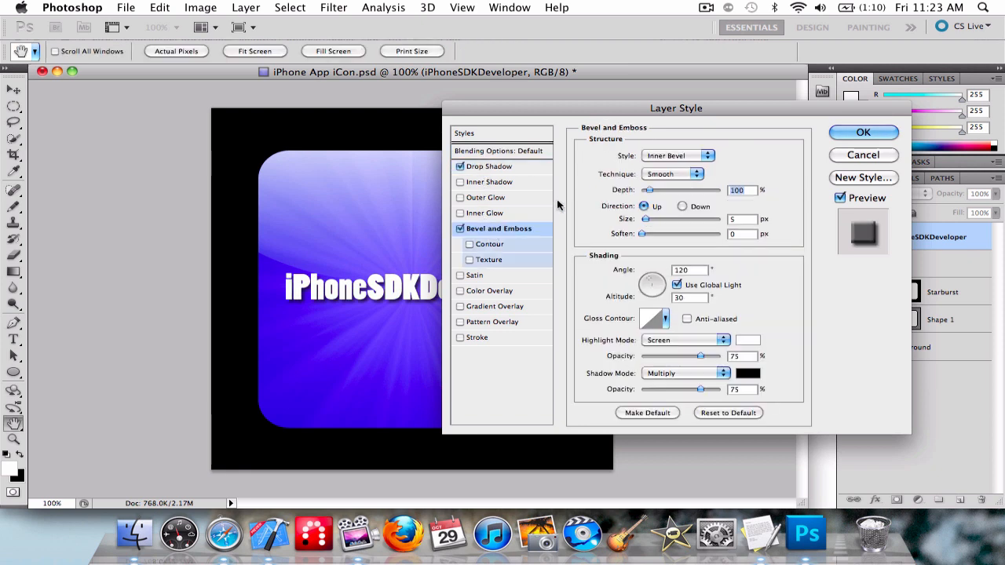
{"action": "left_click", "coordinate": [679, 156]}
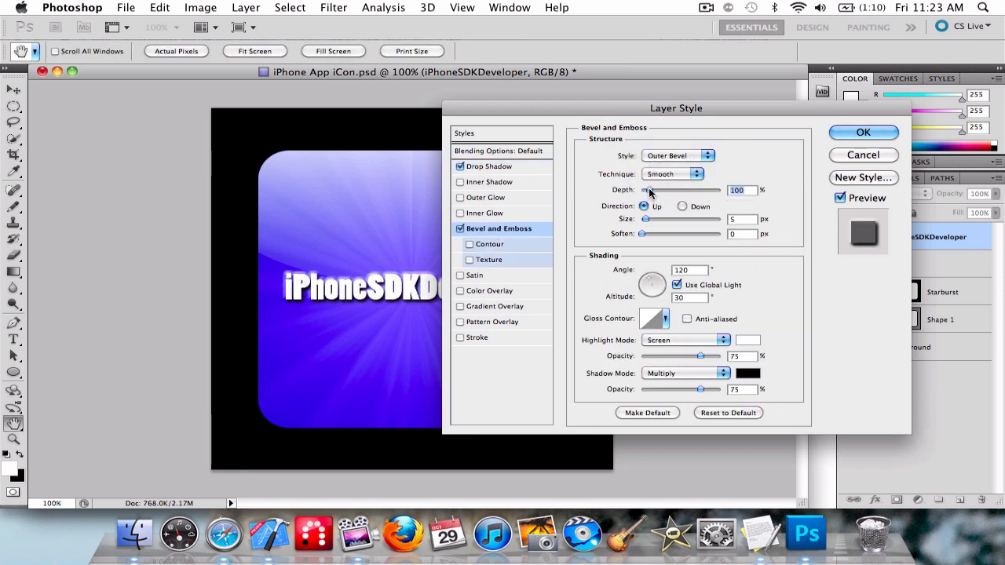
{"action": "left_click_drag", "start_coordinate": [647, 190], "coordinate": [656, 190]}
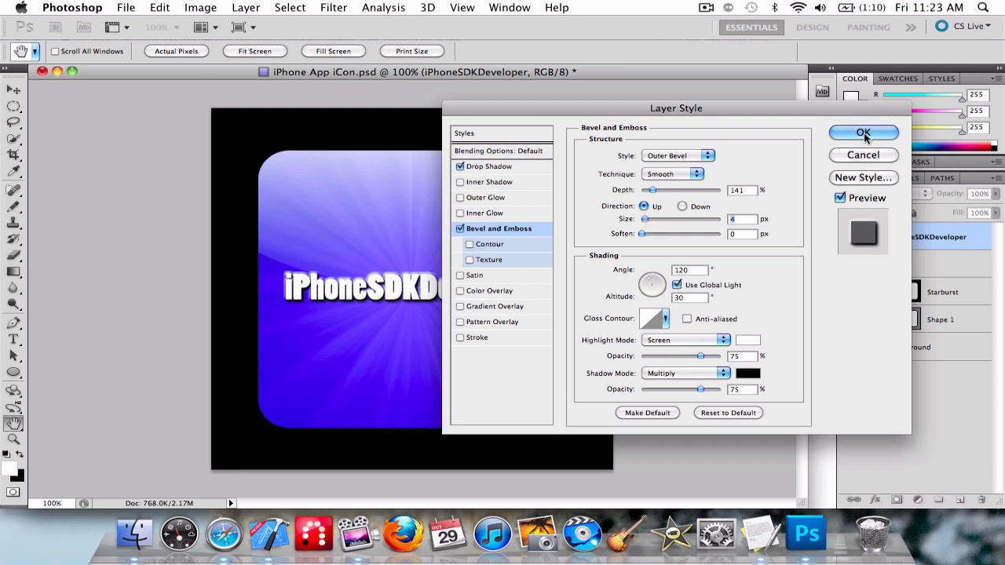
{"action": "left_click", "coordinate": [863, 132]}
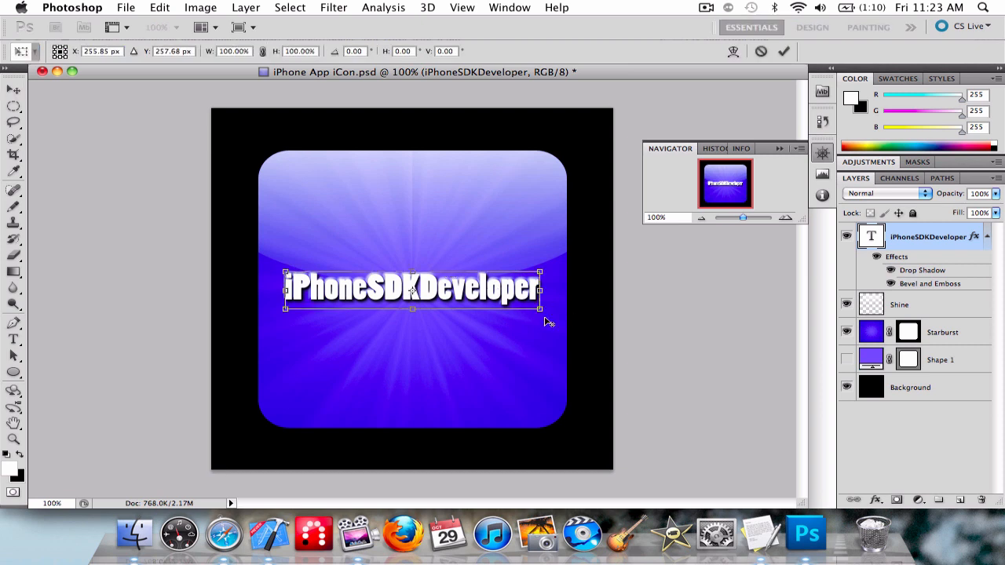
{"action": "left_click_drag", "start_coordinate": [540, 308], "coordinate": [559, 315]}
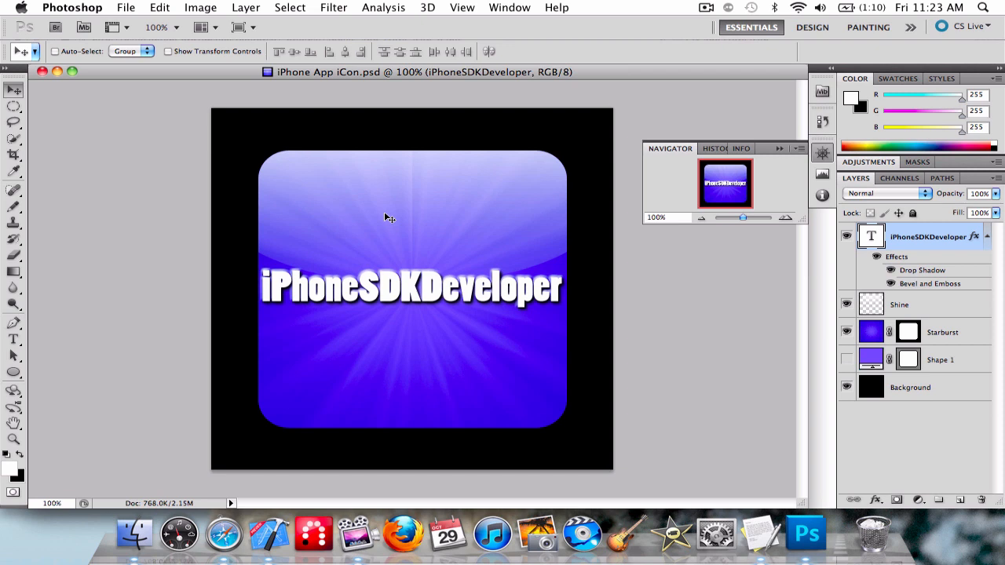
{"action": "mouse_move", "coordinate": [329, 184]}
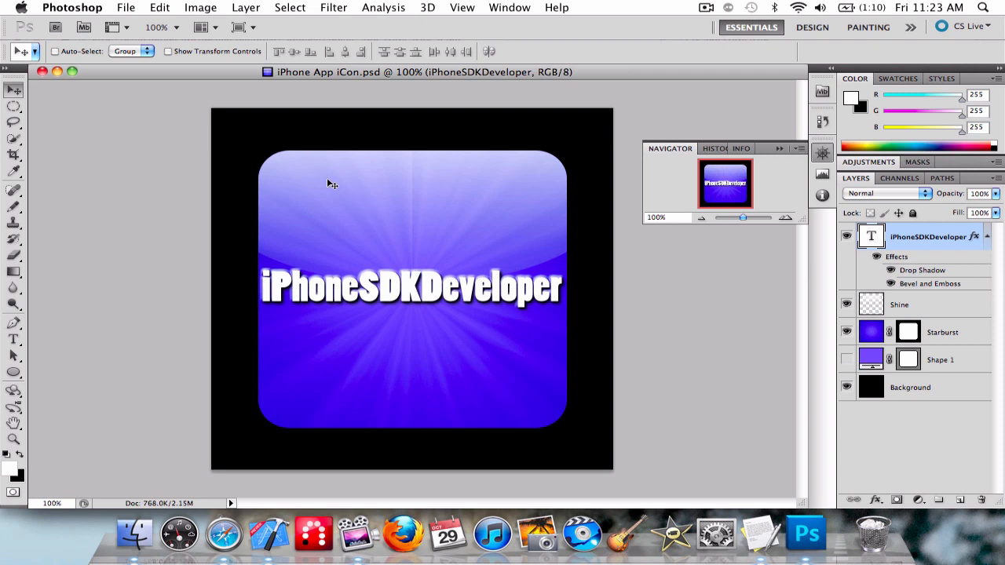
{"action": "mouse_move", "coordinate": [308, 358]}
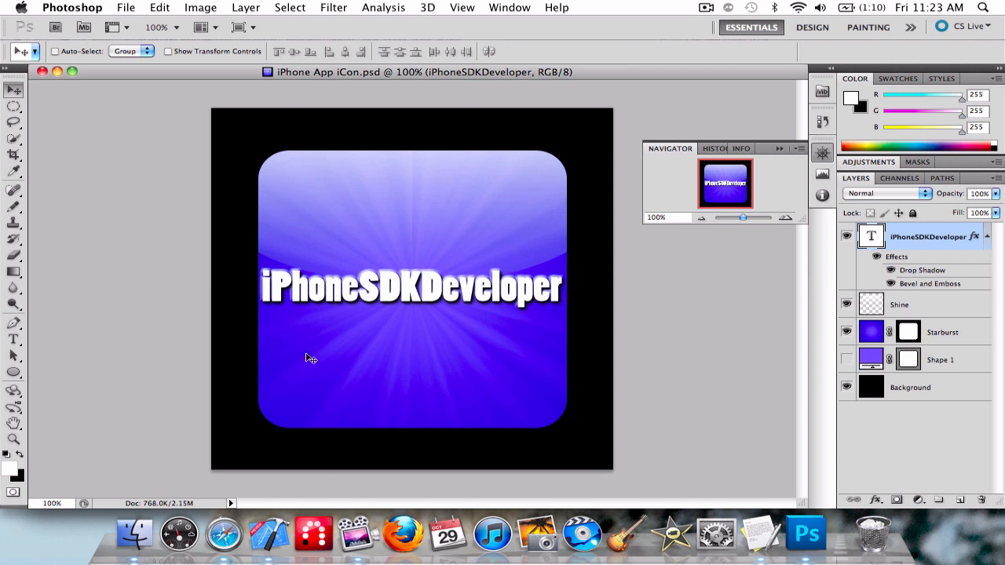
{"action": "mouse_move", "coordinate": [135, 534]}
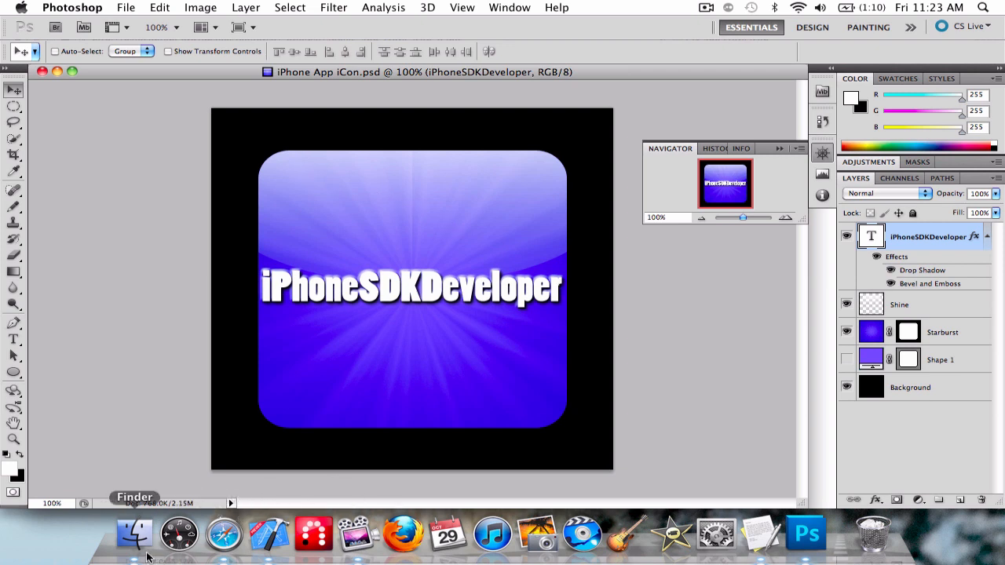
{"action": "mouse_move", "coordinate": [280, 456]}
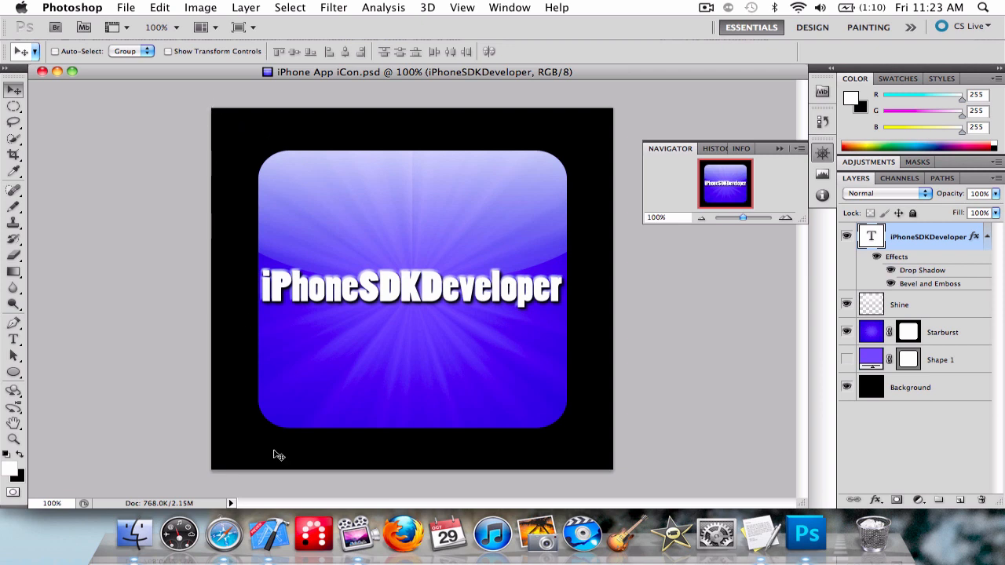
{"action": "mouse_move", "coordinate": [292, 128]}
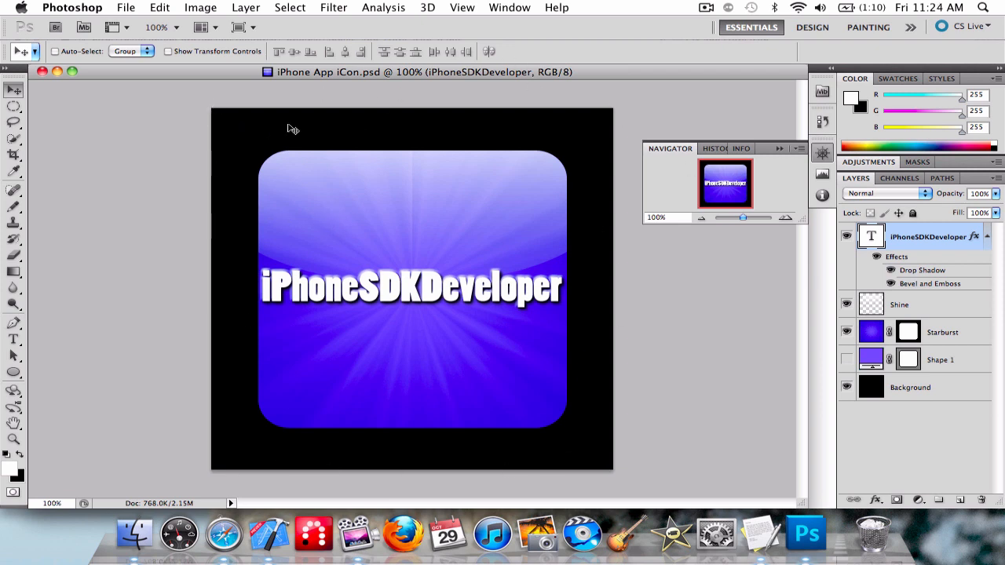
{"action": "mouse_move", "coordinate": [298, 182]}
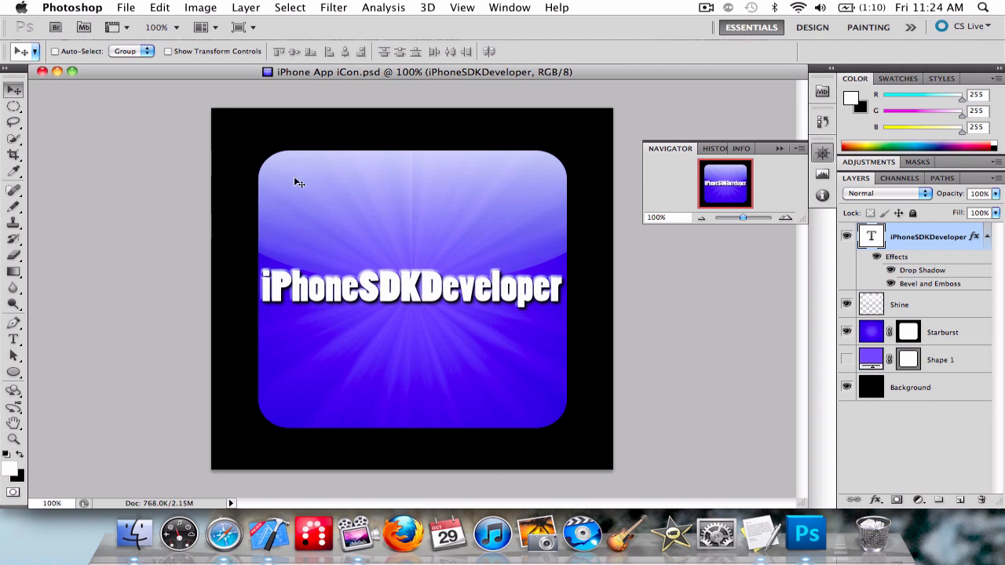
{"action": "mouse_move", "coordinate": [631, 123]}
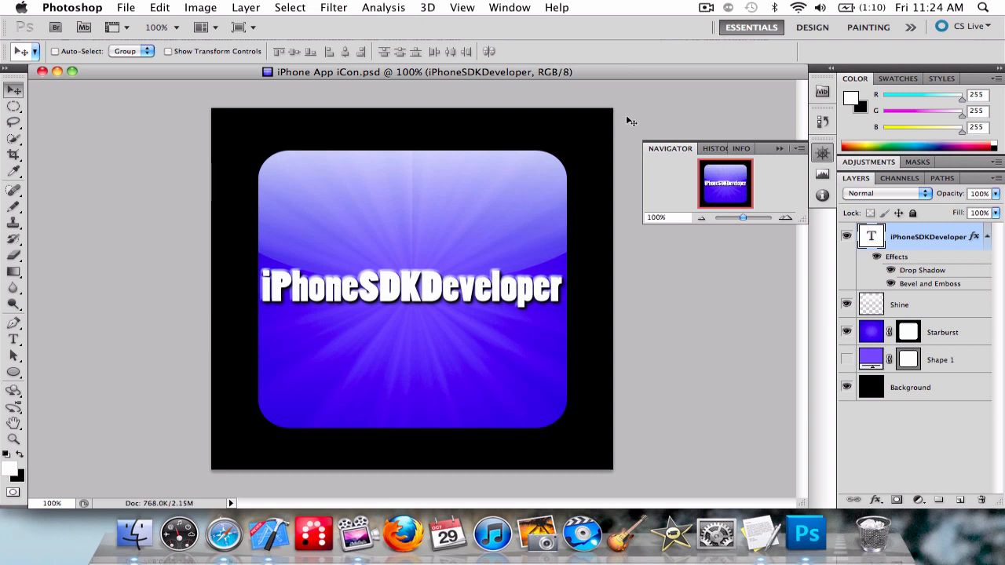
{"action": "mouse_move", "coordinate": [832, 414]}
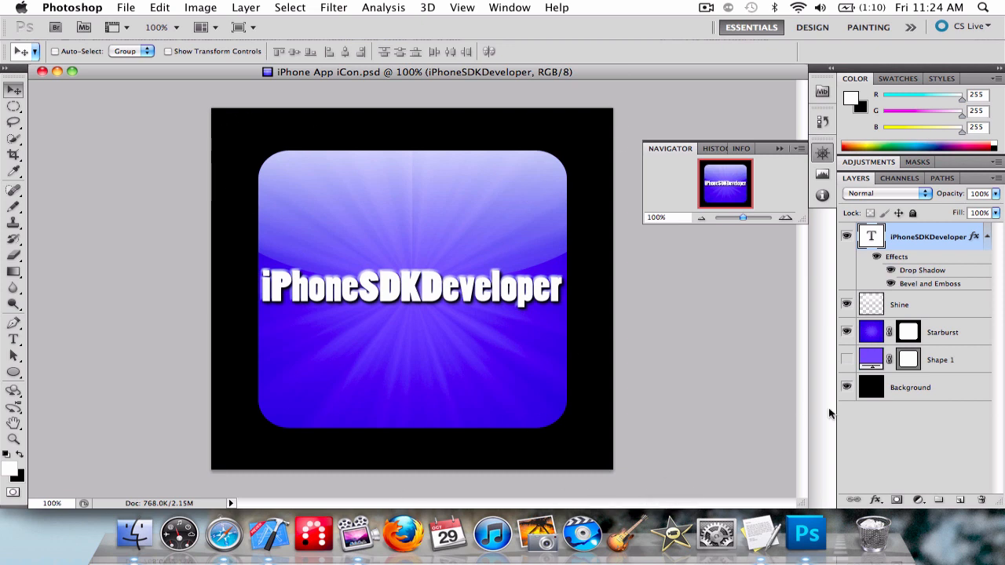
{"action": "mouse_move", "coordinate": [618, 352]}
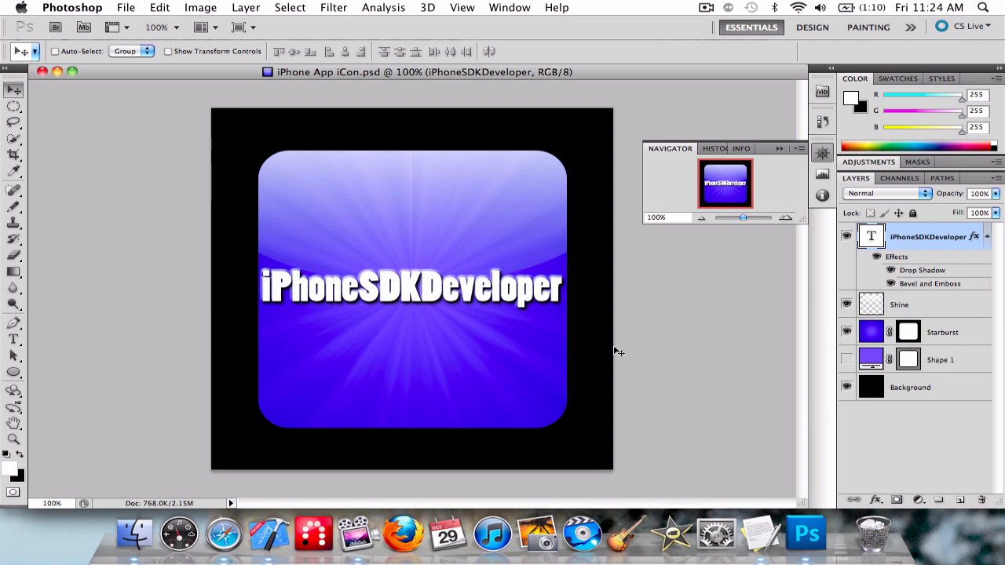
{"action": "mouse_move", "coordinate": [328, 185]}
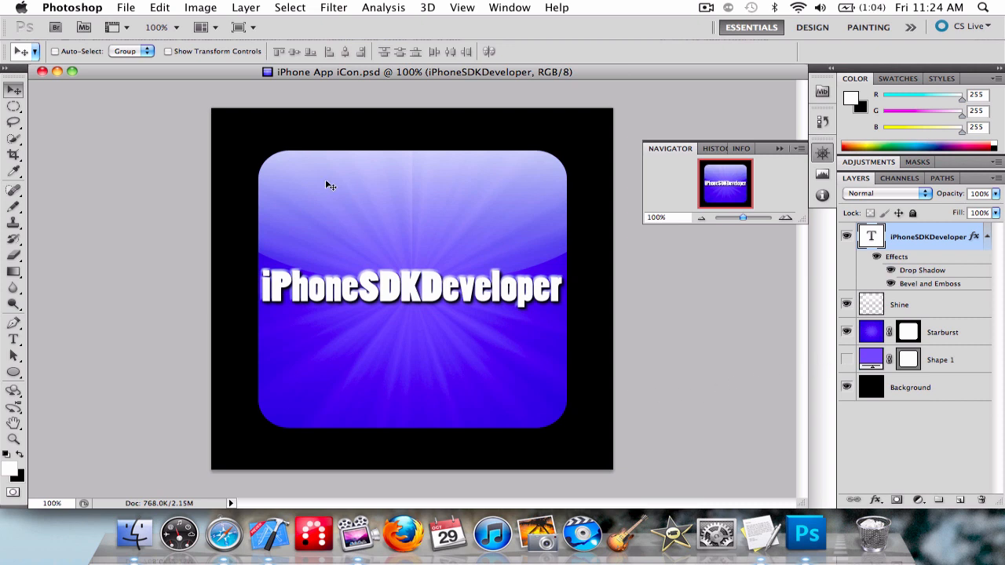
{"action": "mouse_move", "coordinate": [358, 33]}
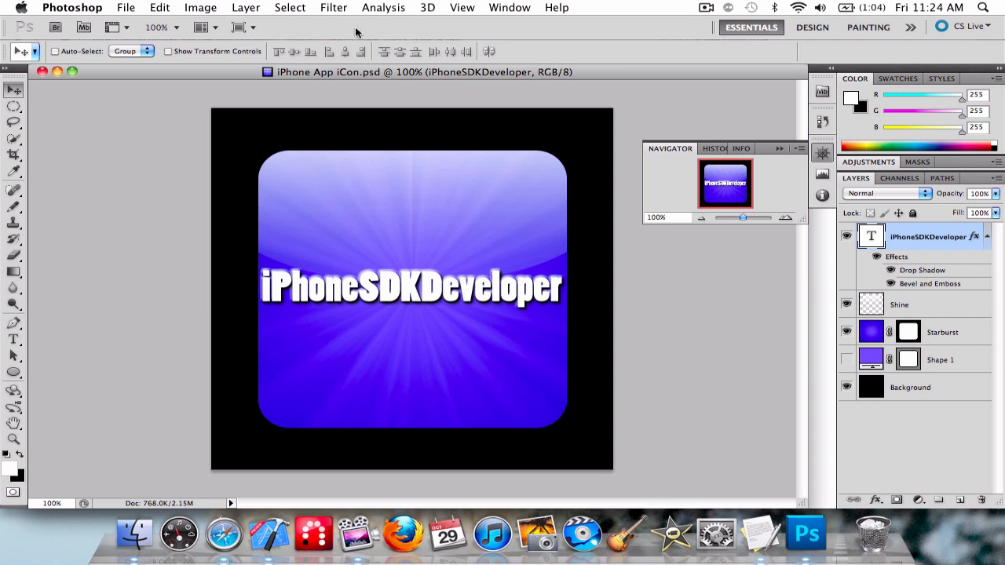
{"action": "mouse_move", "coordinate": [415, 273]}
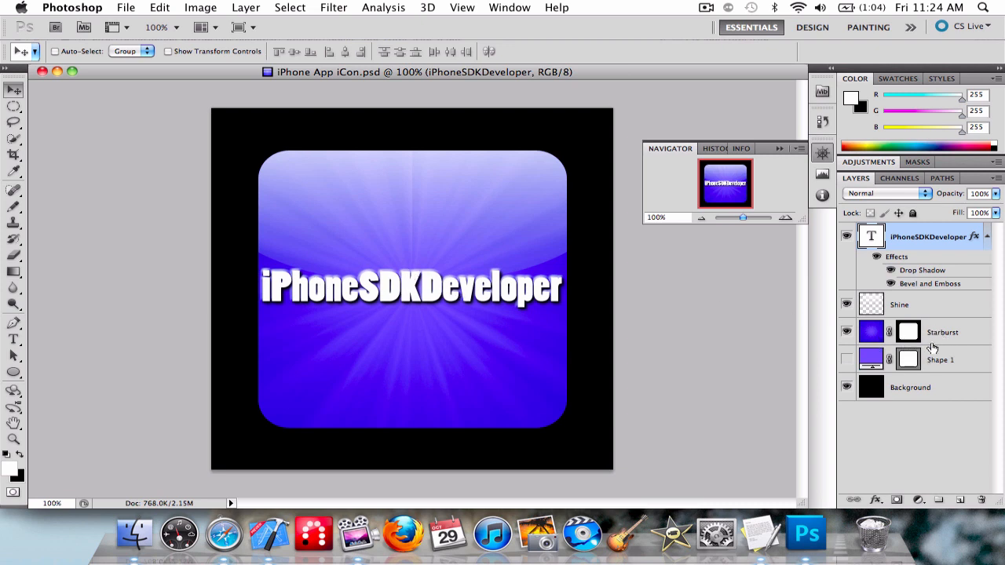
{"action": "mouse_move", "coordinate": [757, 318]}
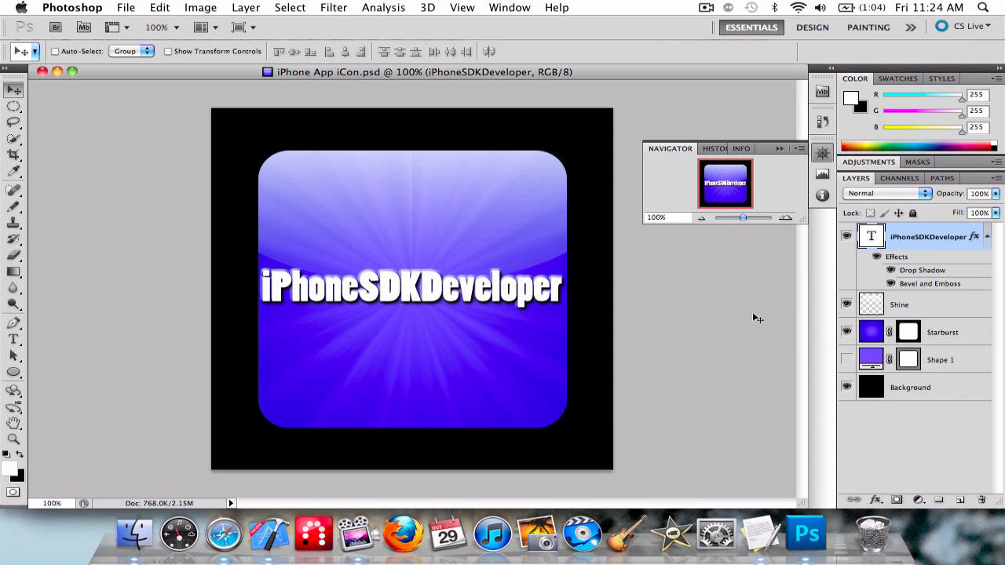
{"action": "mouse_move", "coordinate": [182, 496]}
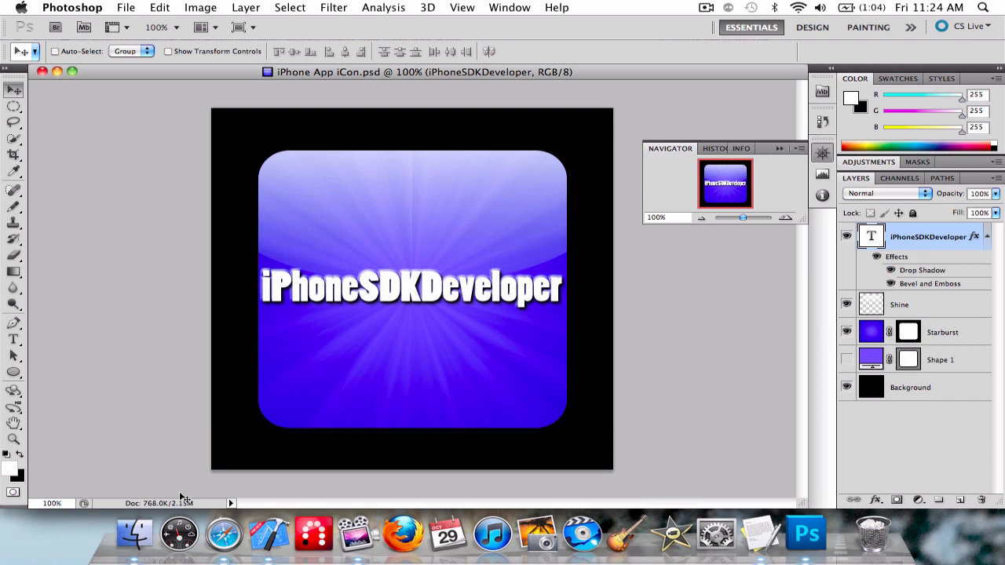